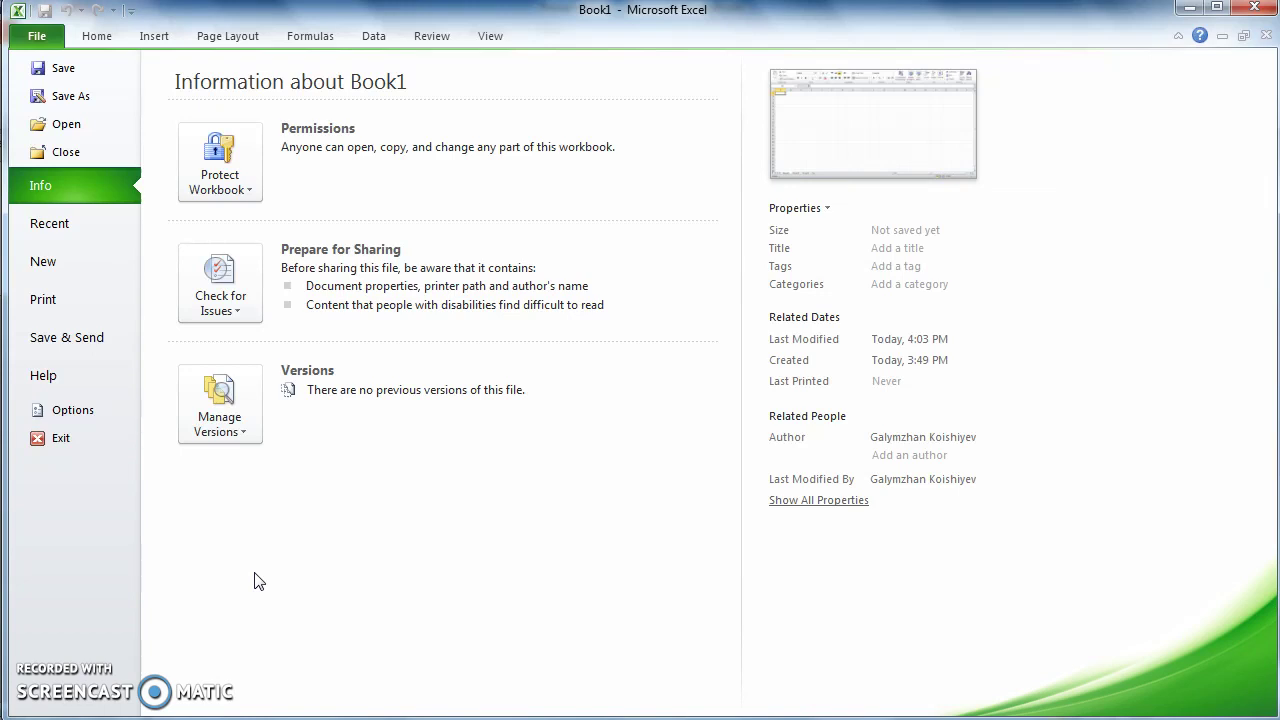
mouse_move(43, 261)
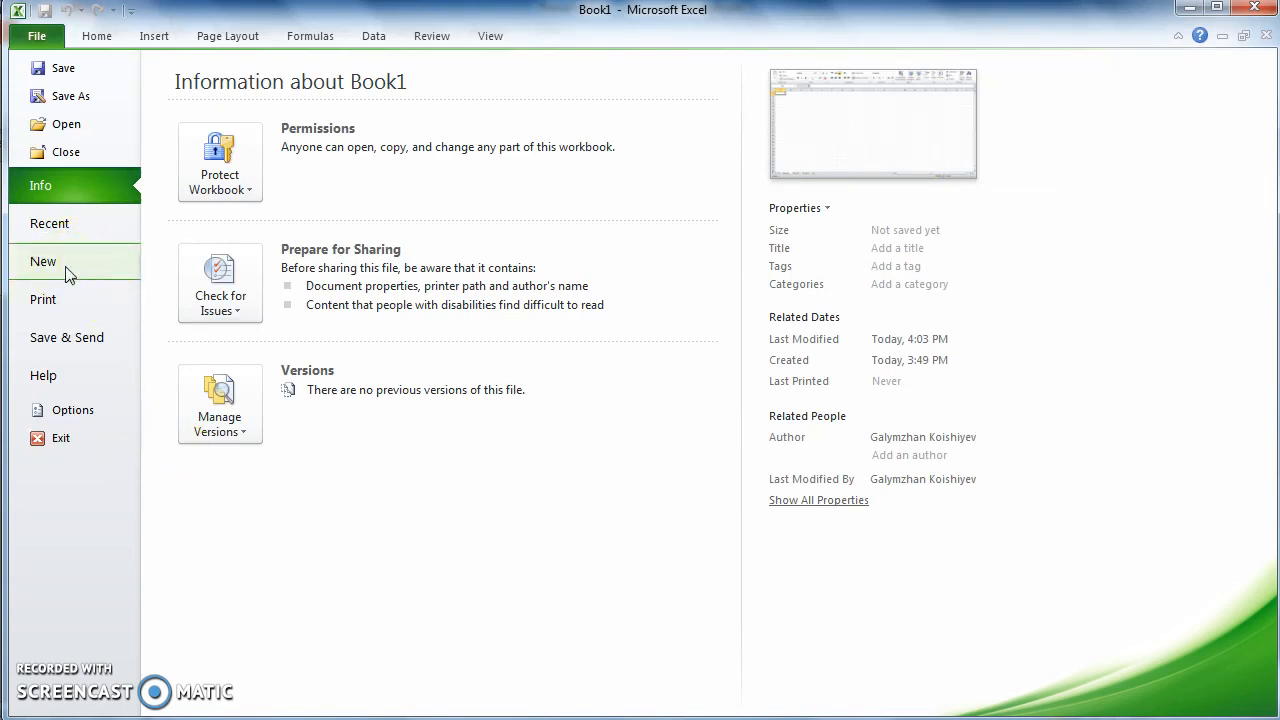
Create blank workbook Book2 from the File > New page.
click(43, 261)
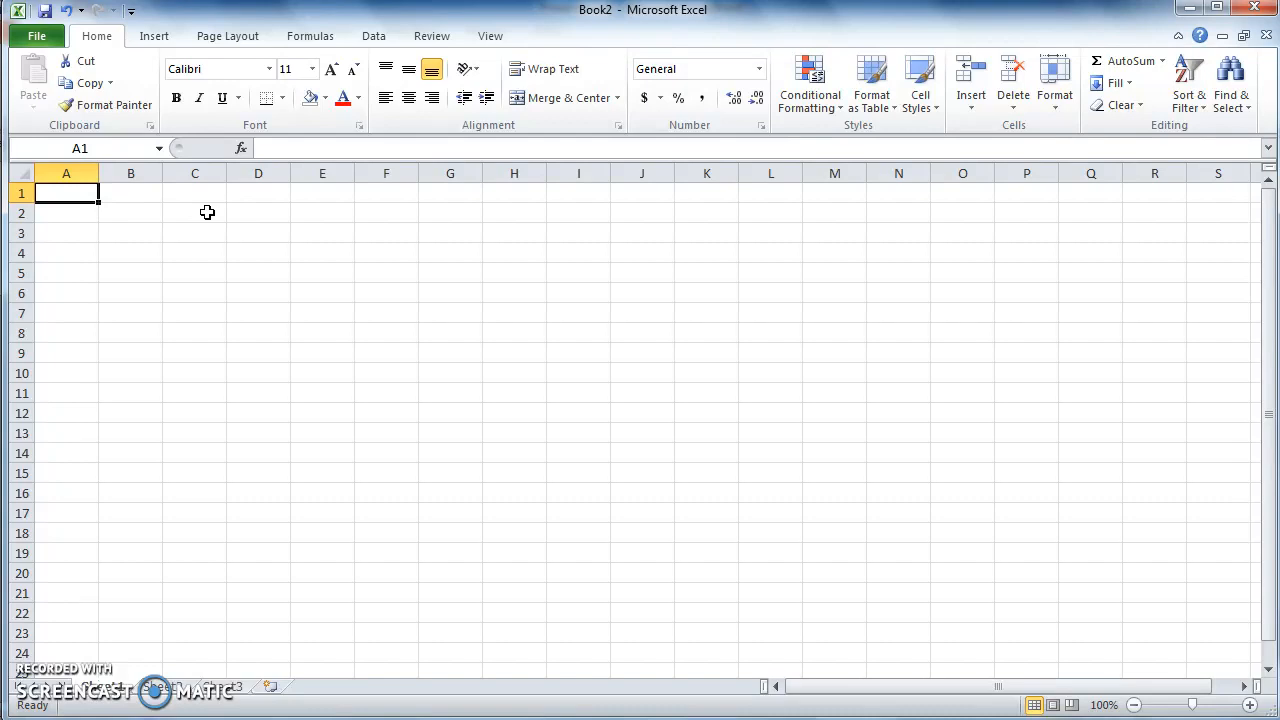
mouse_move(275, 361)
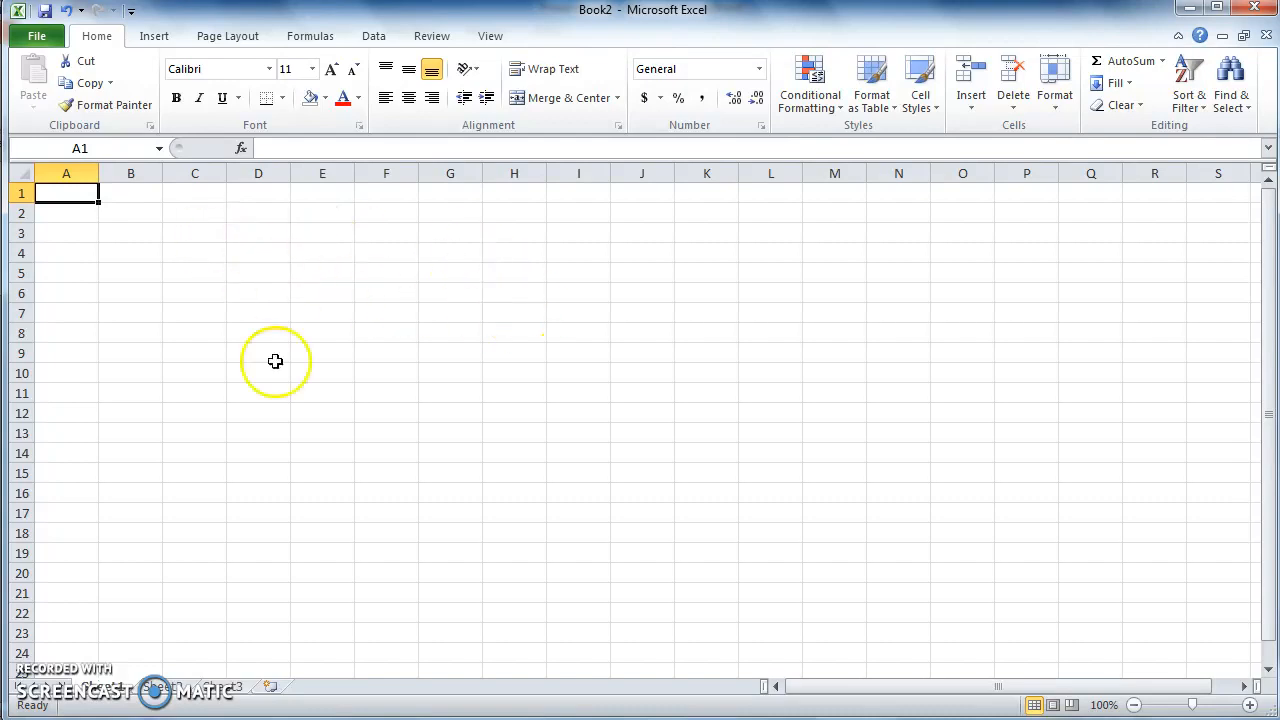
click(258, 292)
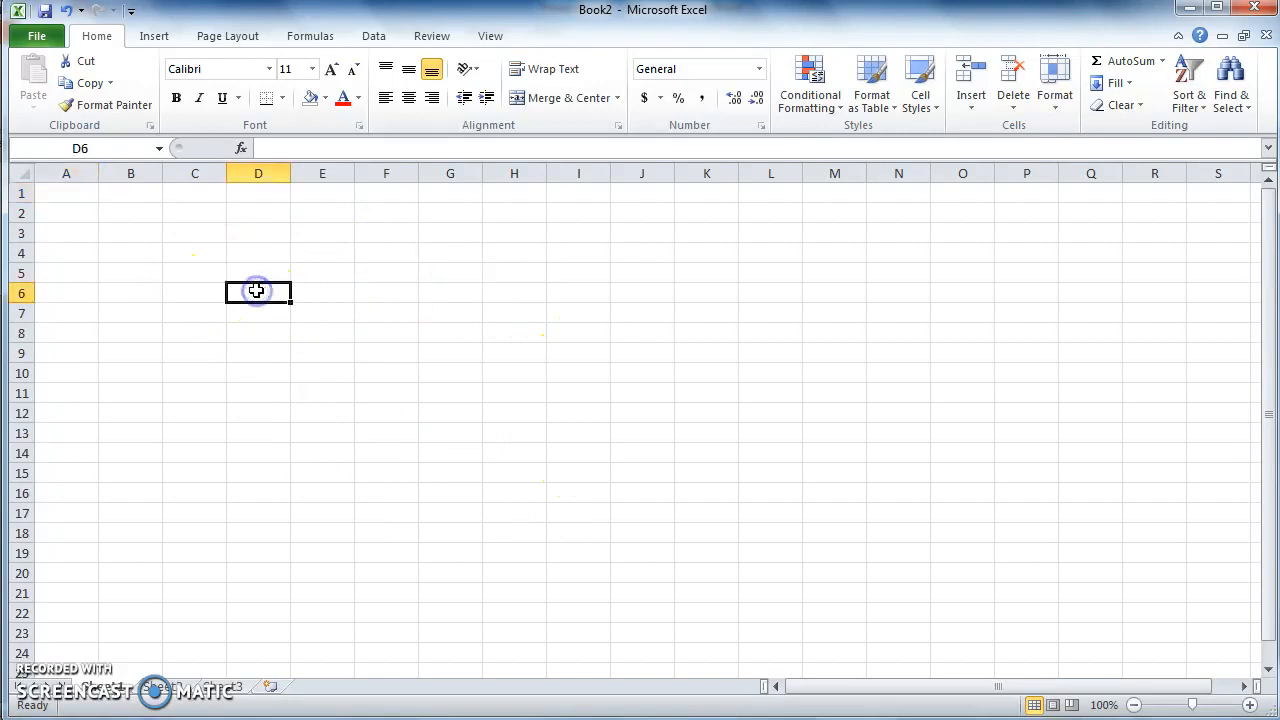
click(194, 273)
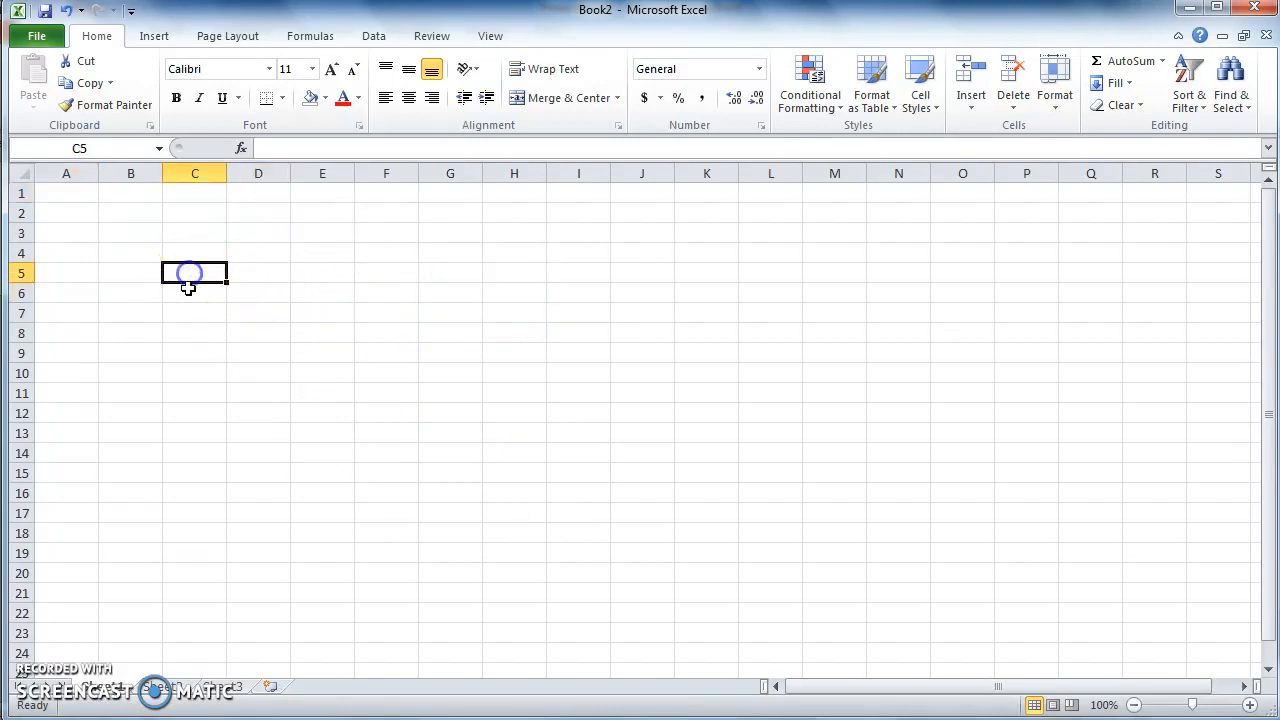
mouse_move(195, 173)
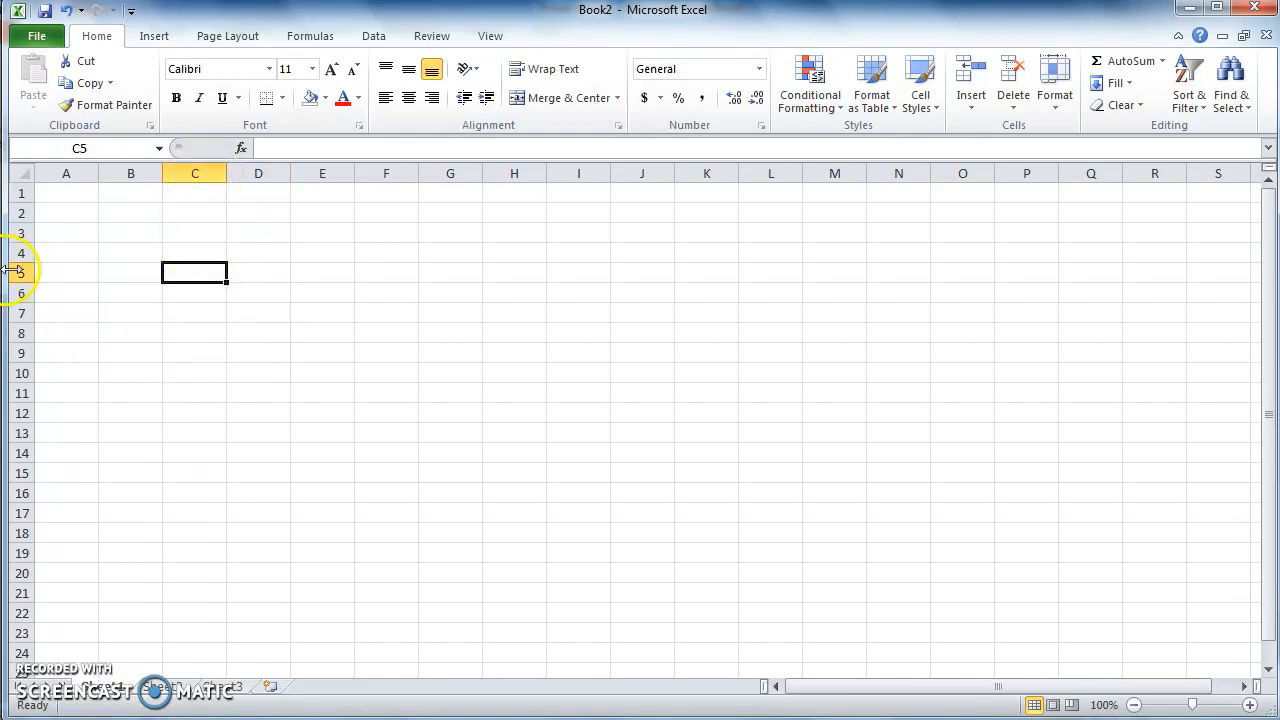
mouse_move(434, 622)
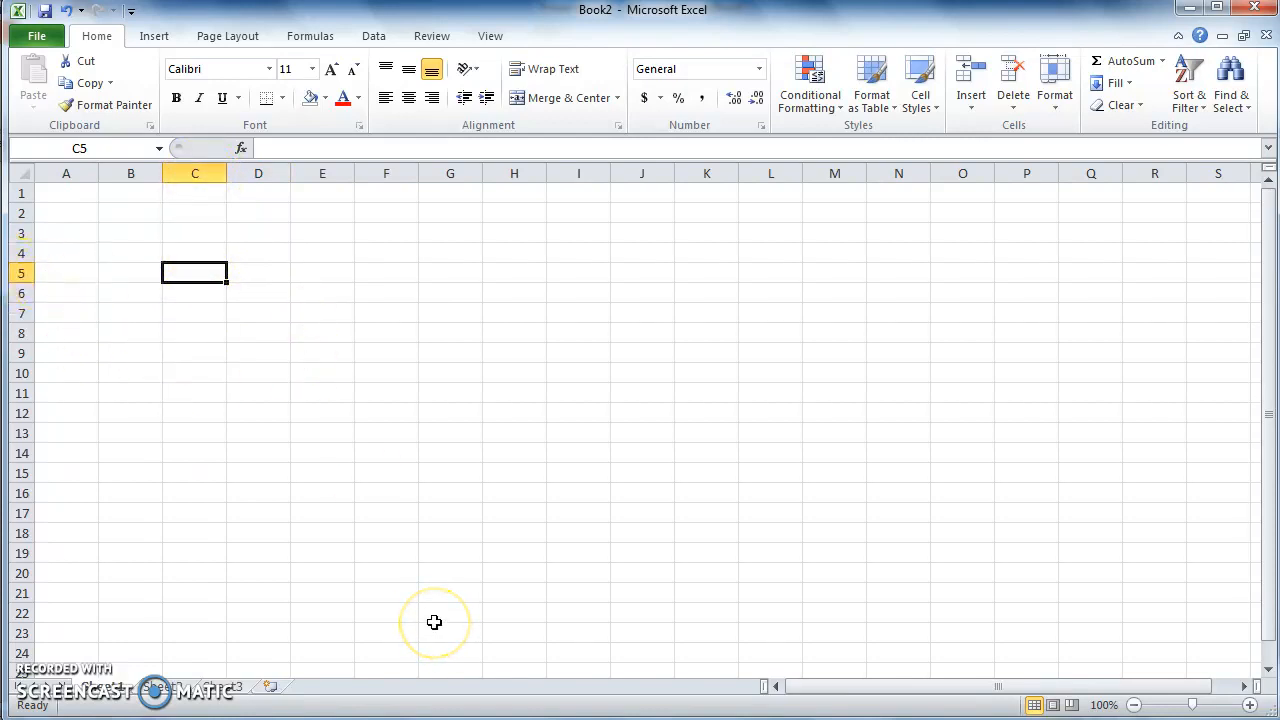
mouse_move(75, 135)
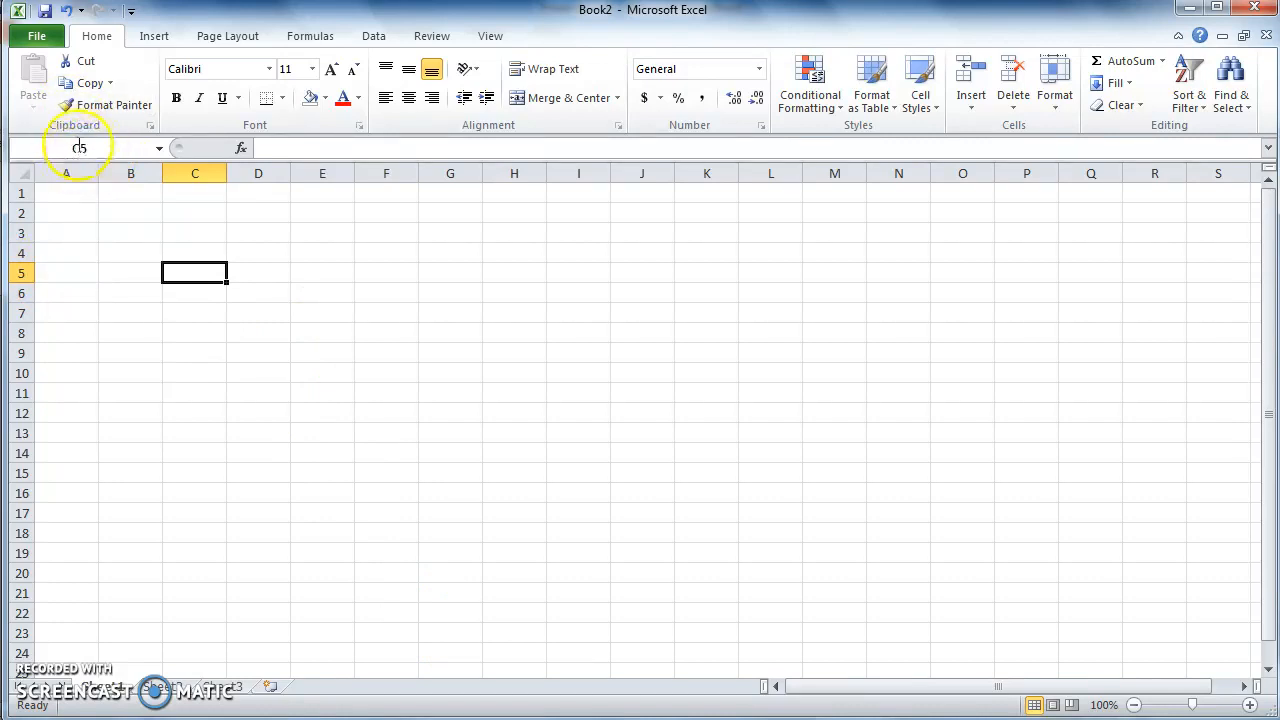
mouse_move(80, 147)
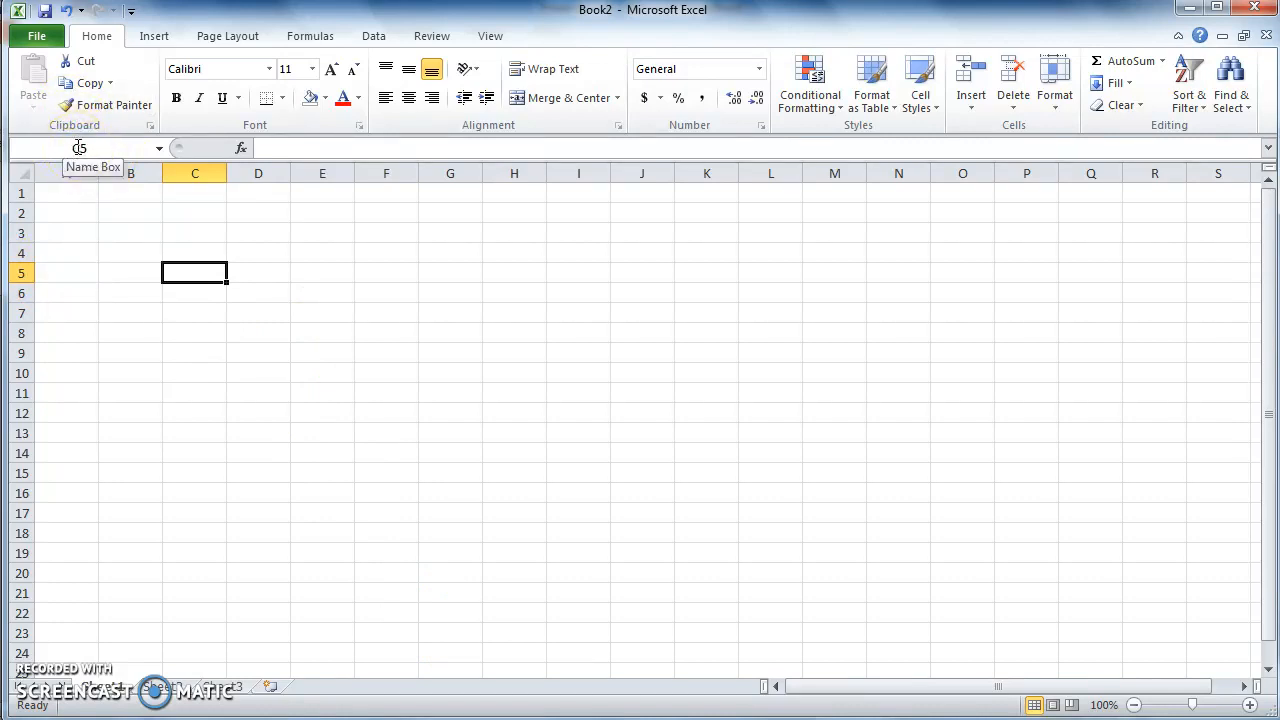
mouse_move(259, 344)
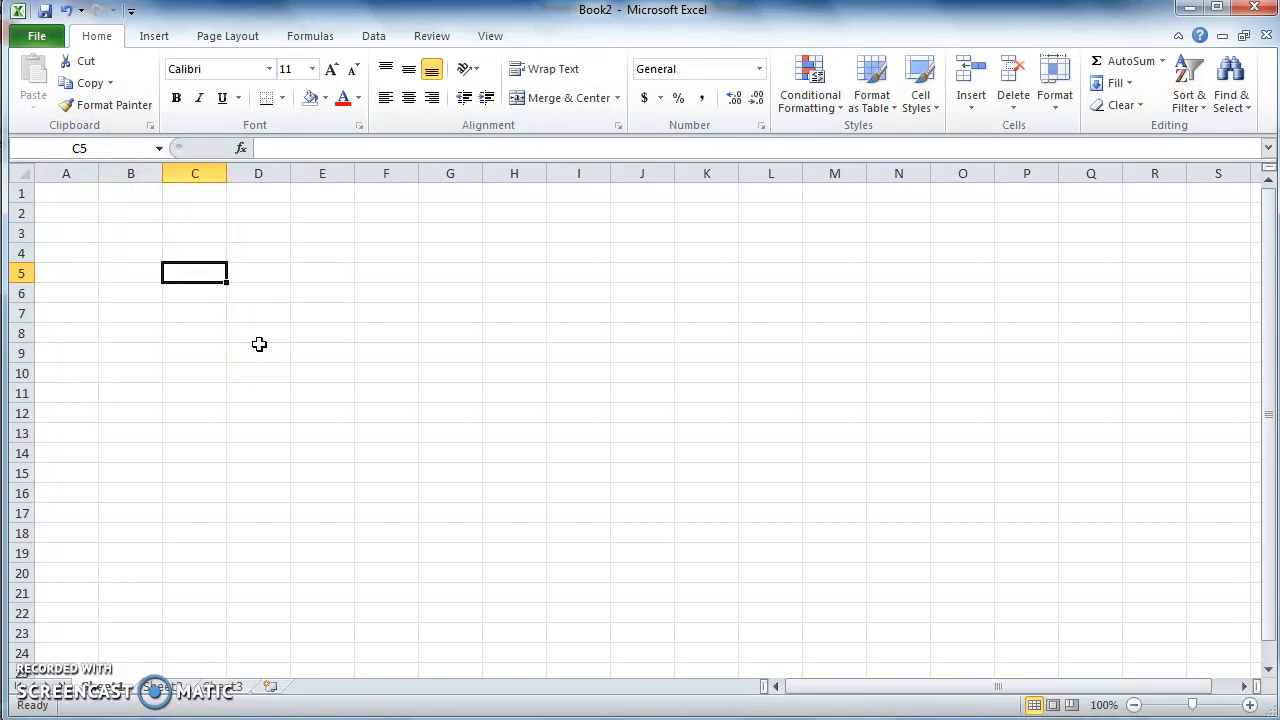
mouse_move(255, 259)
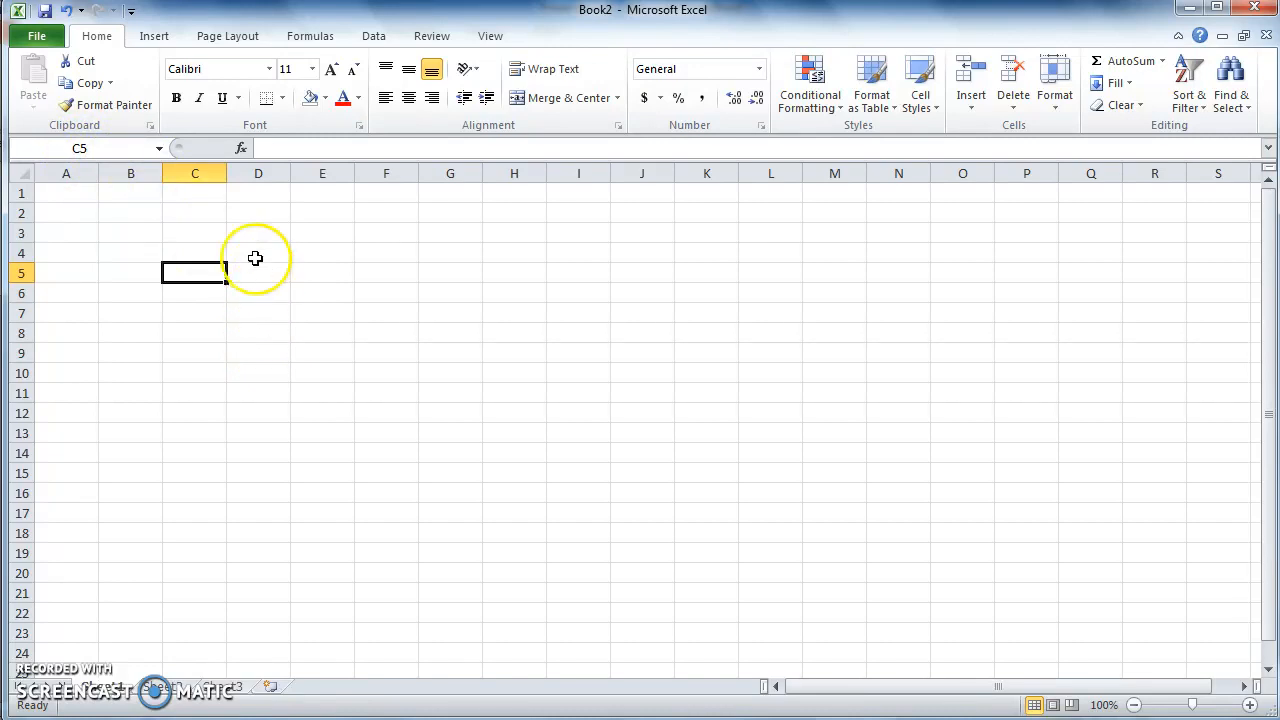
mouse_move(208, 308)
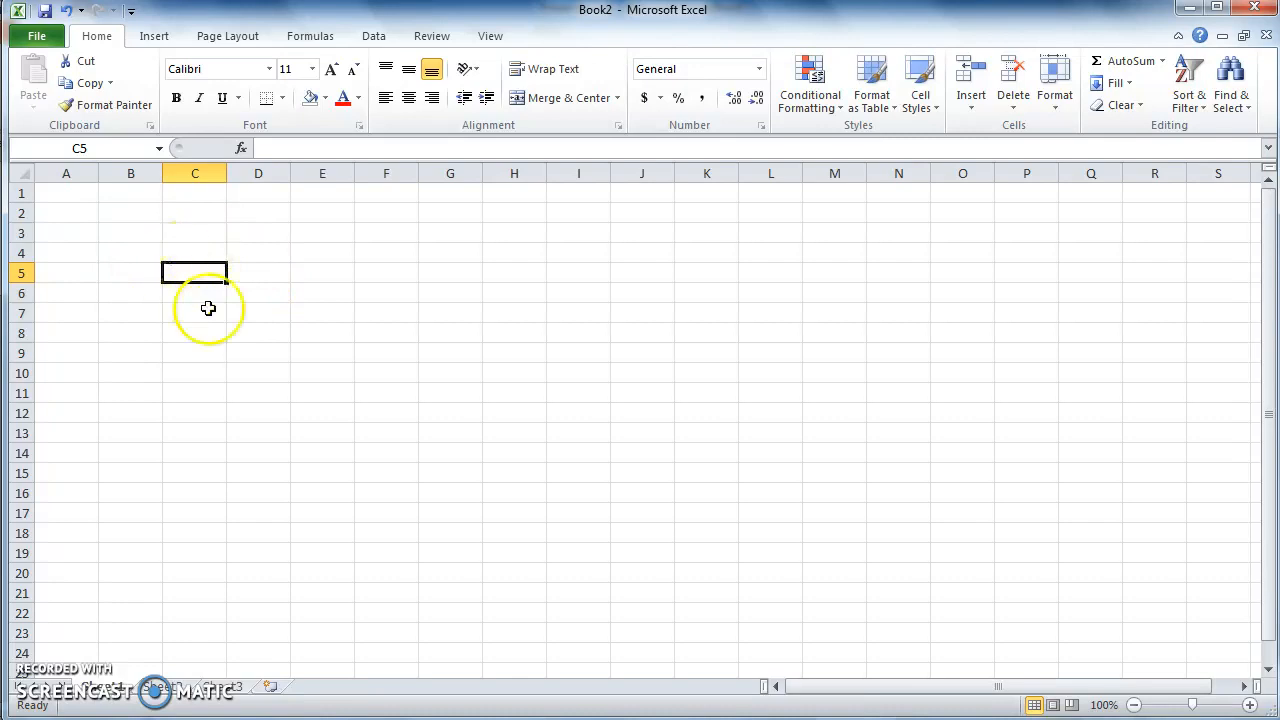
mouse_move(227, 287)
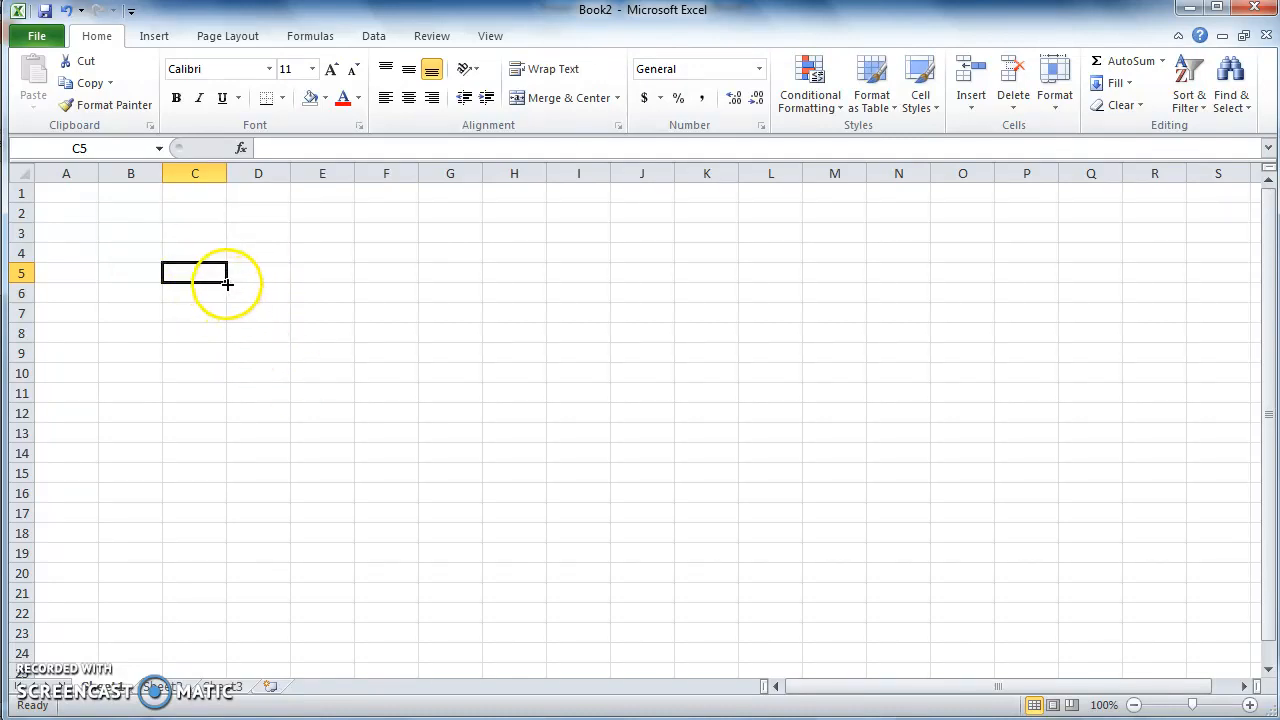
mouse_move(246, 315)
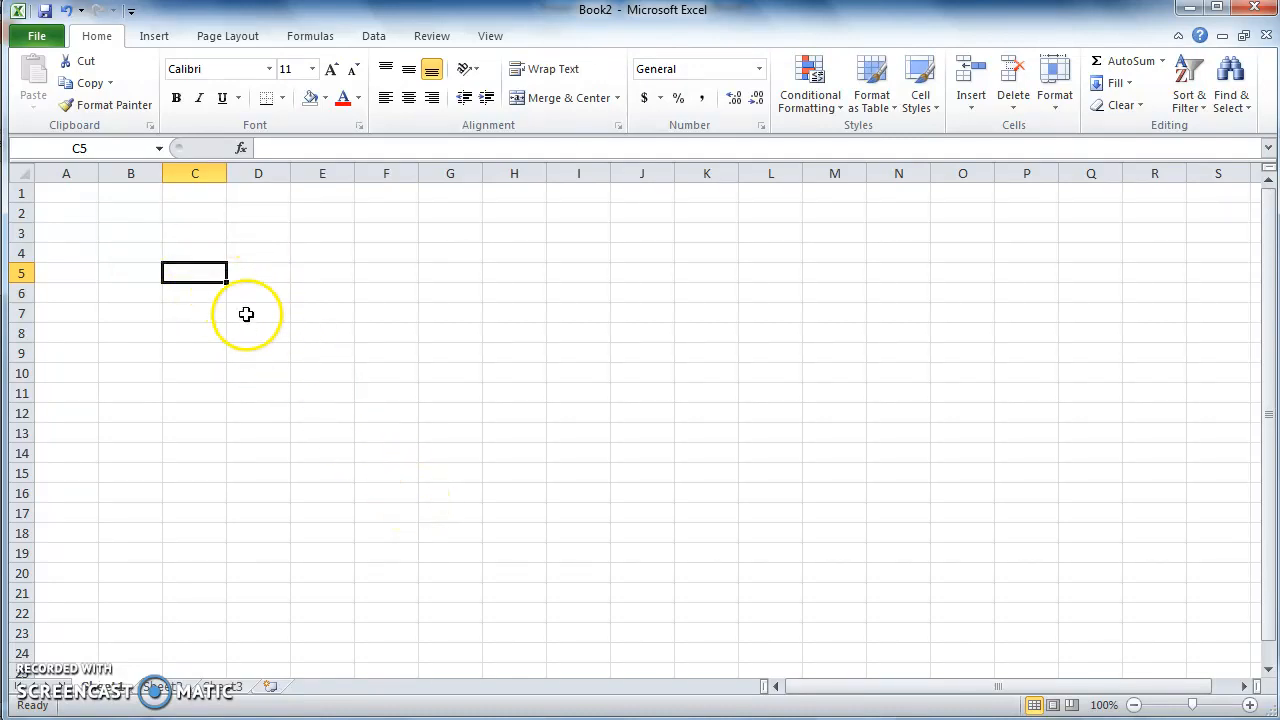
mouse_move(225, 280)
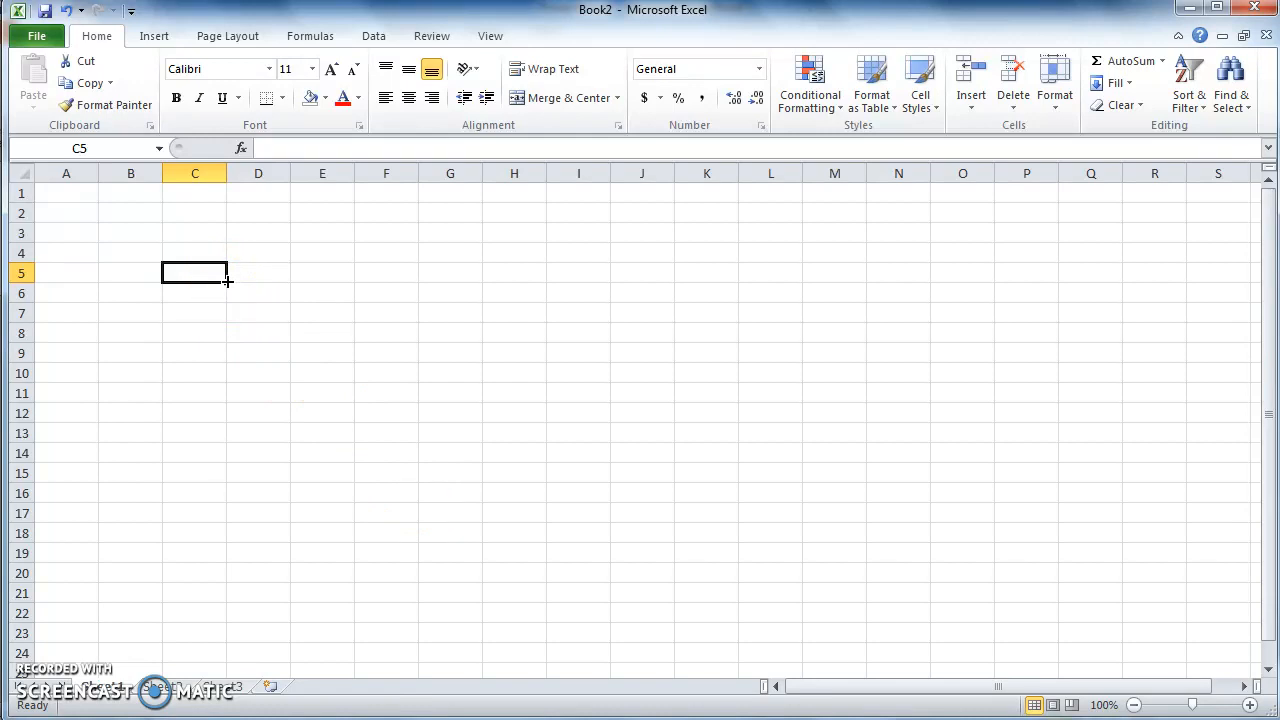
drag(195, 272, 419, 277)
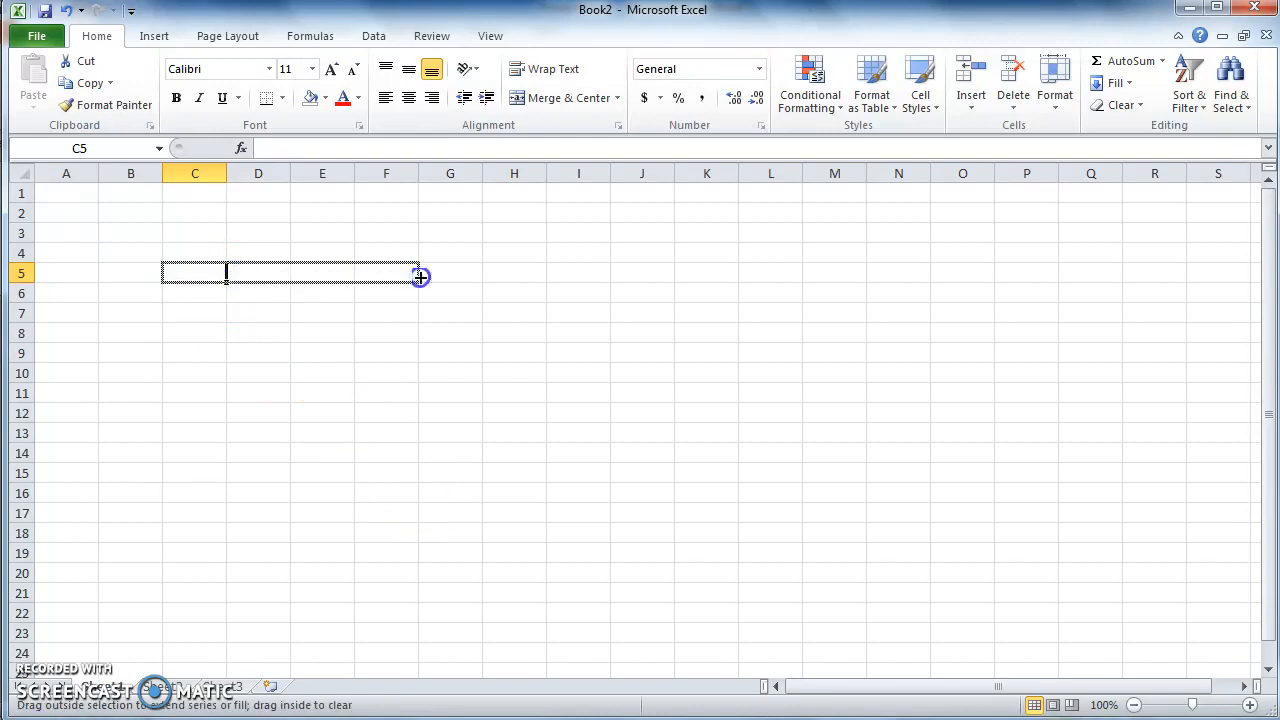
mouse_move(404, 397)
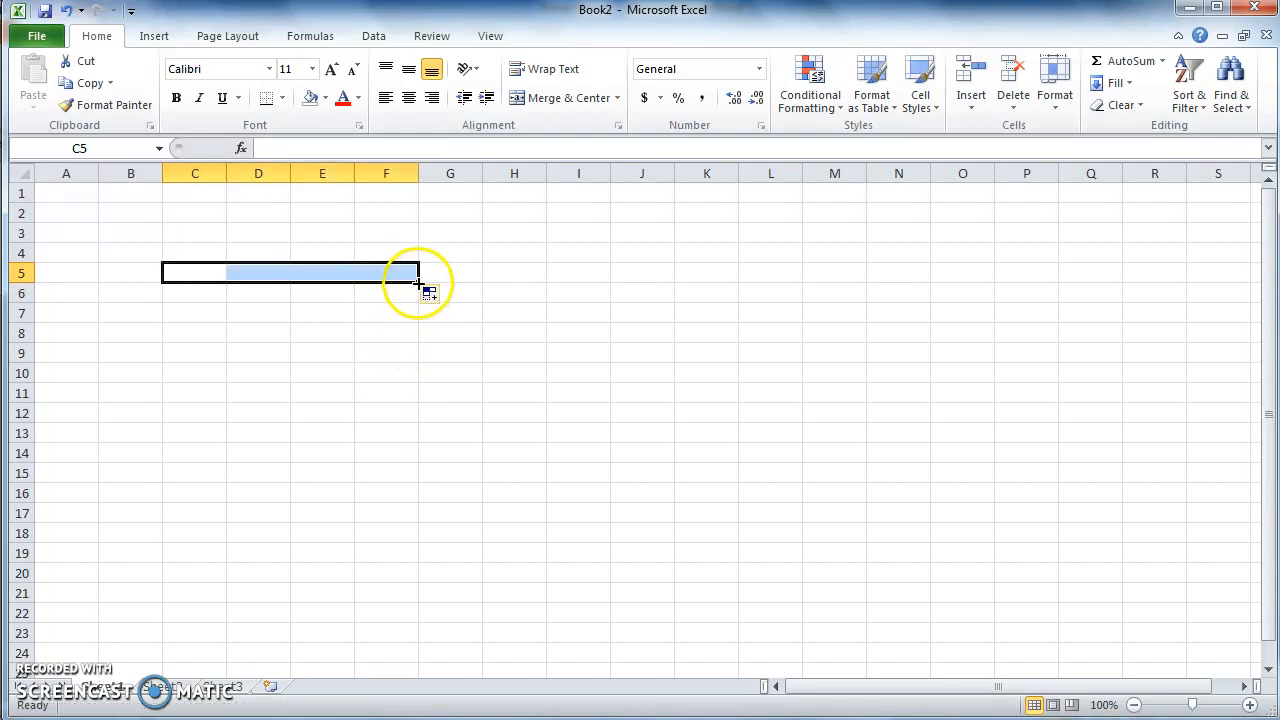
drag(417, 283, 417, 425)
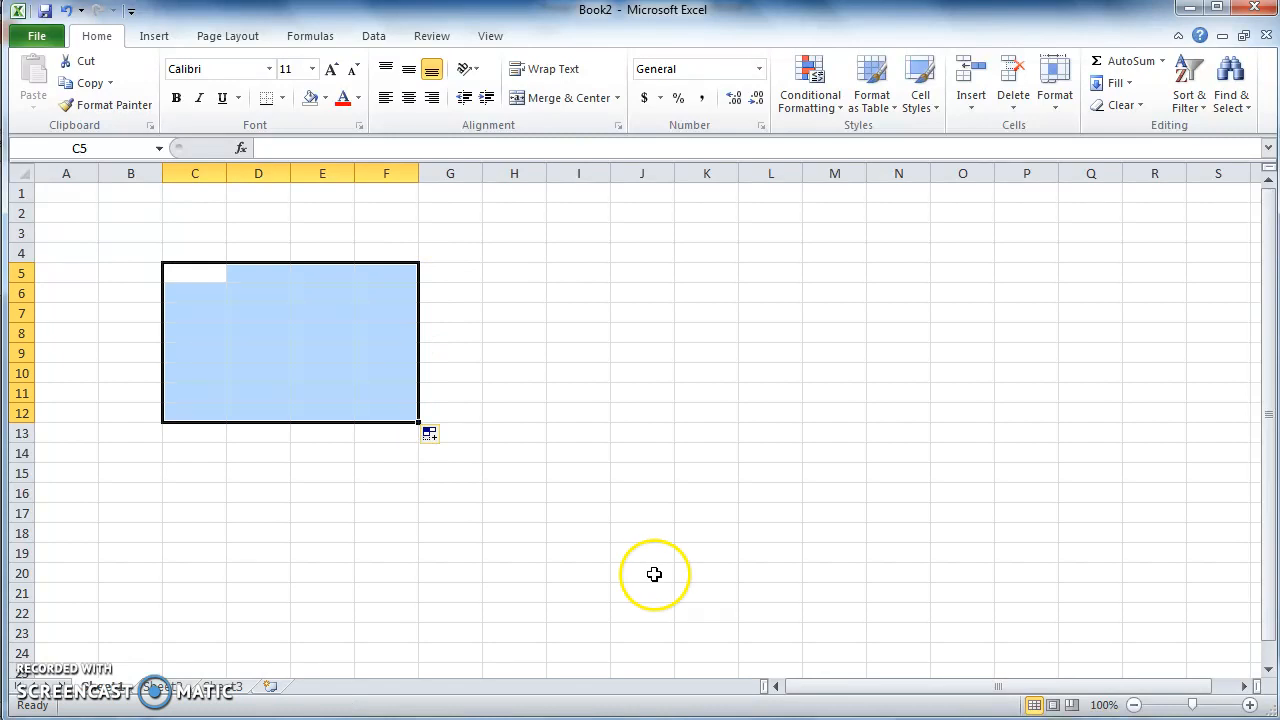
mouse_move(583, 464)
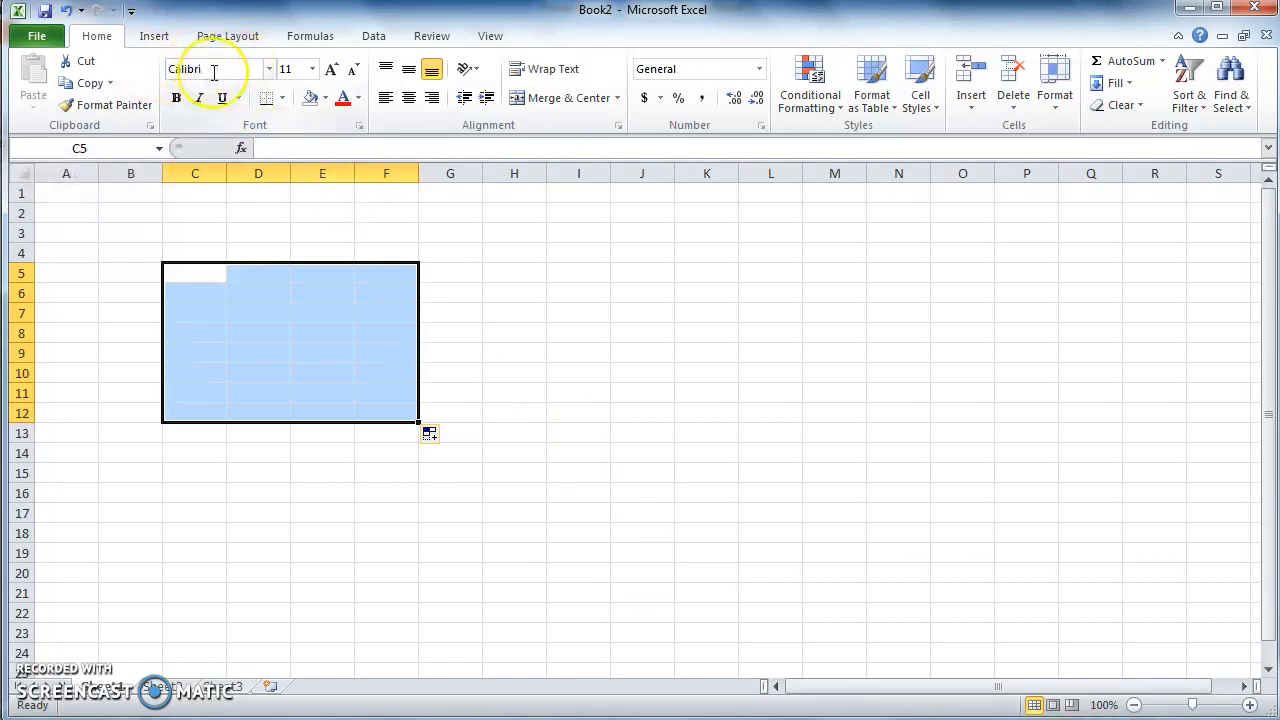
mouse_move(312, 69)
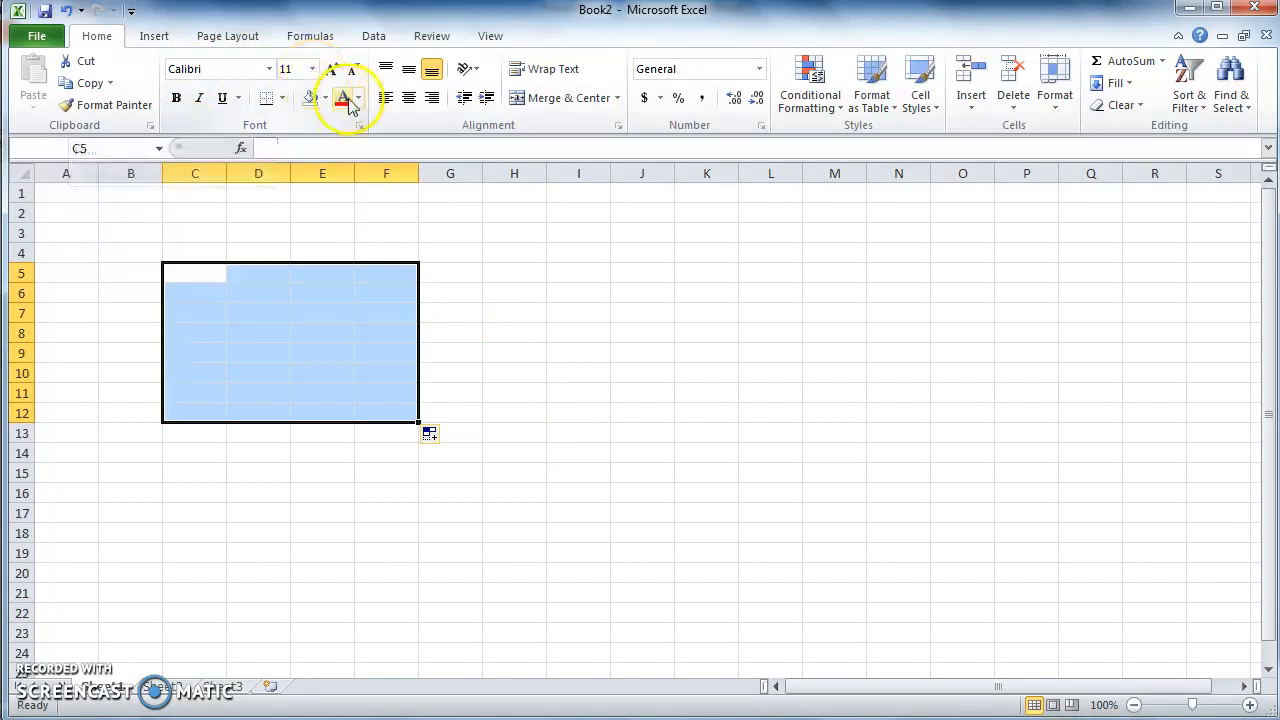
mouse_move(456, 272)
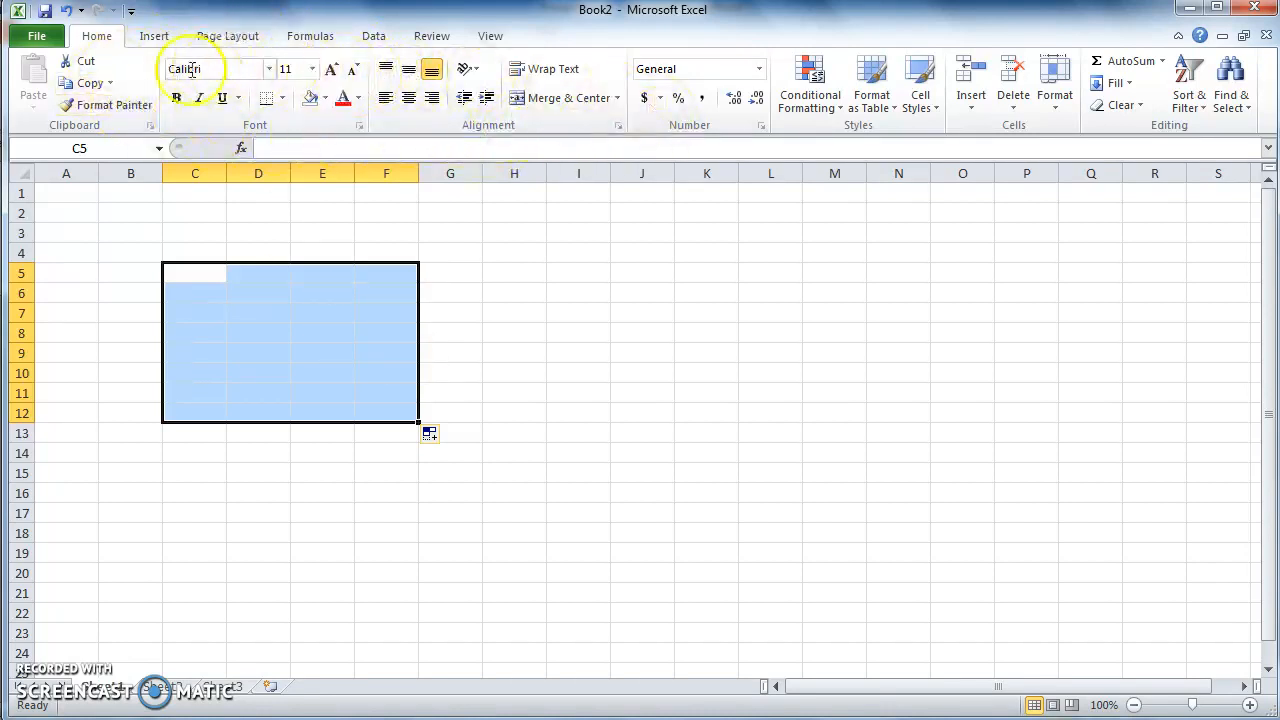
mouse_move(717, 452)
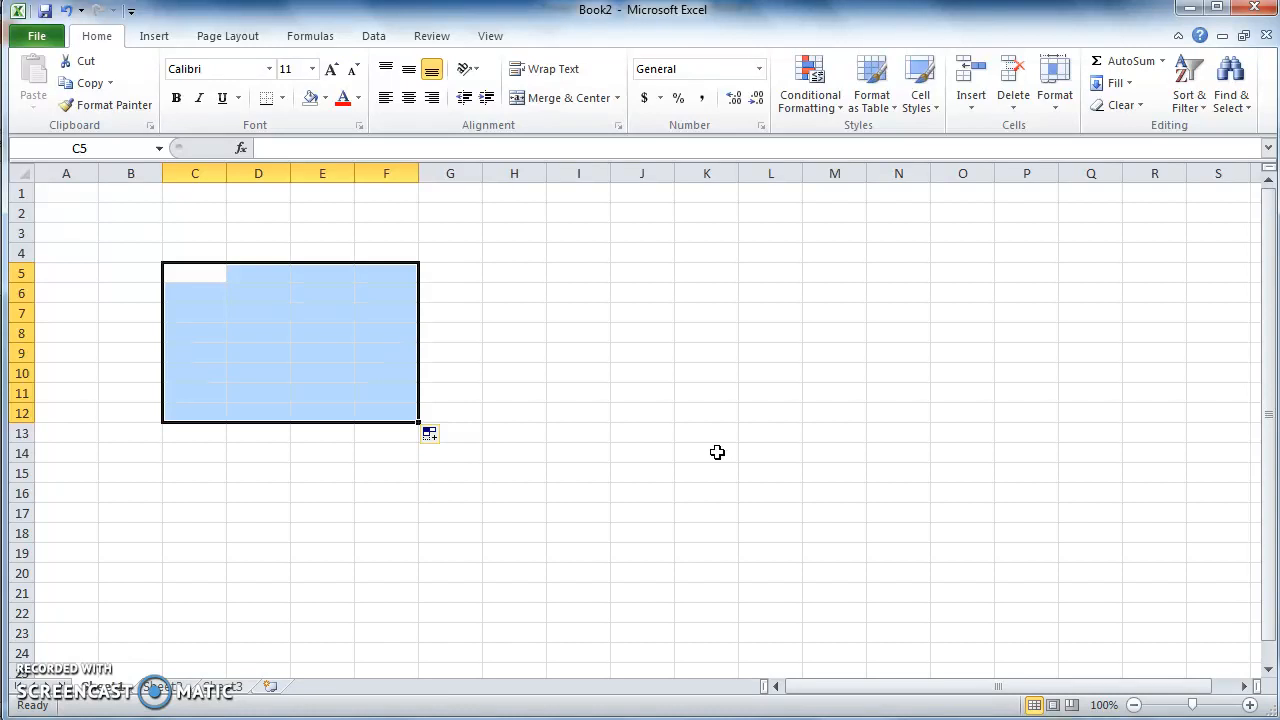
Enter 'text' in C4 and 89 in C5, then compare their alignment.
click(194, 252)
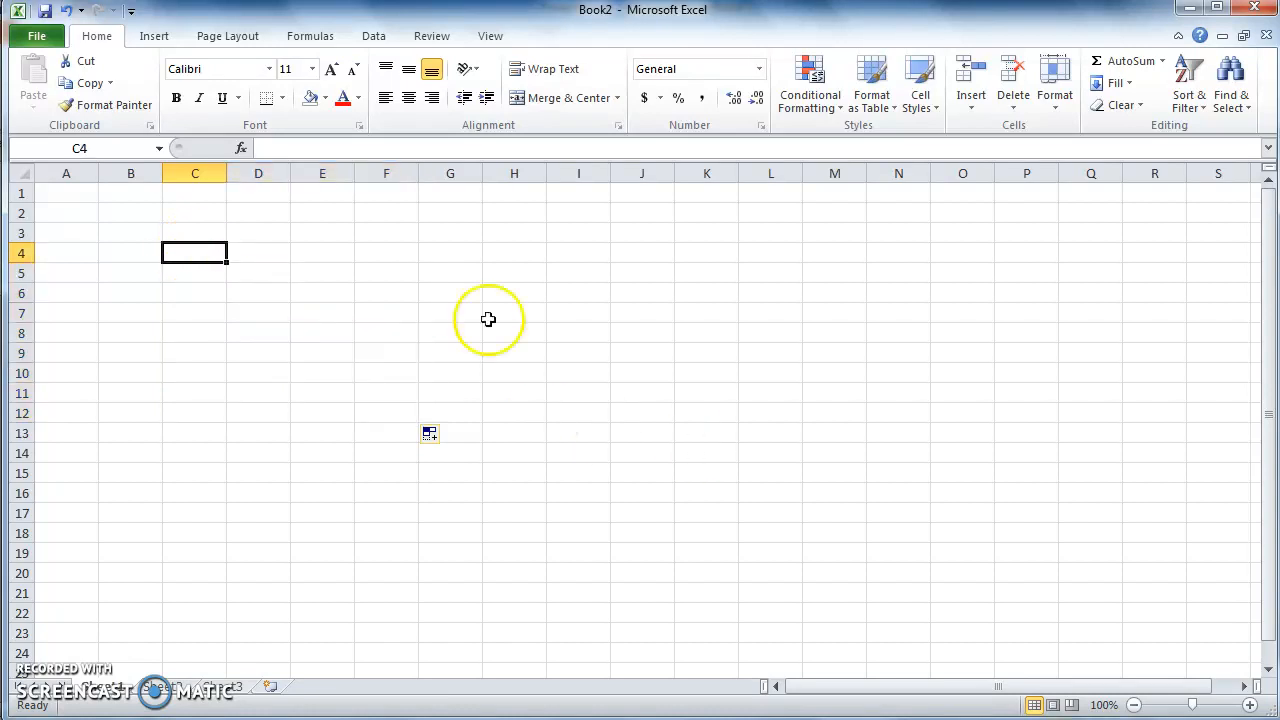
mouse_move(487, 320)
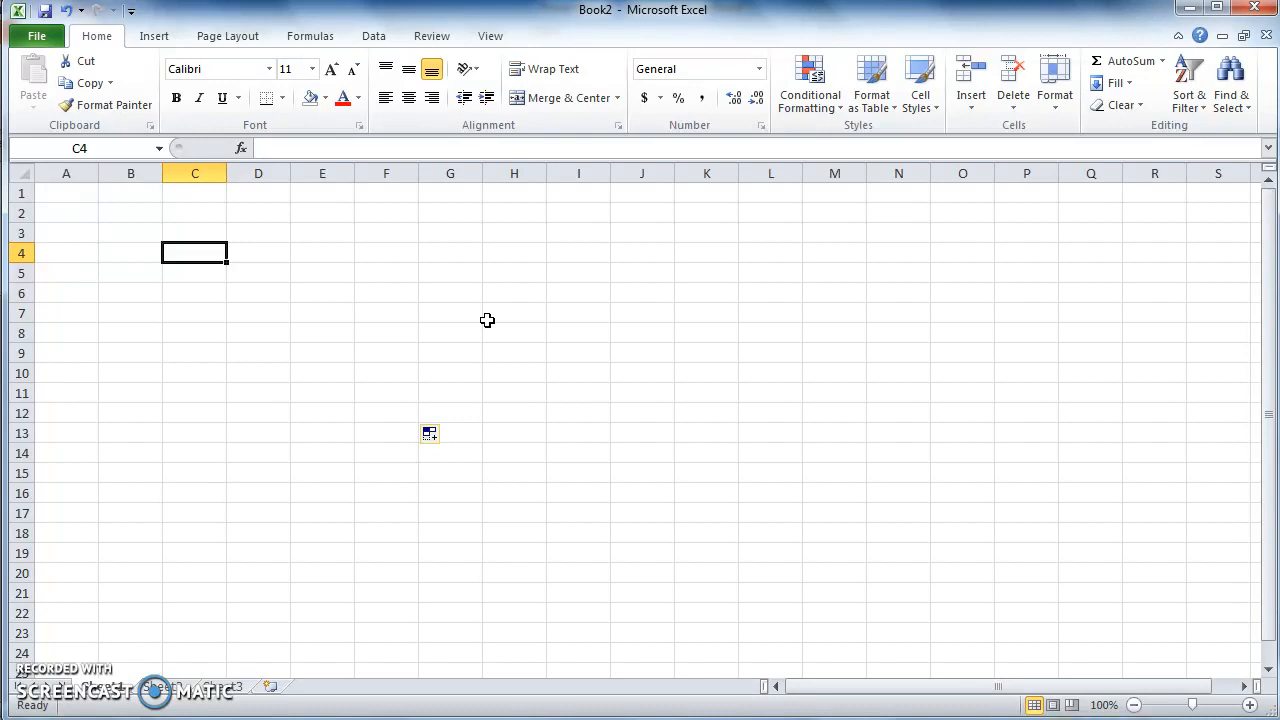
text(text)
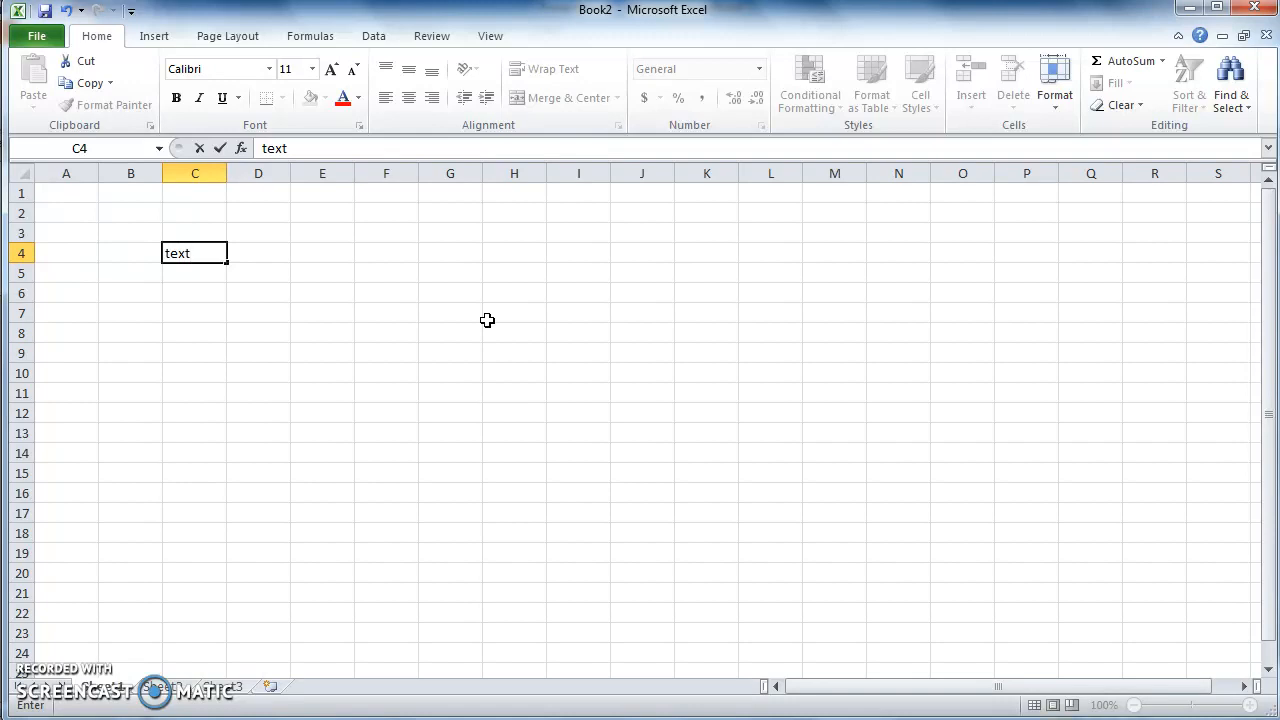
key(Return)
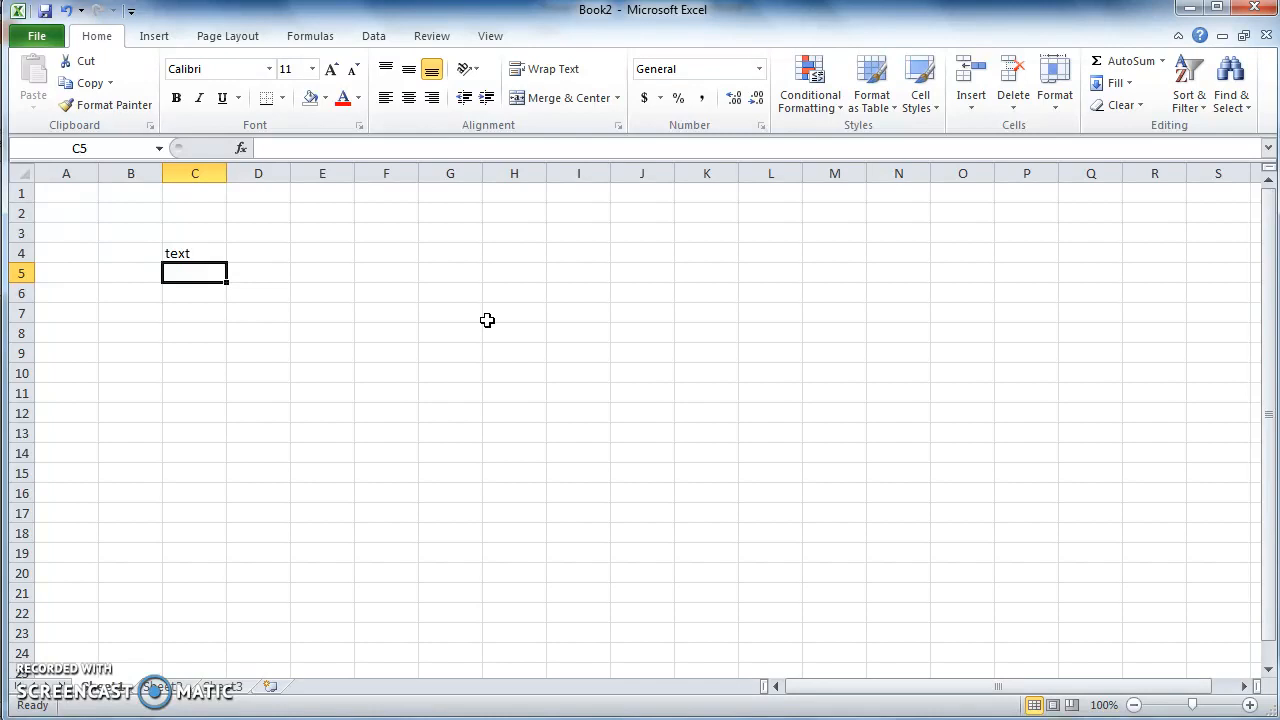
text(89)
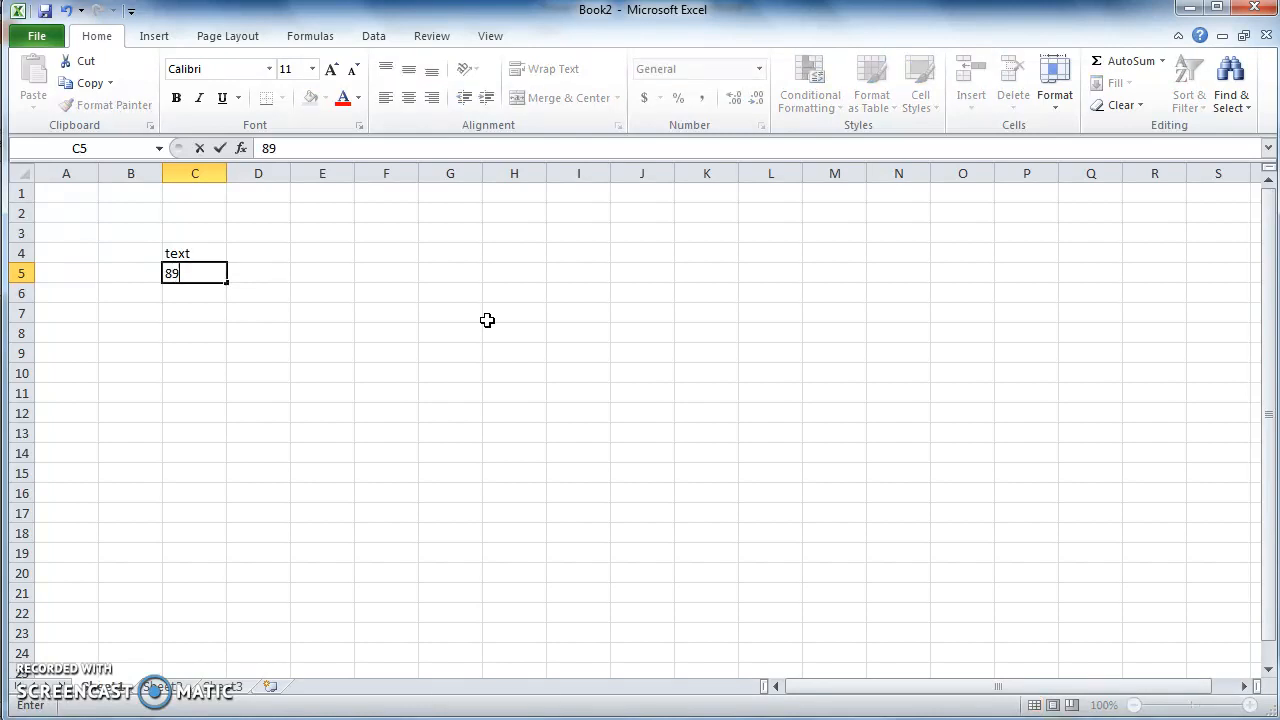
key(Return)
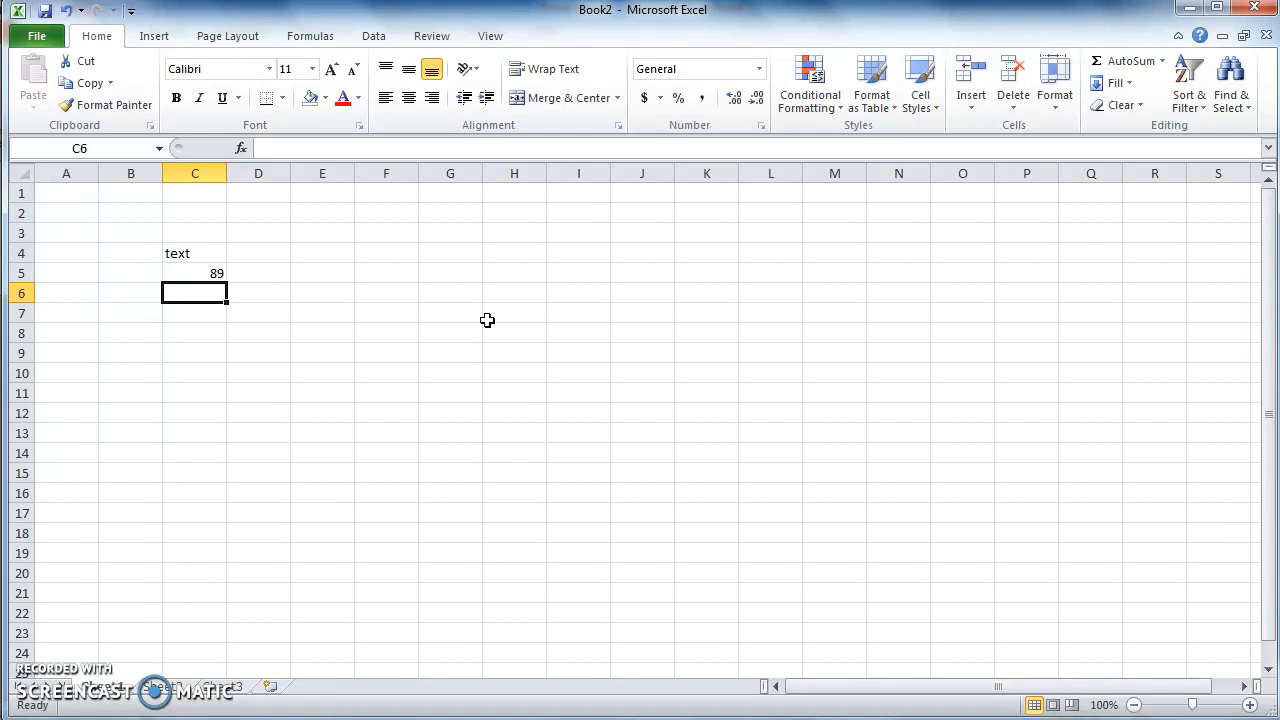
click(194, 273)
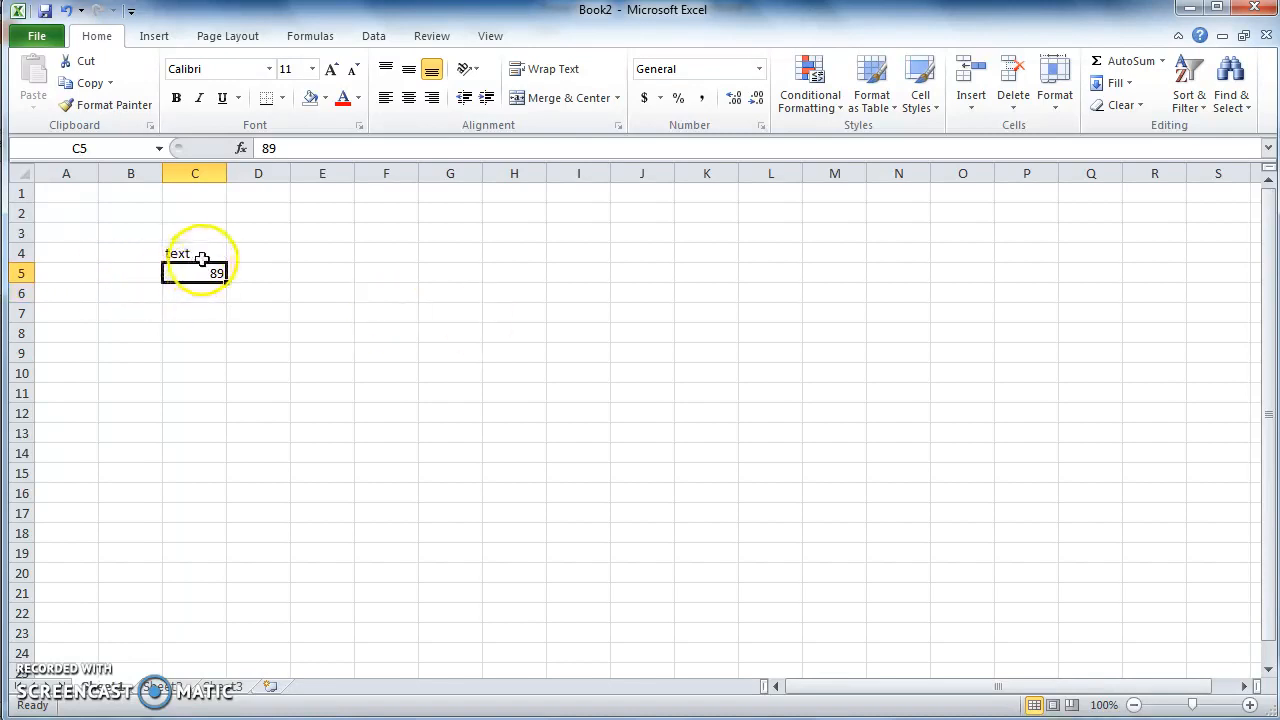
click(194, 253)
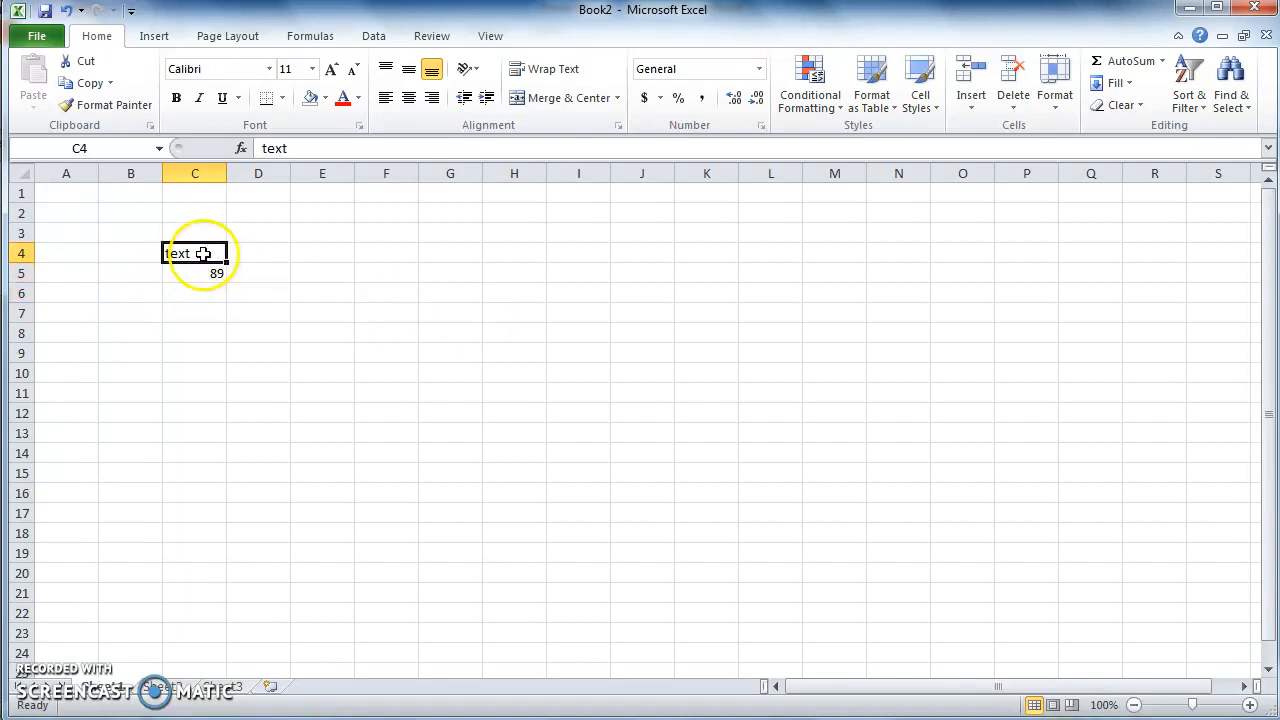
mouse_move(190, 253)
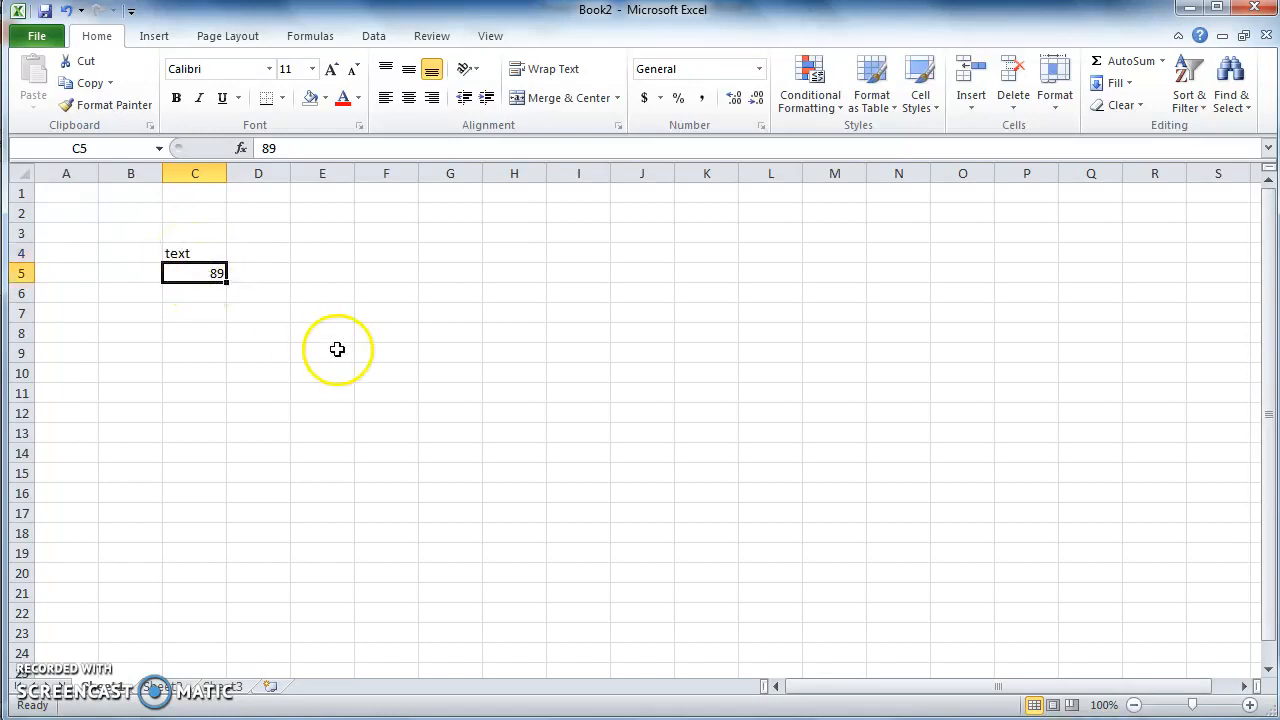
mouse_move(331, 356)
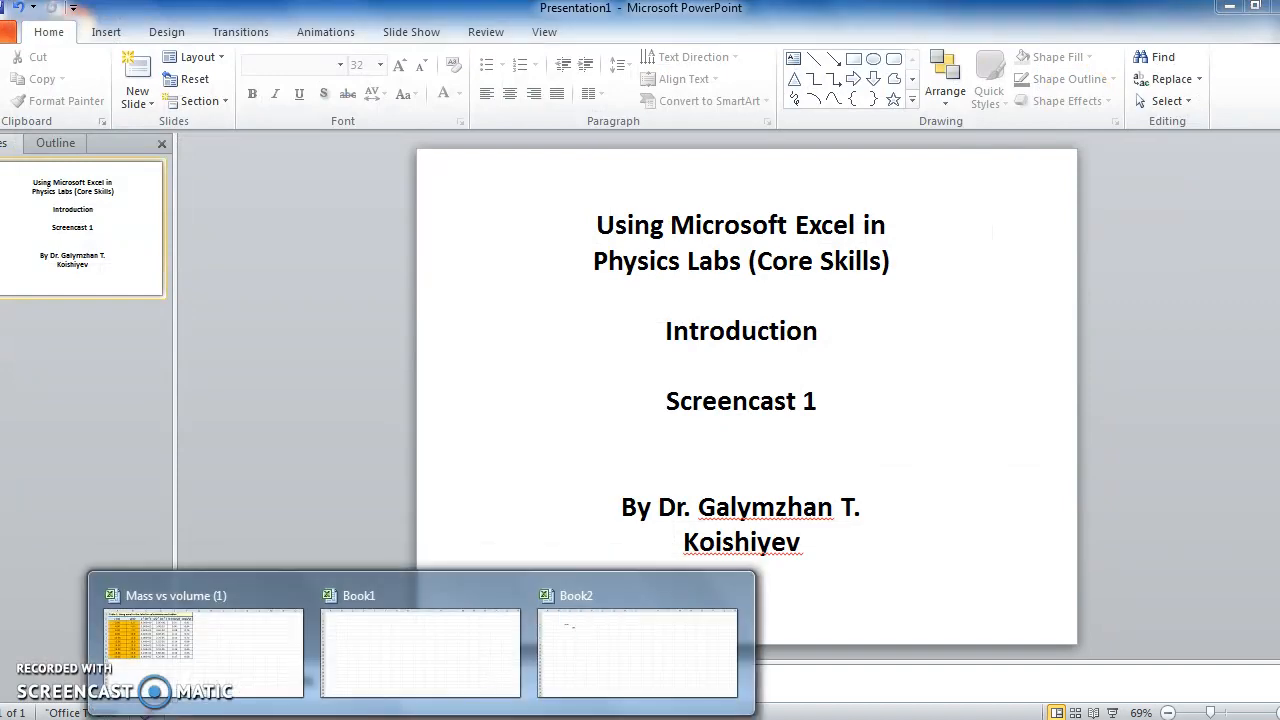
Switch to Mass vs volume (1) and highlight Table 1's x/y data and calculated columns.
click(200, 650)
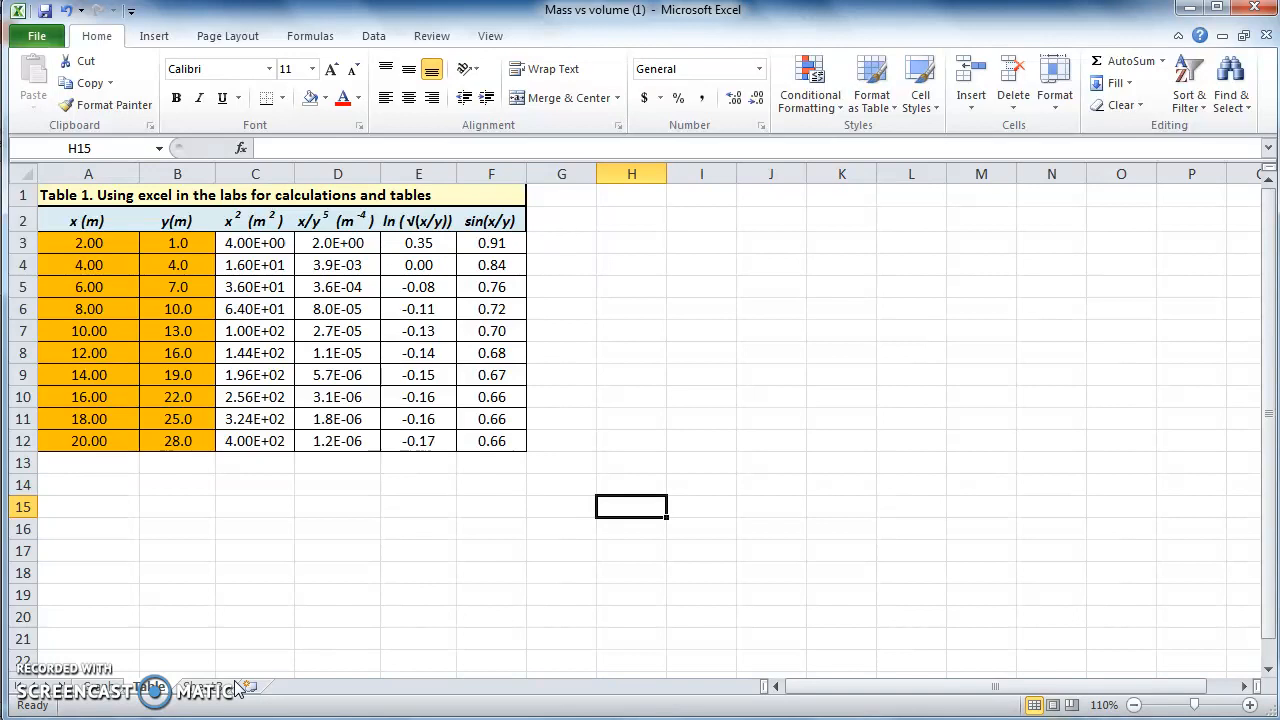
mouse_move(300, 180)
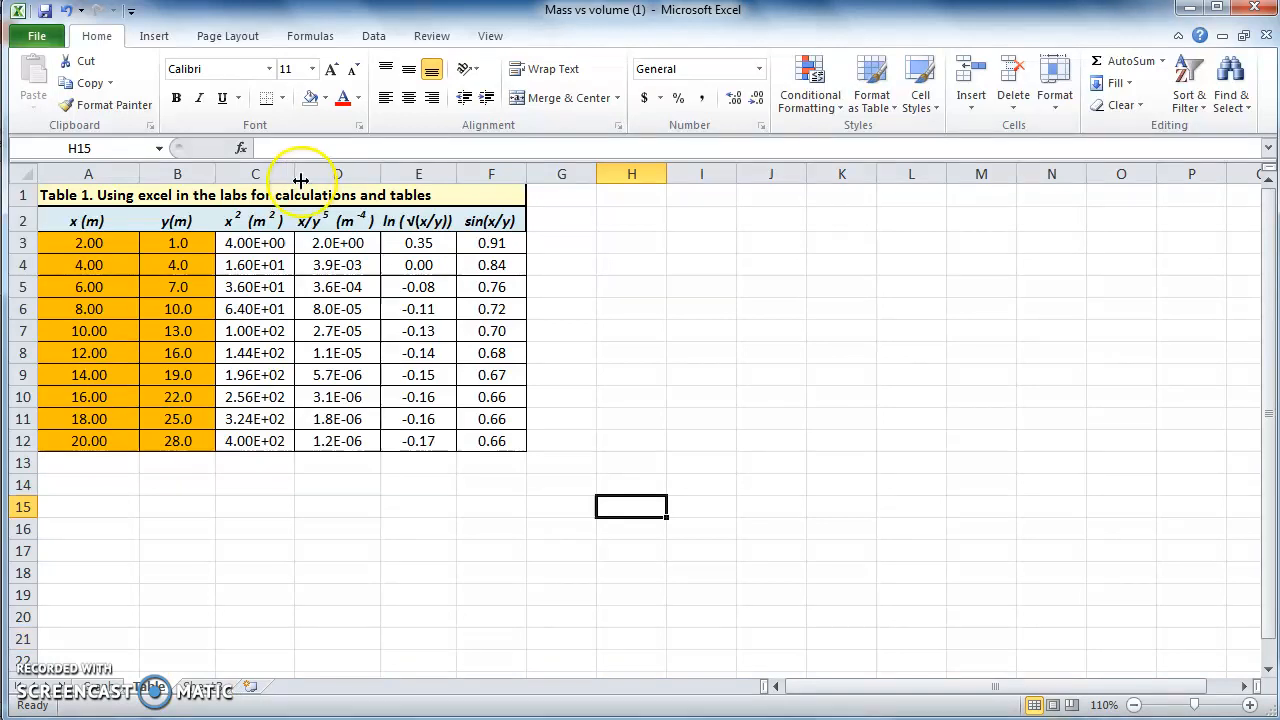
drag(88, 242, 177, 441)
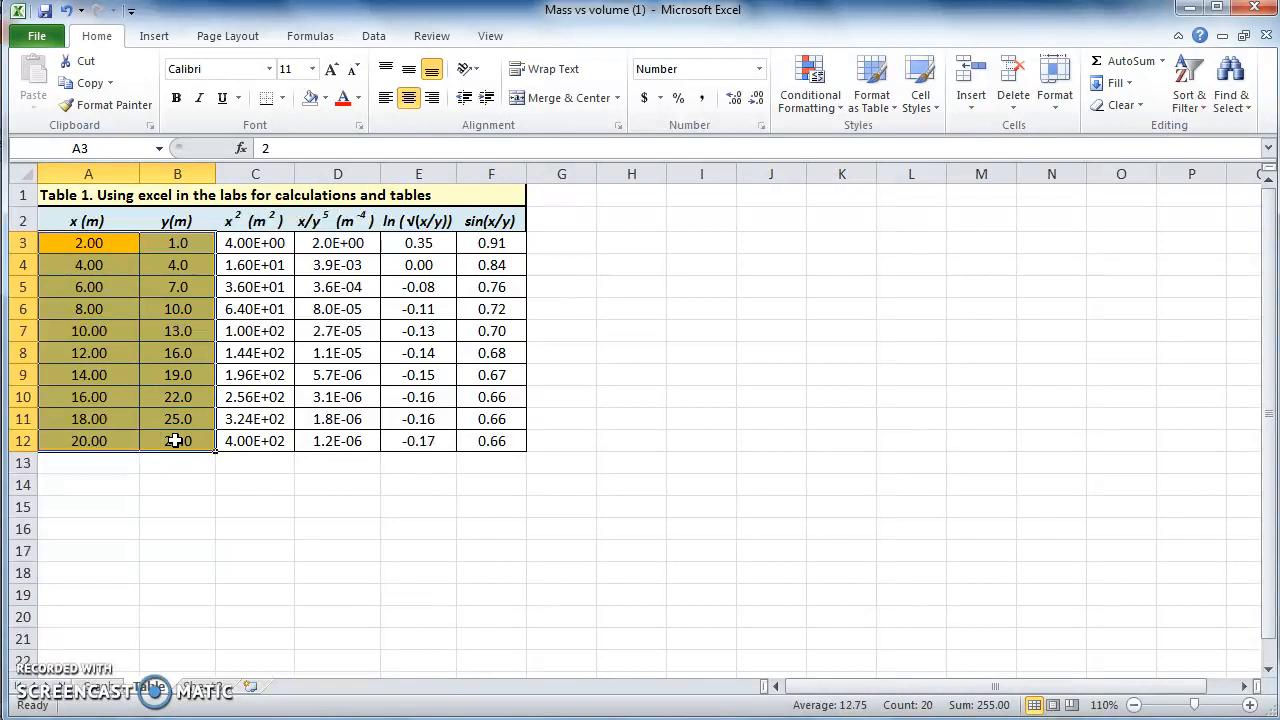
click(491, 441)
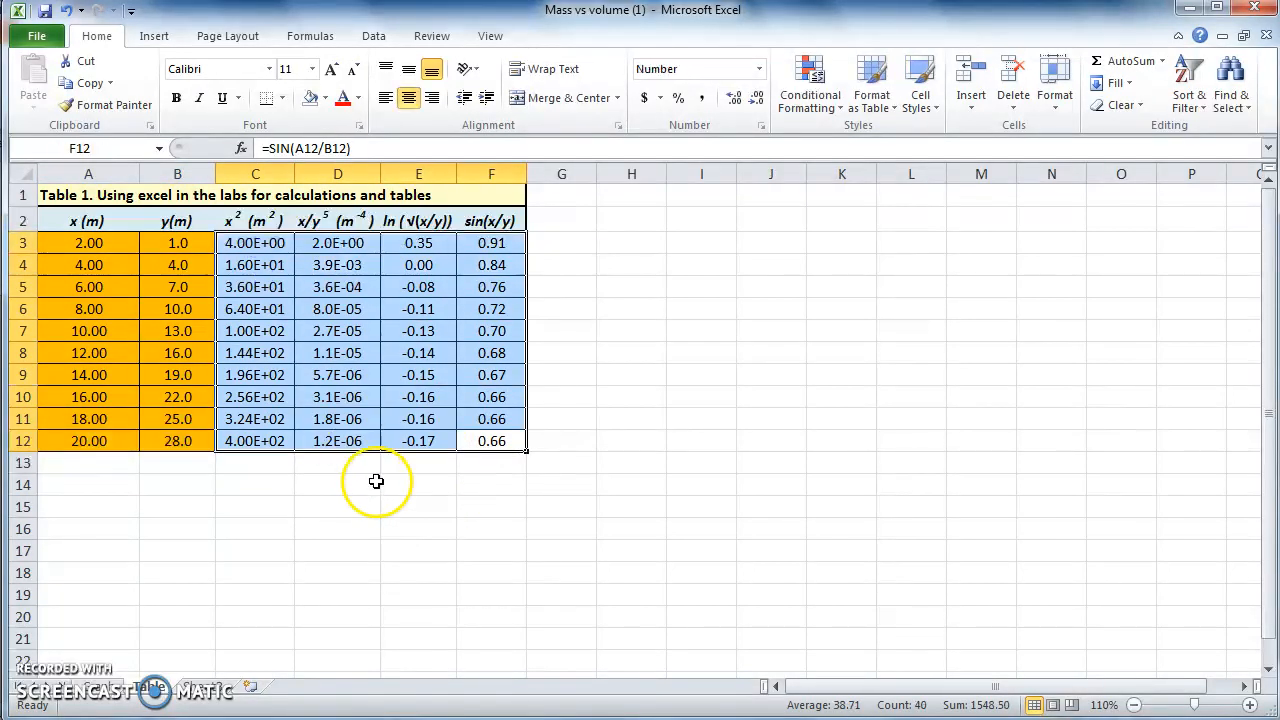
click(418, 529)
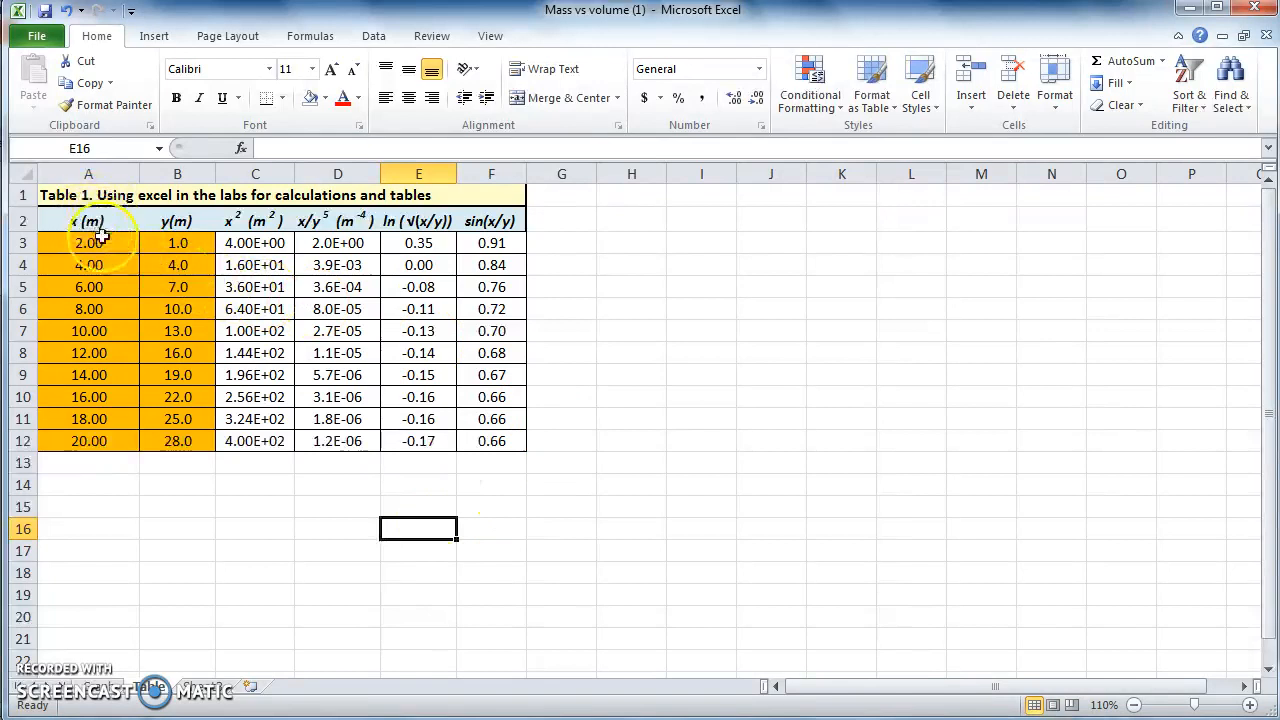
mouse_move(178, 375)
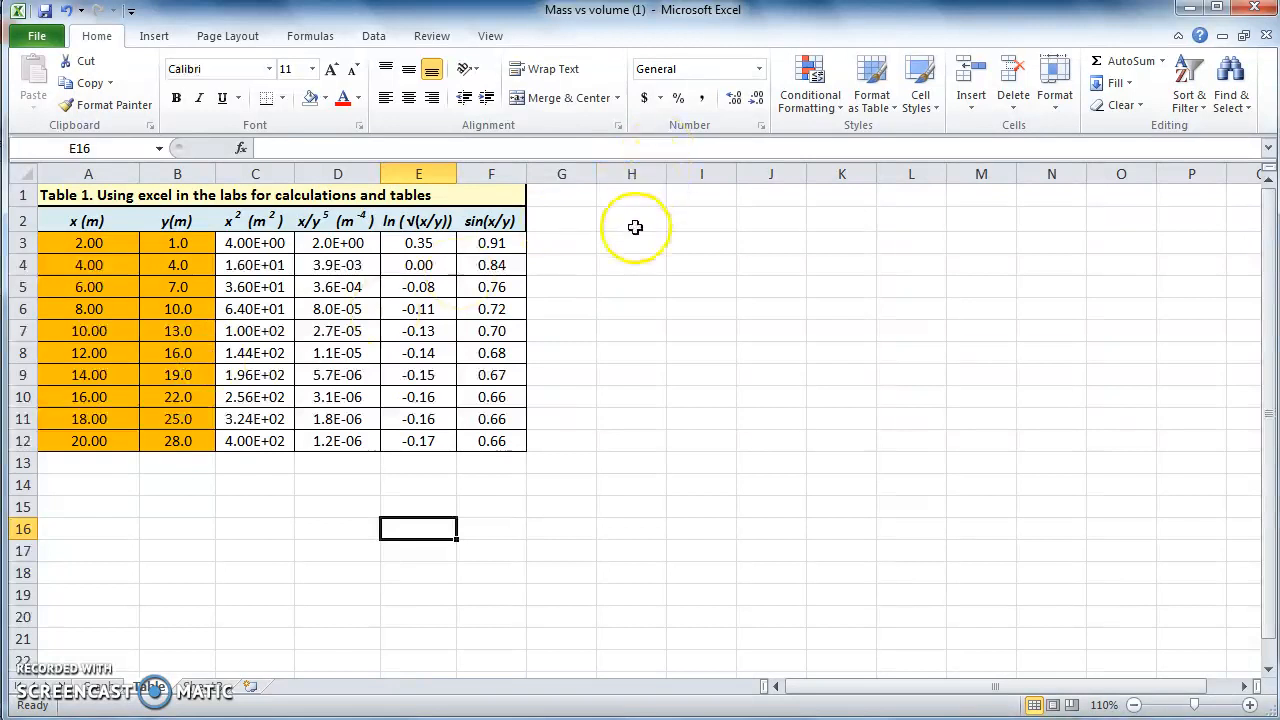
Enter the 'x (m)' heading in H2 with values 2, 4, 6 beneath.
click(631, 219)
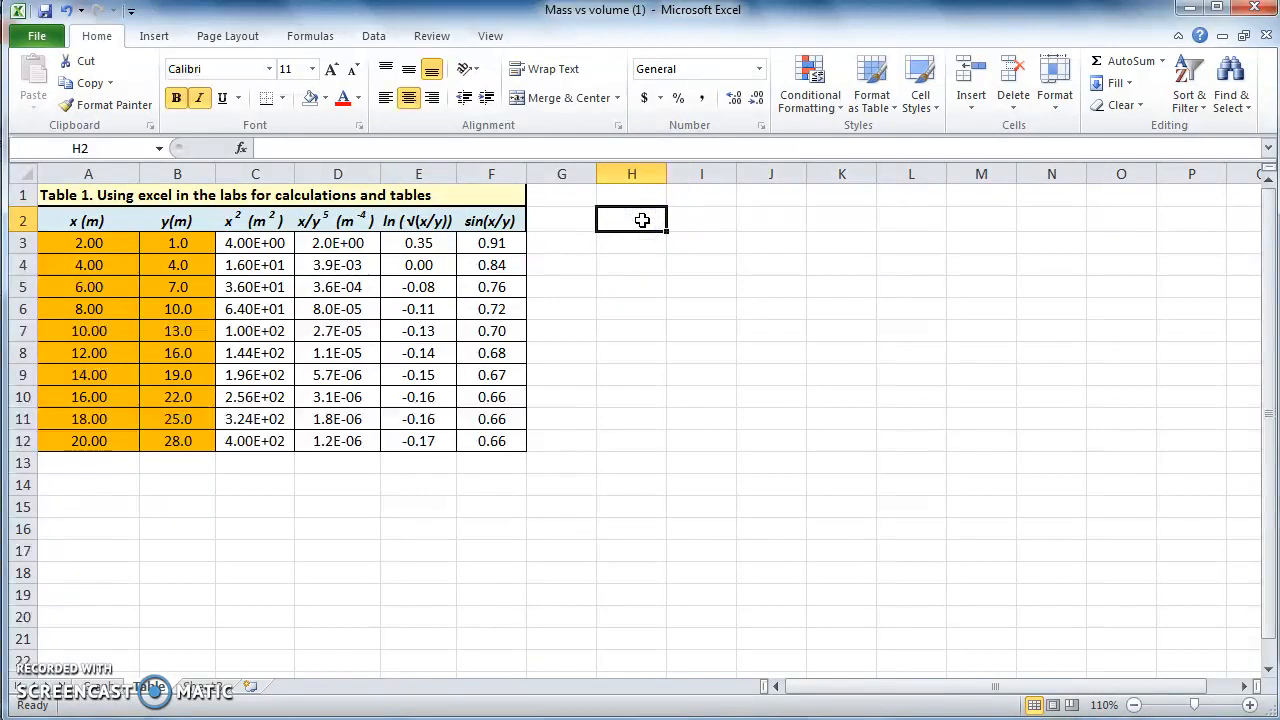
text(x)
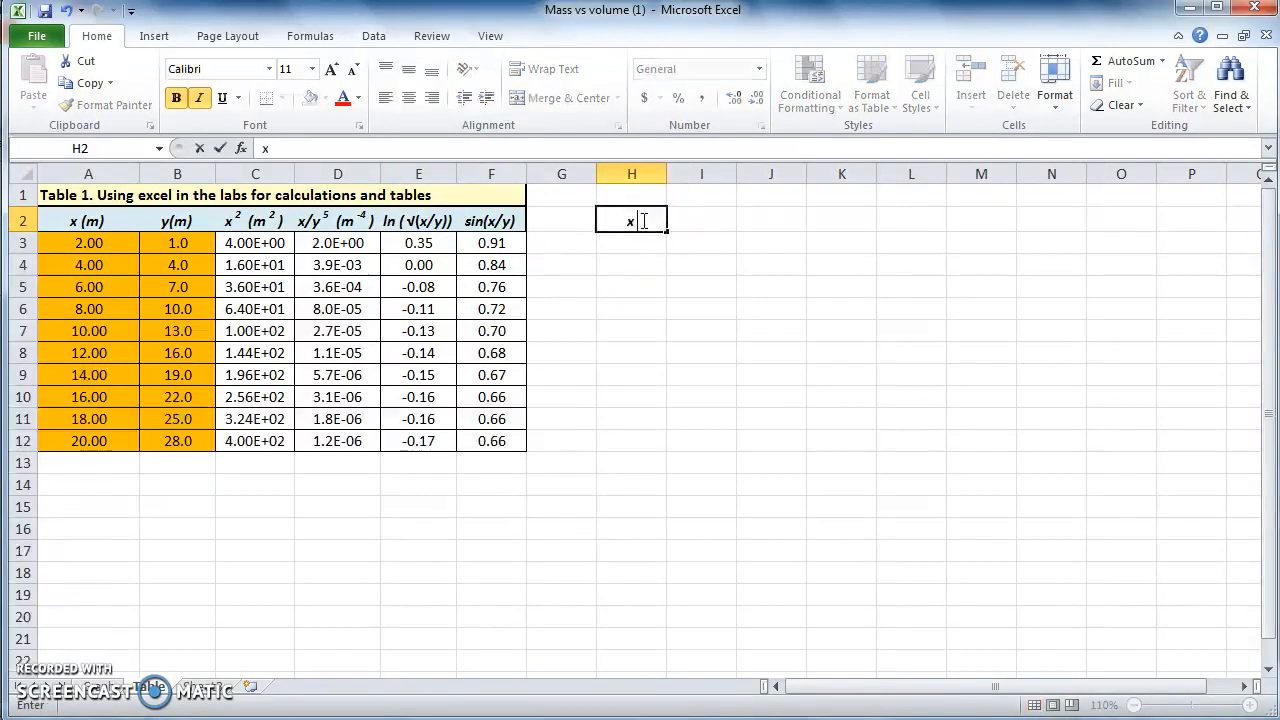
text((m)
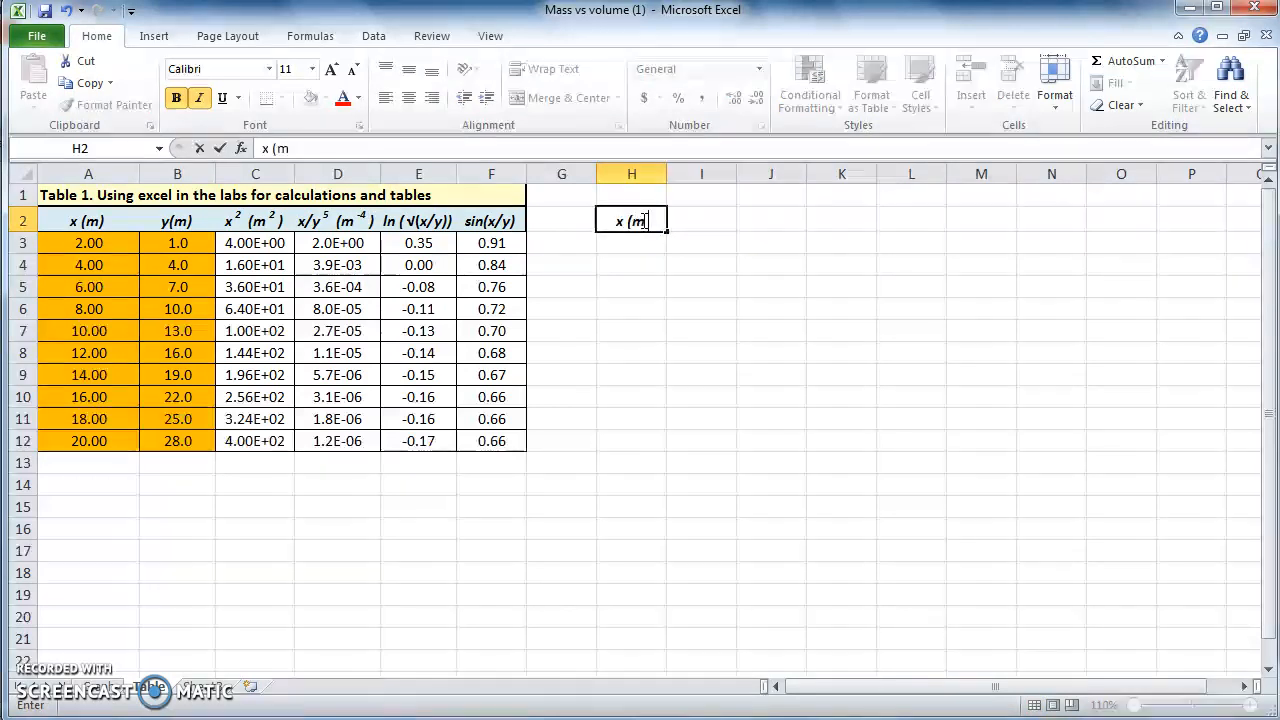
text())
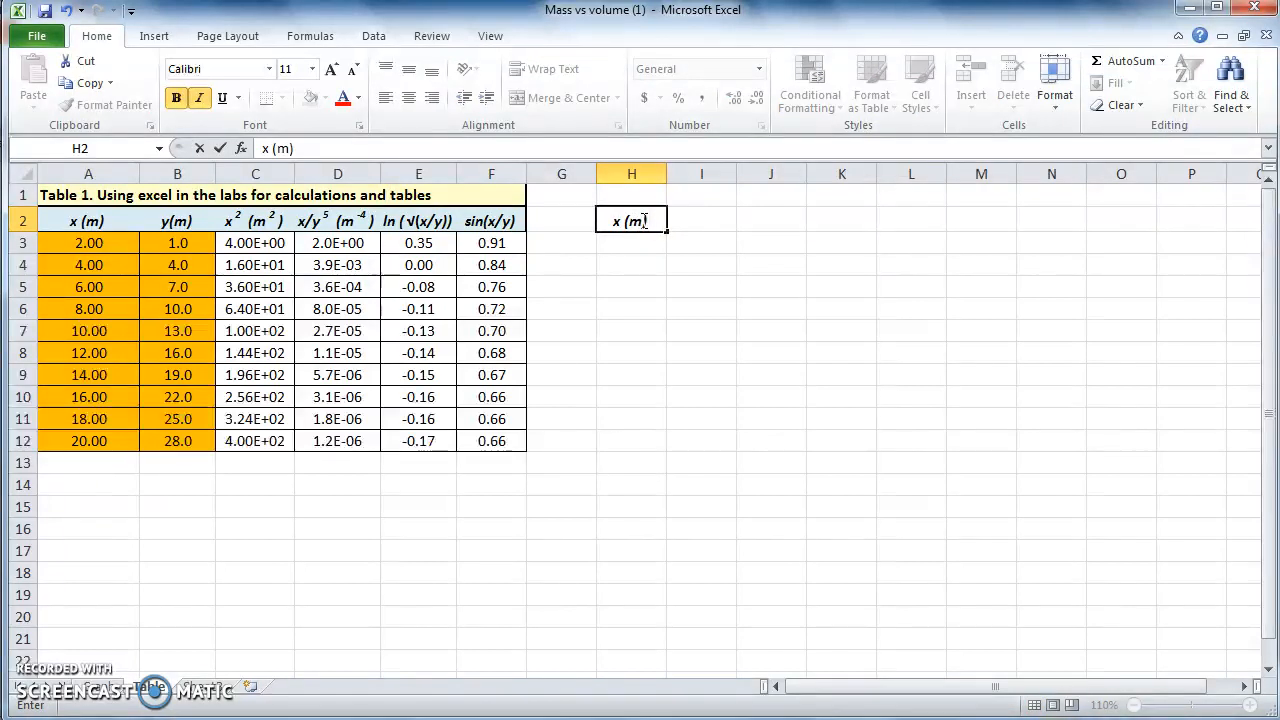
key(Return)
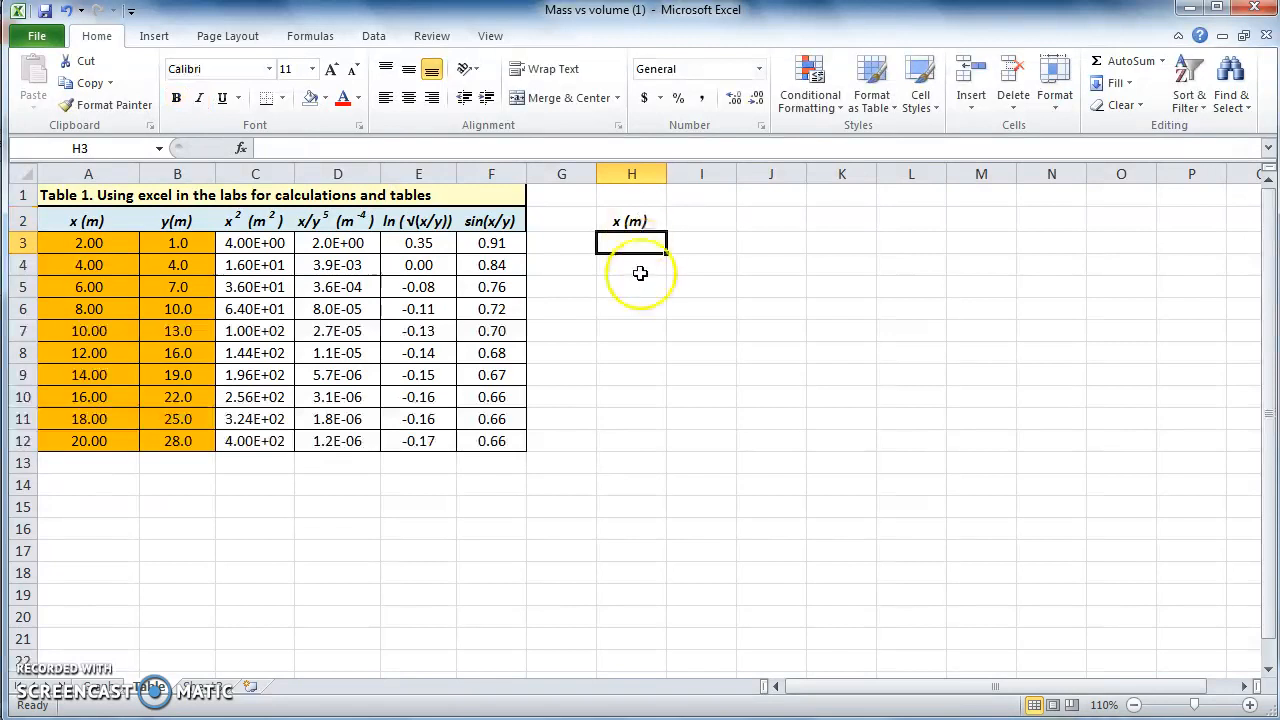
mouse_move(130, 265)
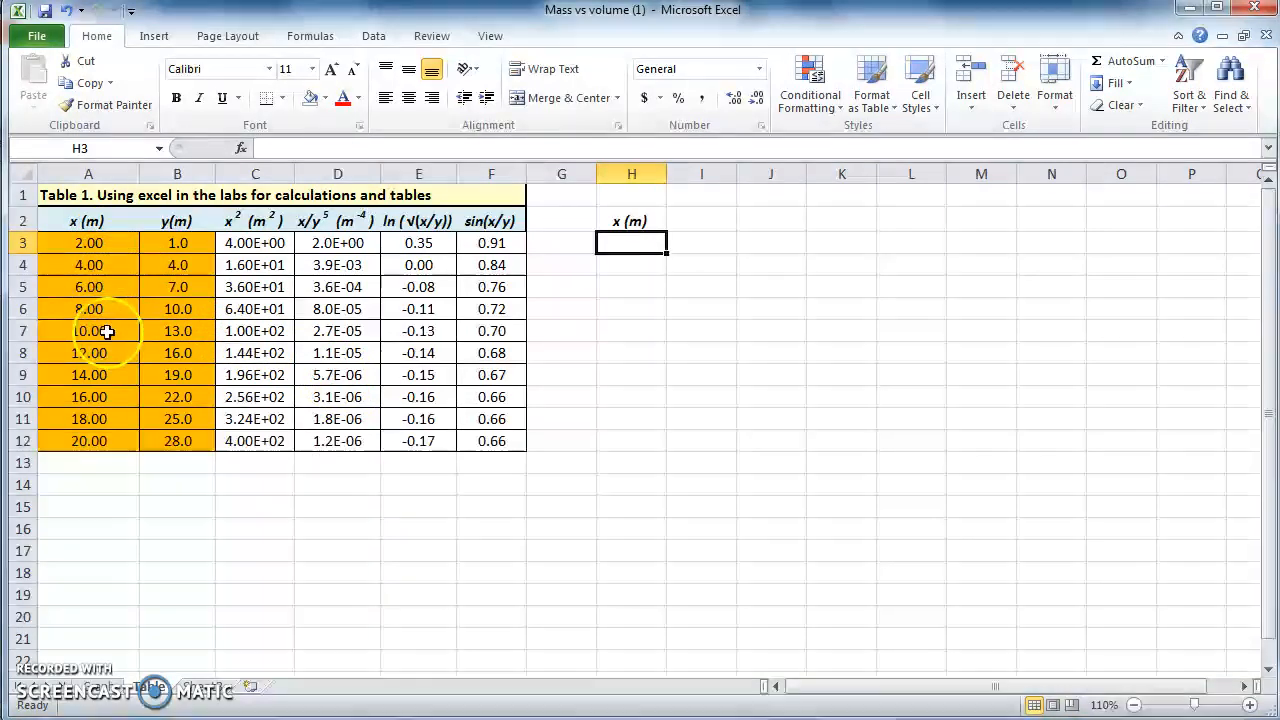
mouse_move(94, 381)
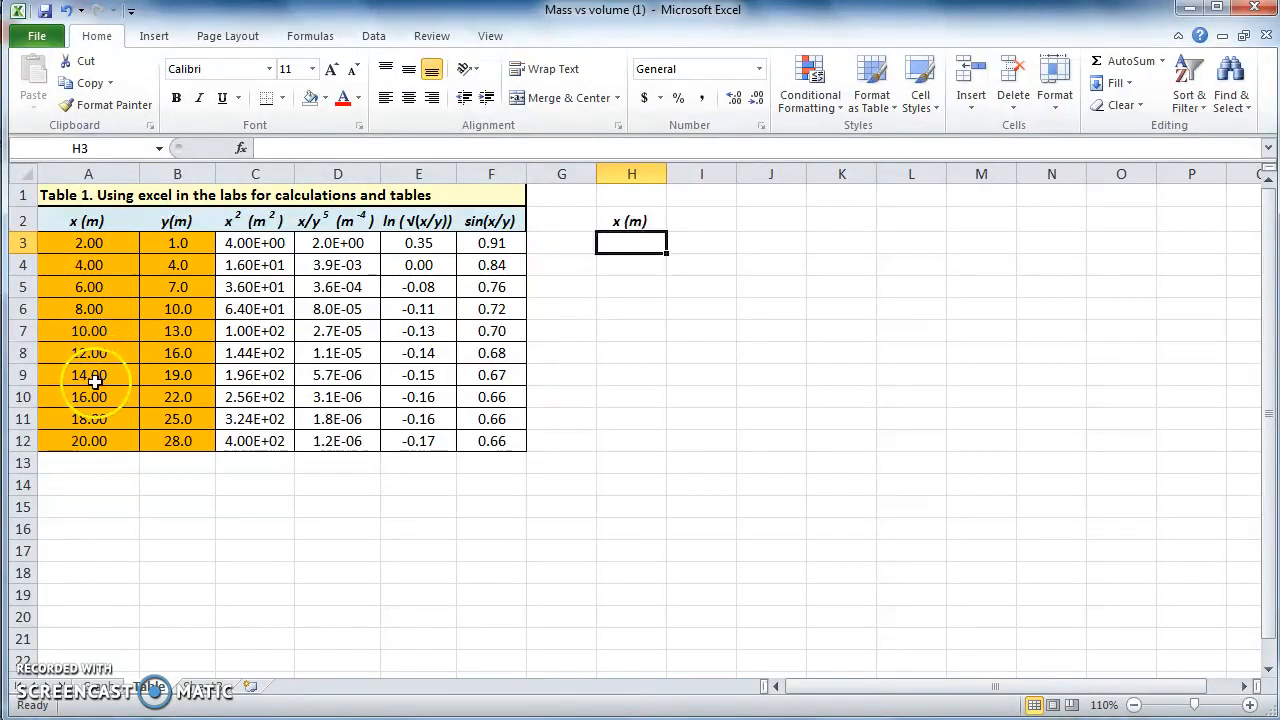
mouse_move(113, 441)
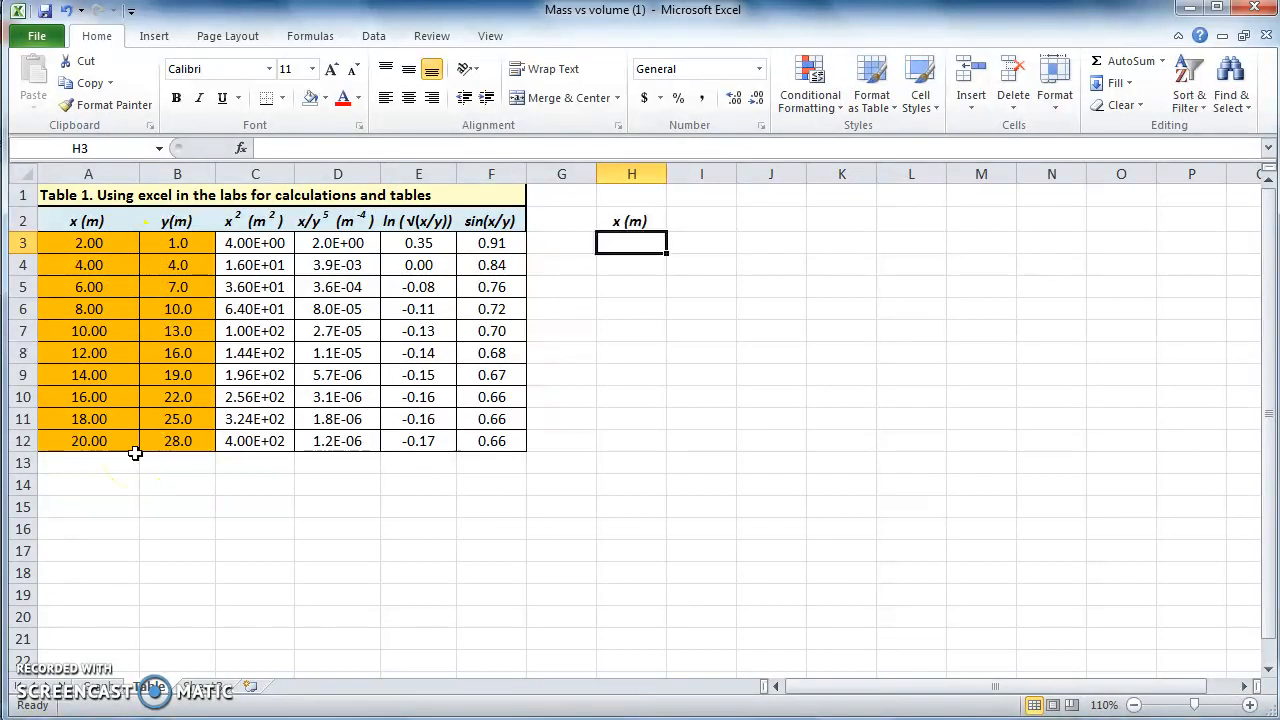
mouse_move(1052, 333)
text(2)
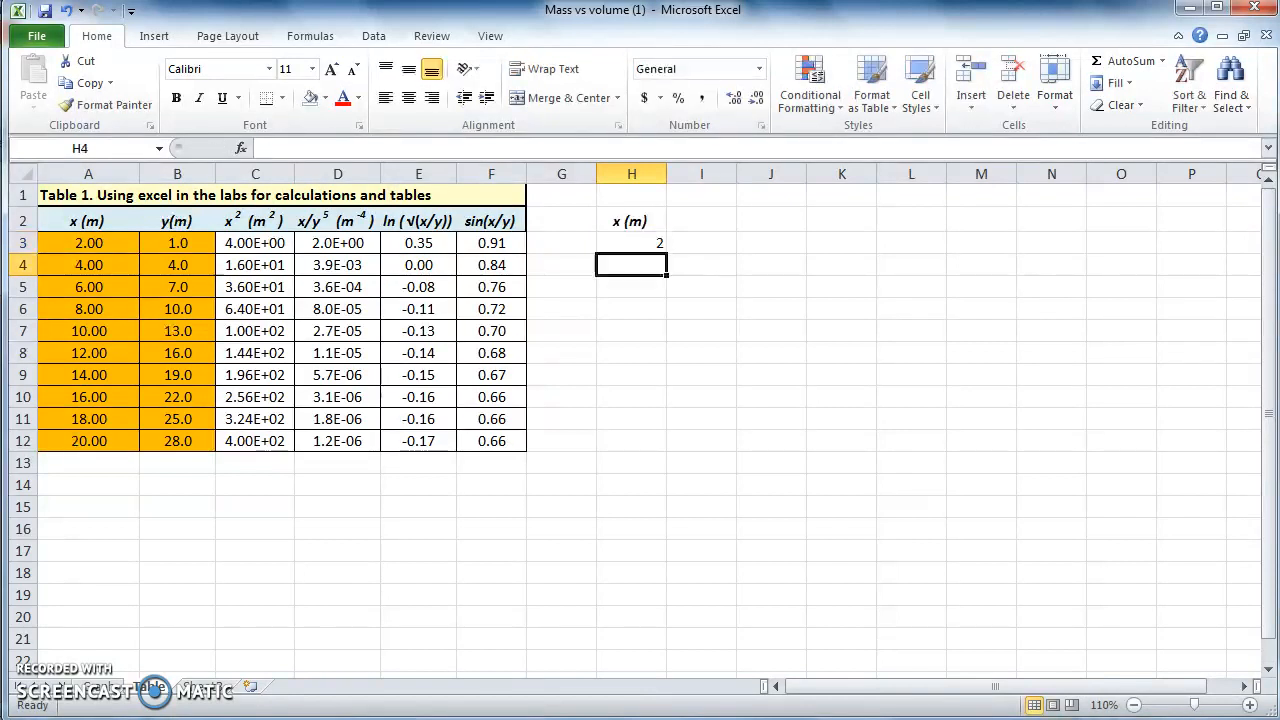
text(4)
click(631, 287)
text(6)
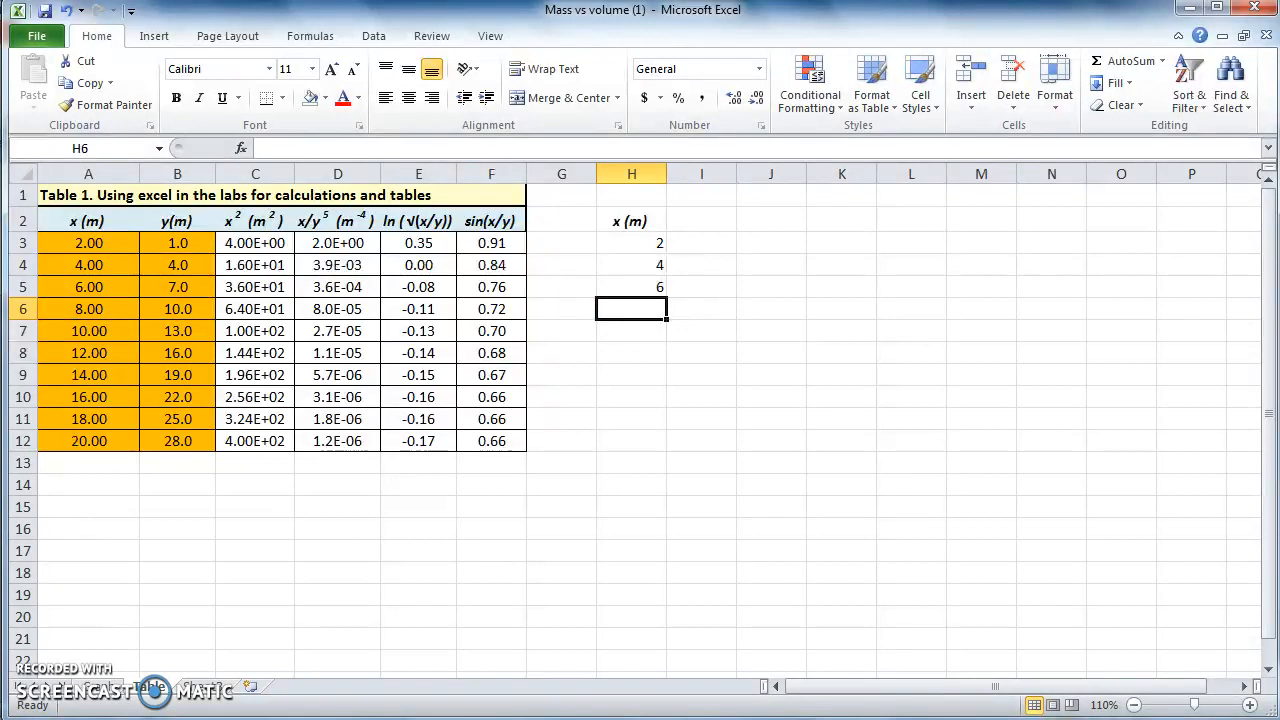
Delete the 6, then fill H3:H4 down to H12 for values 2 to 20.
click(631, 287)
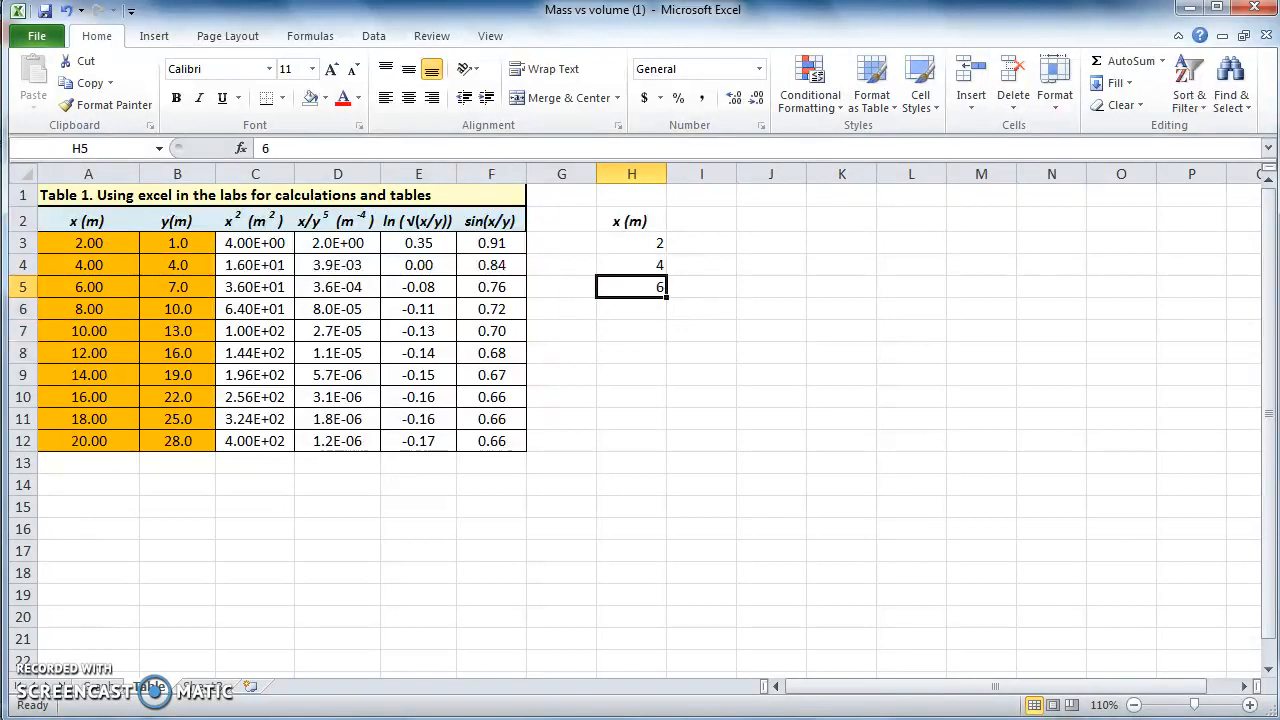
key(Delete)
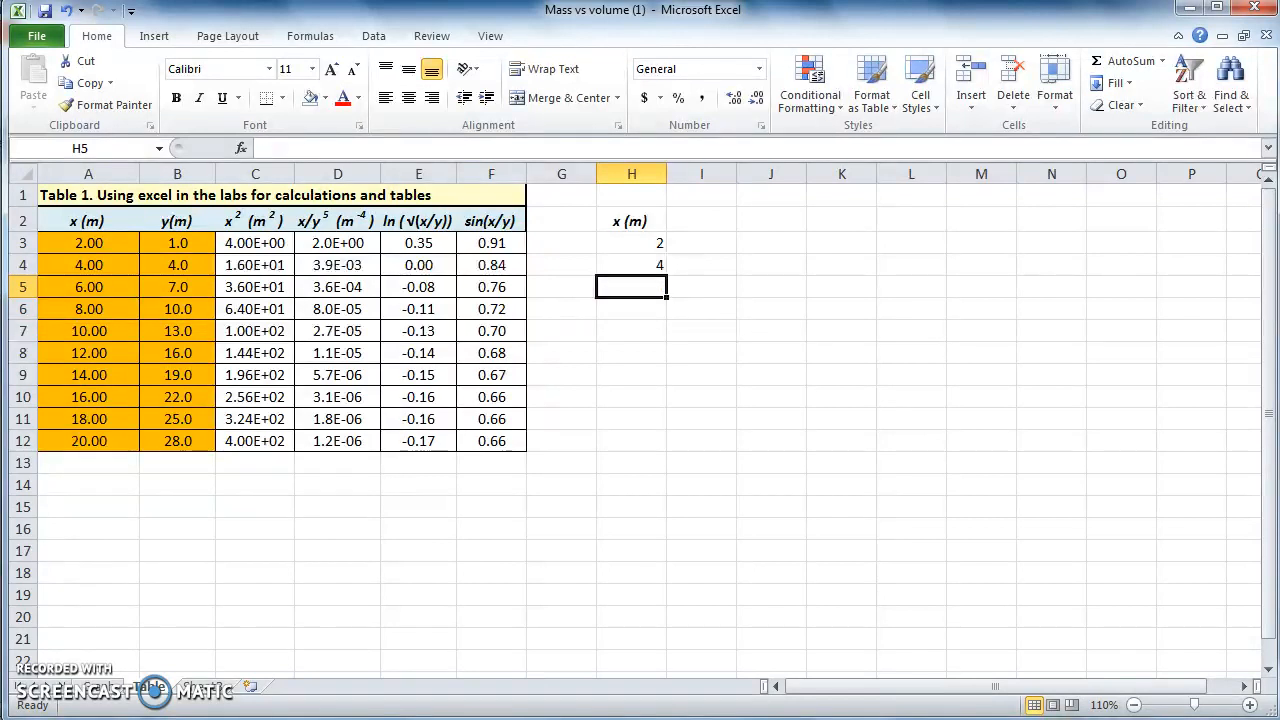
mouse_move(697, 297)
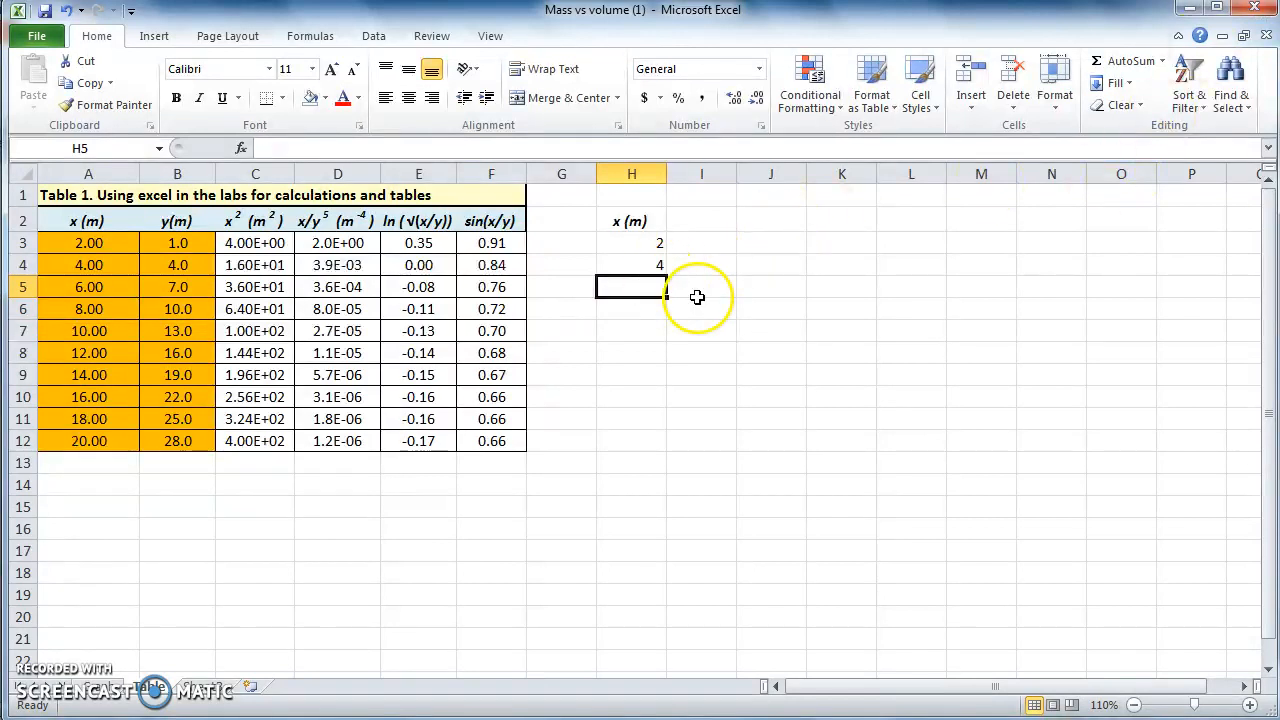
click(701, 264)
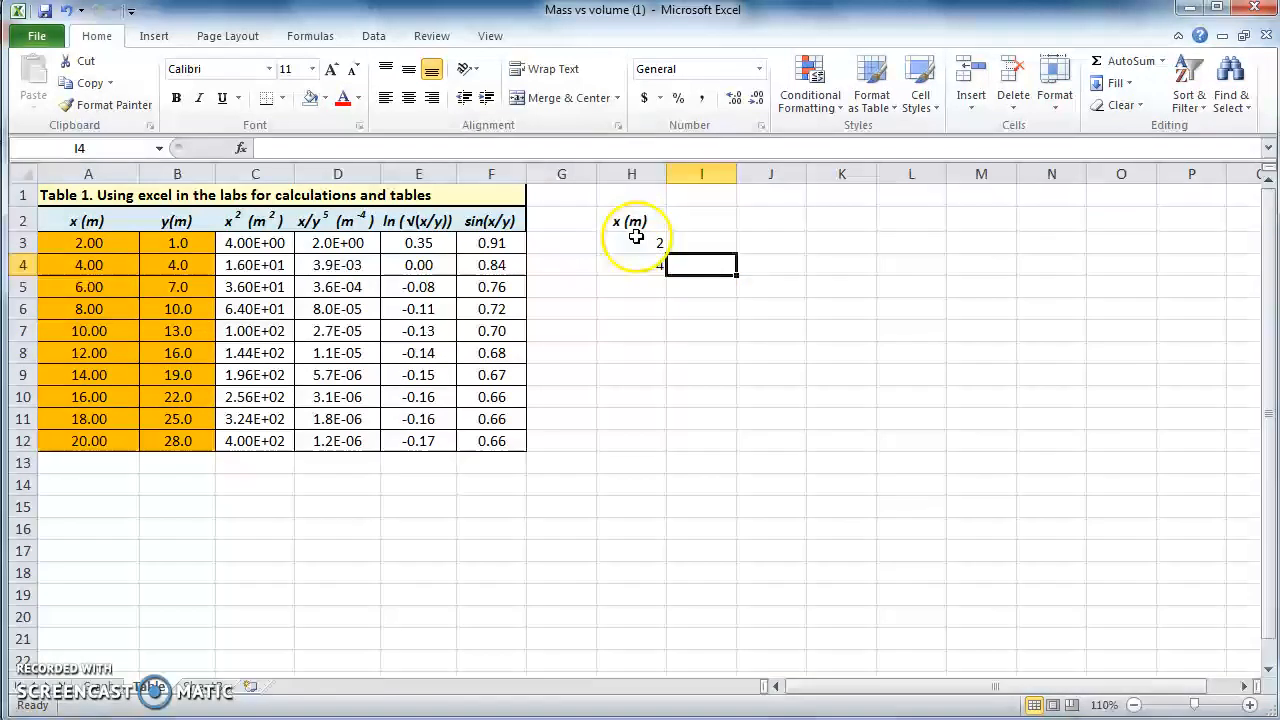
click(631, 243)
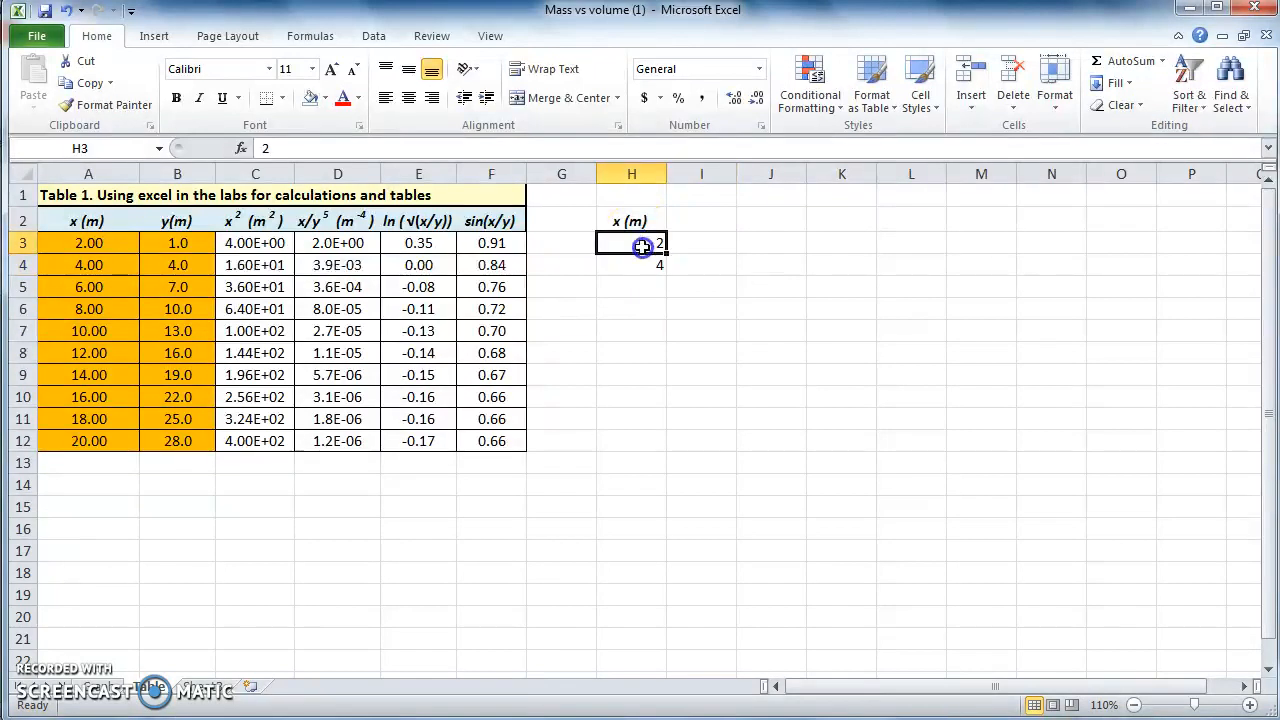
drag(631, 242, 631, 264)
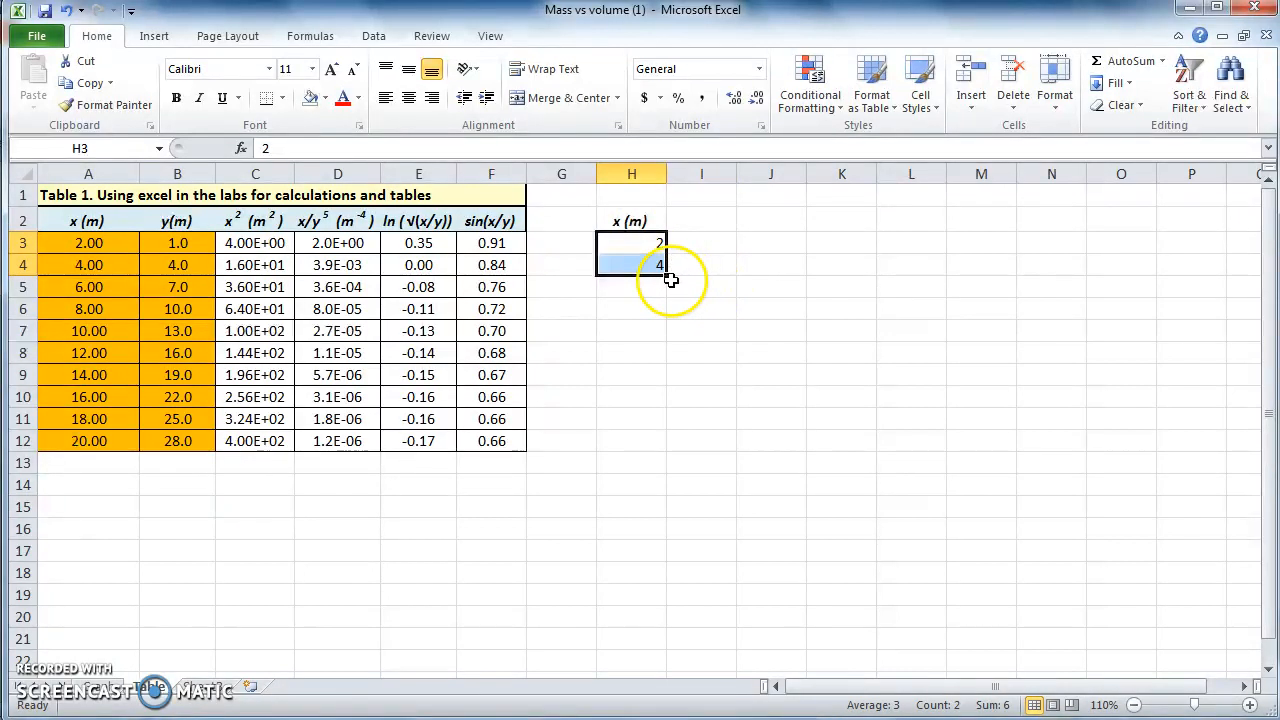
mouse_move(668, 278)
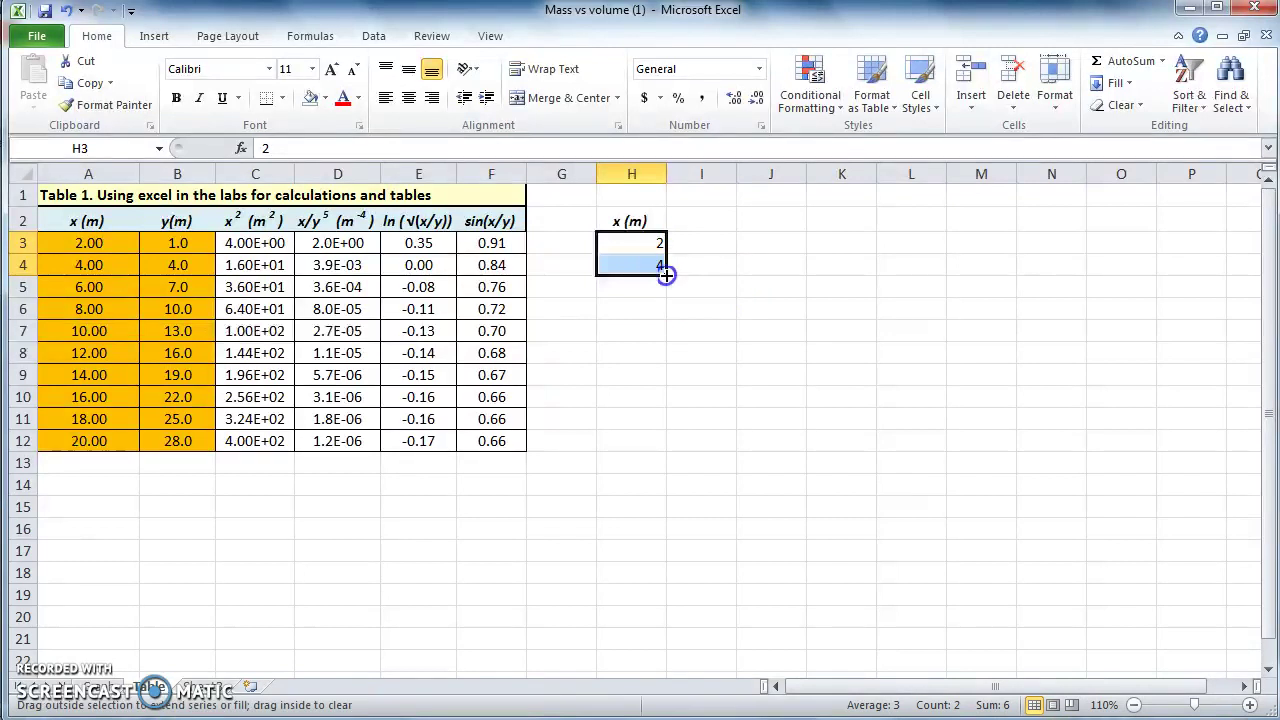
drag(665, 275, 658, 429)
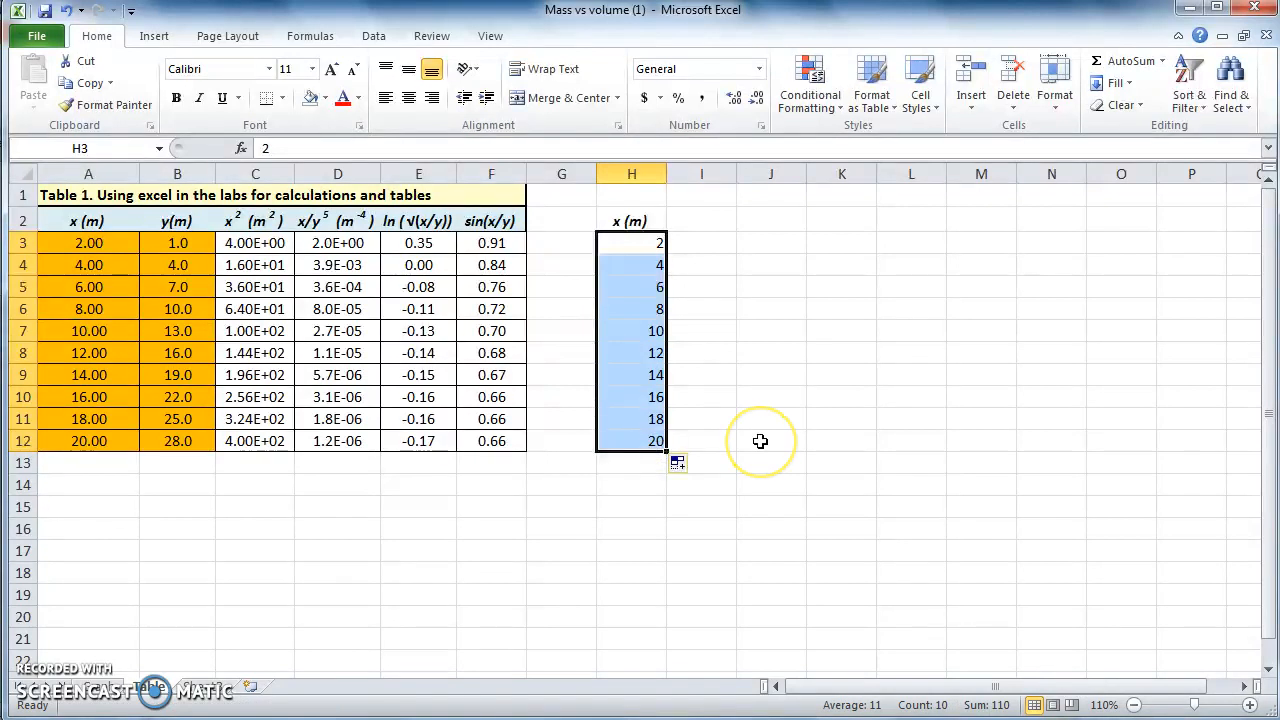
click(770, 441)
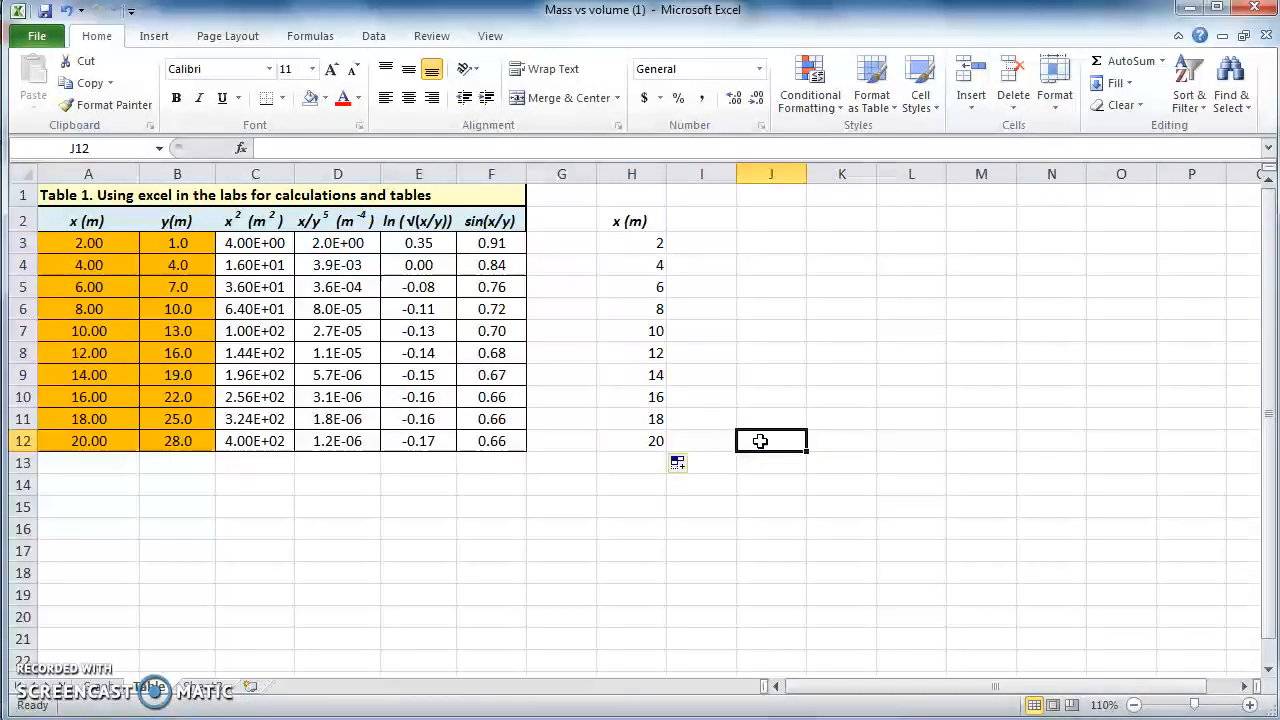
mouse_move(670, 252)
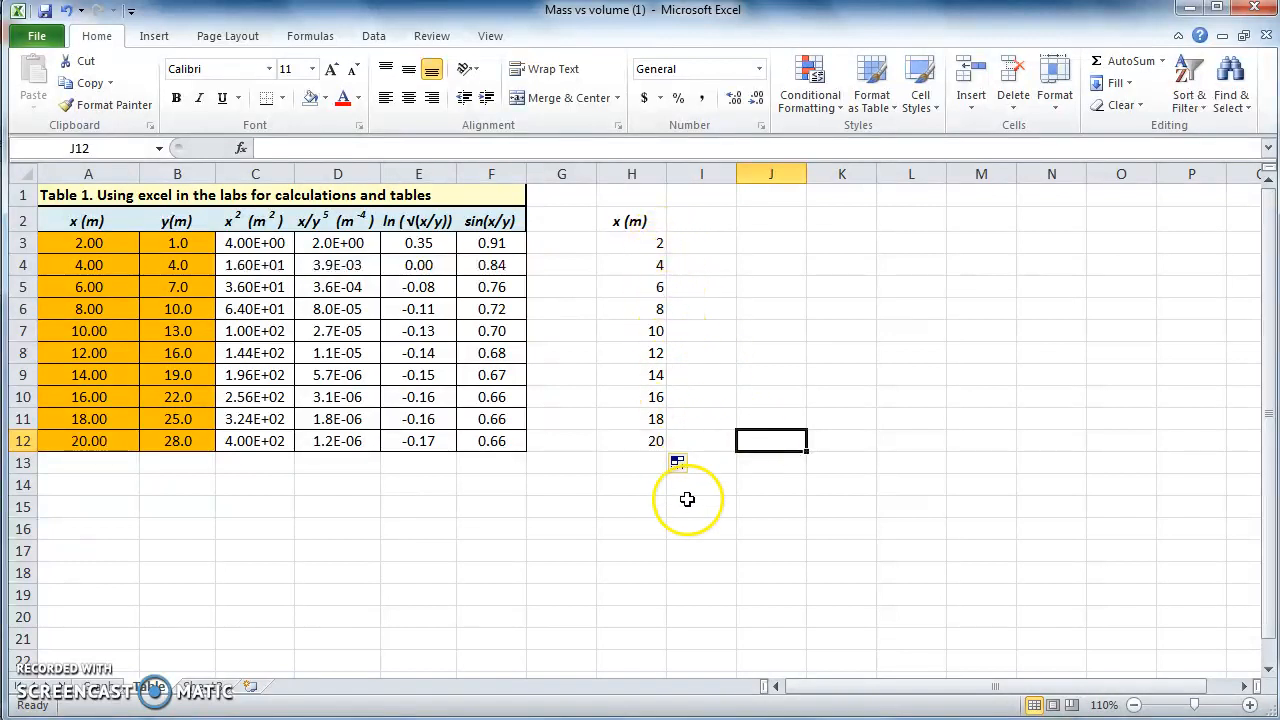
click(701, 507)
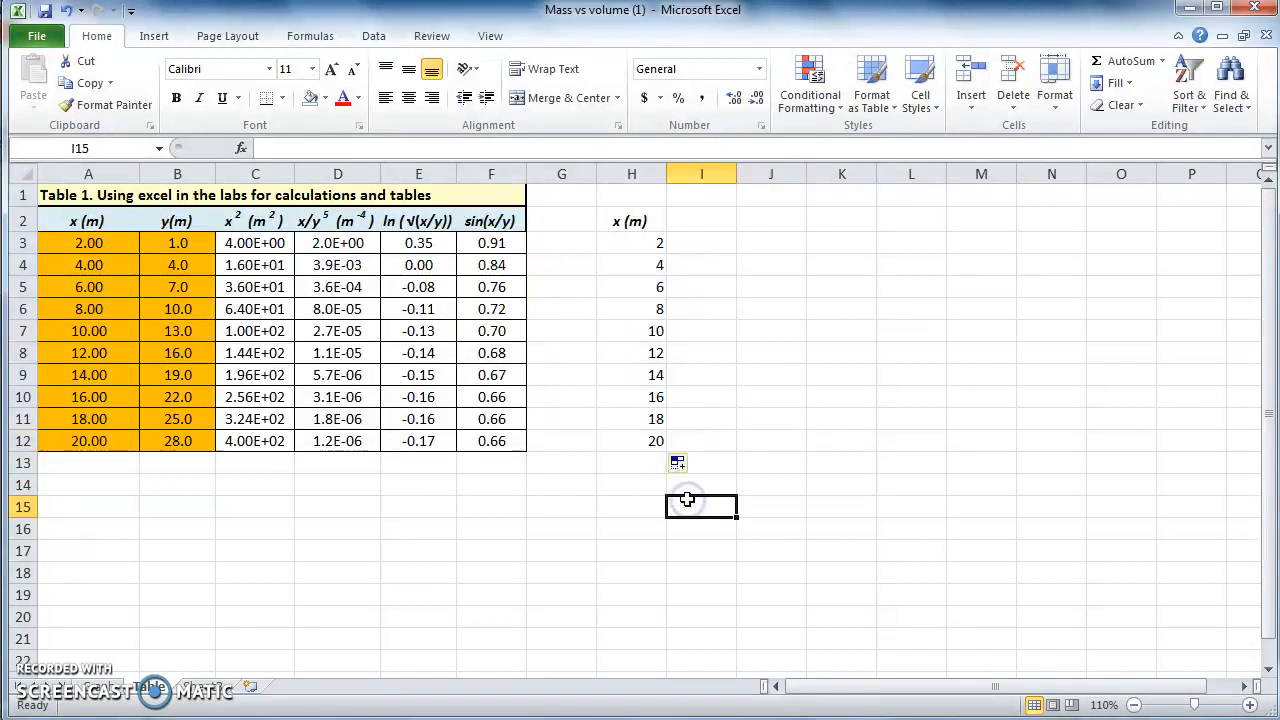
mouse_move(655, 443)
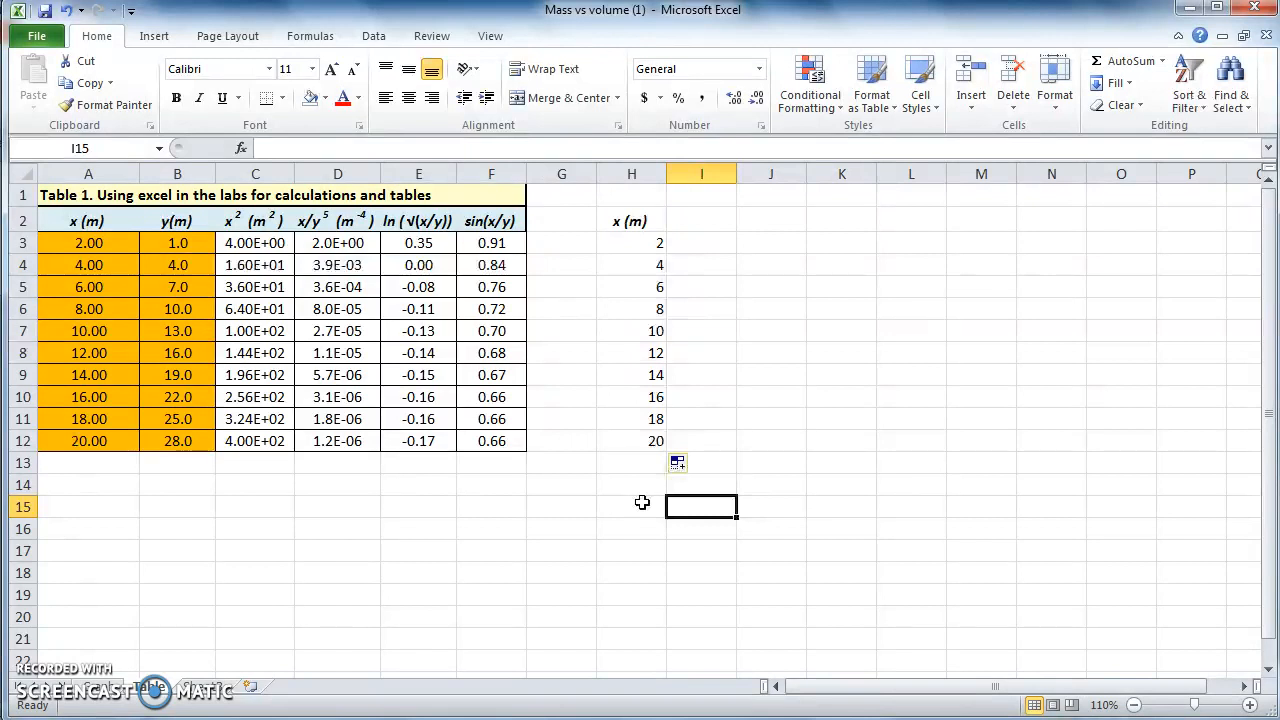
mouse_move(770, 256)
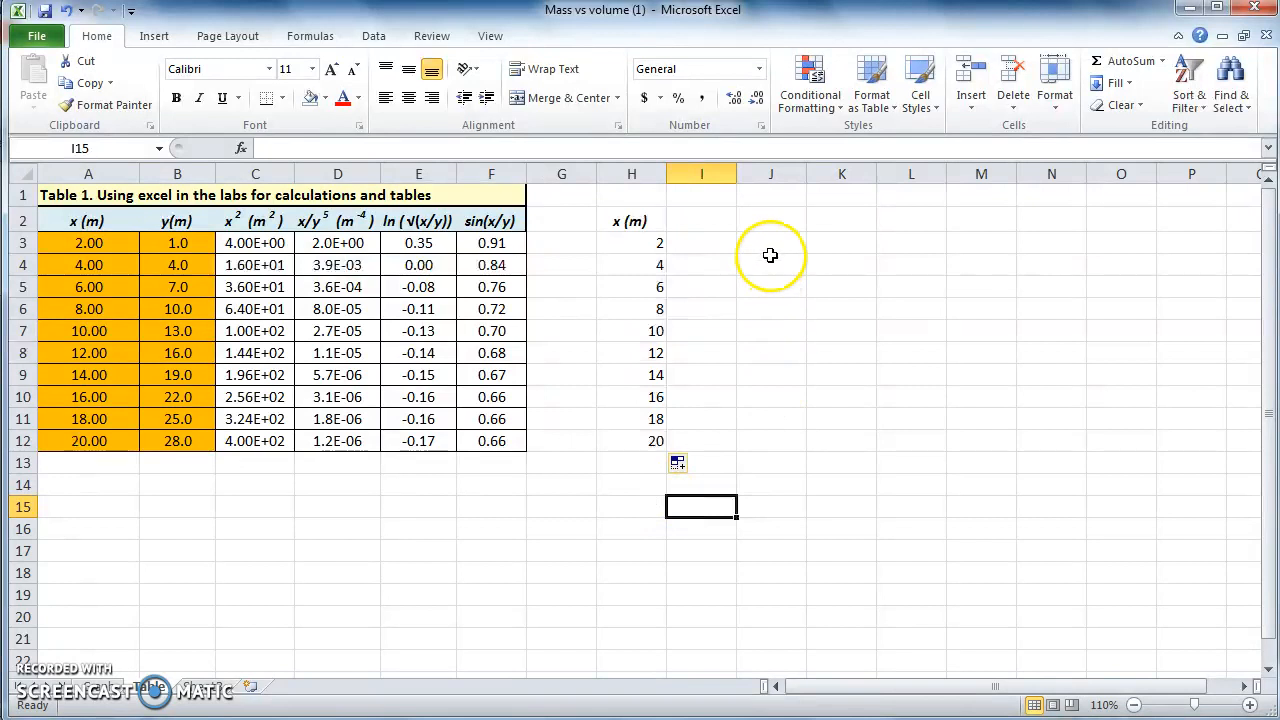
Fill column J with a 1 to 15 count in rows 3–17.
click(770, 243)
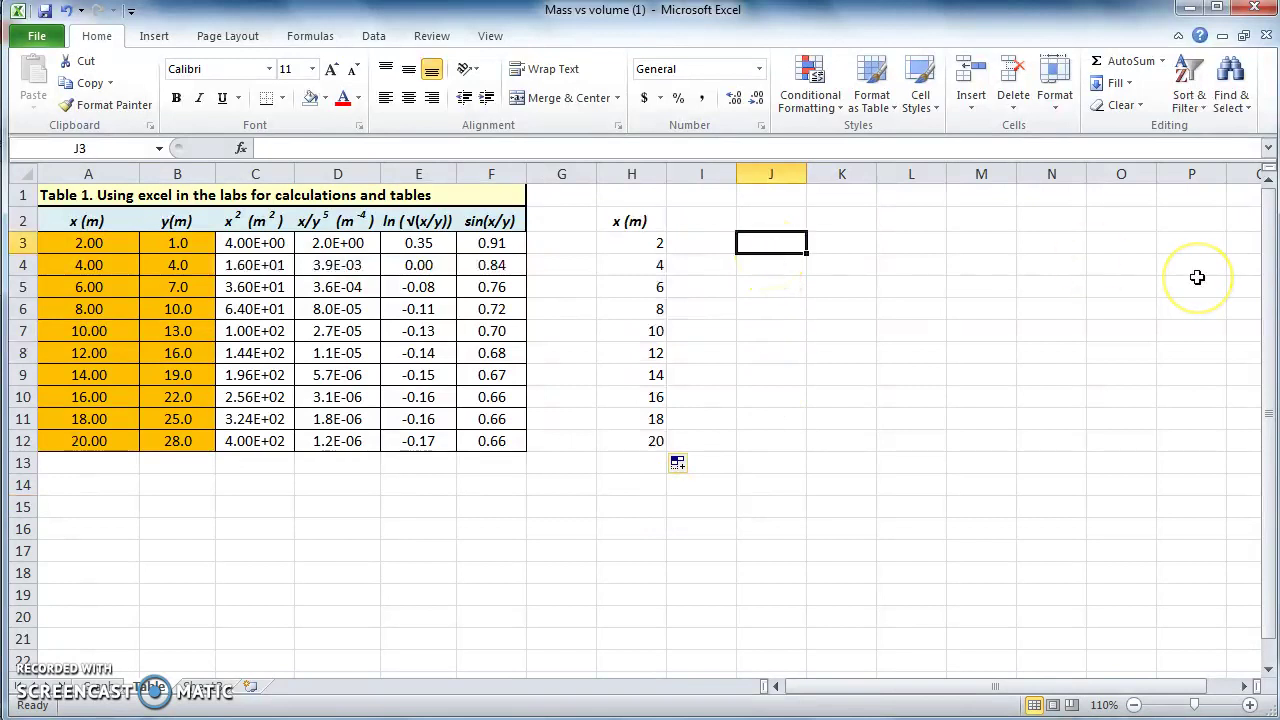
mouse_move(1197, 277)
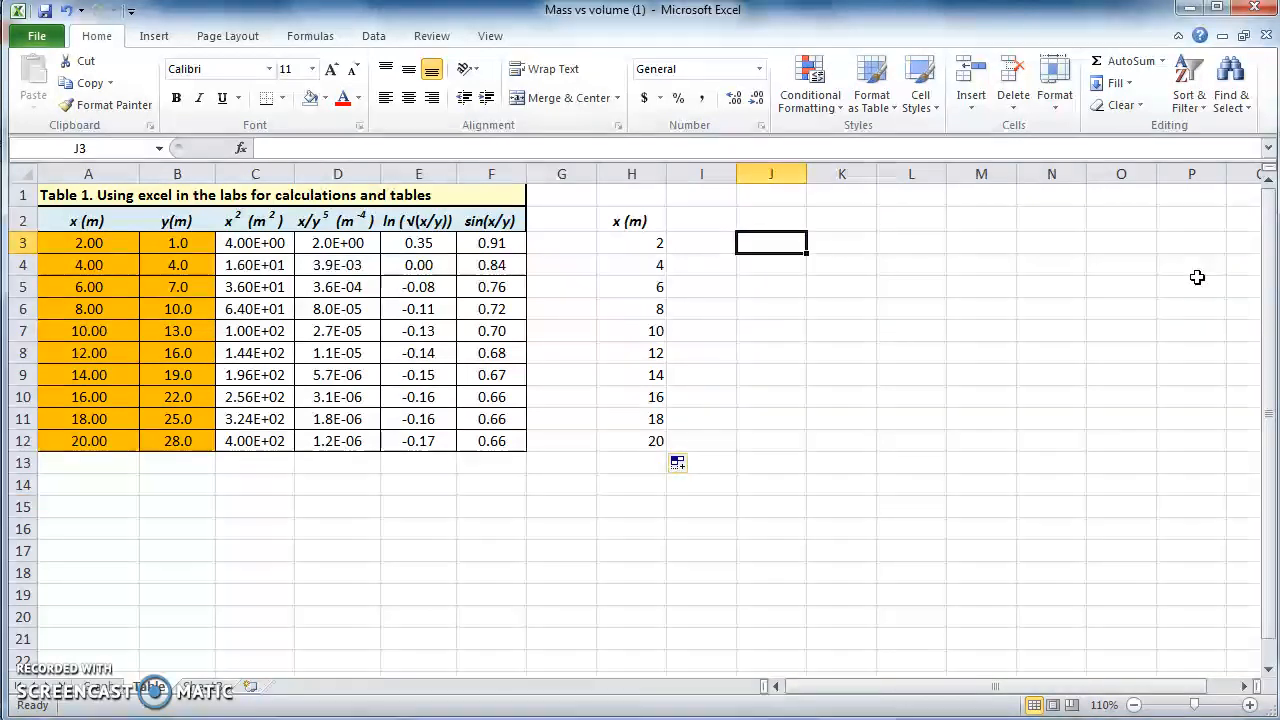
text(1)
click(772, 265)
text(2)
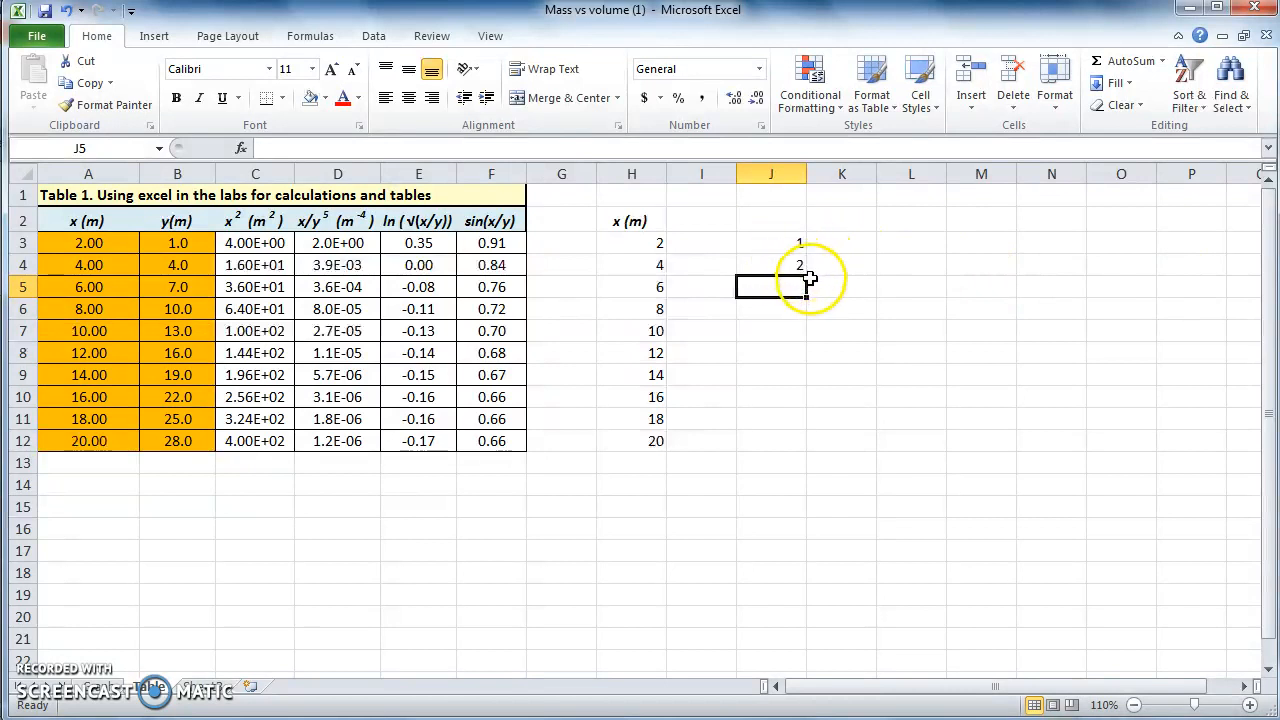
drag(770, 242, 770, 264)
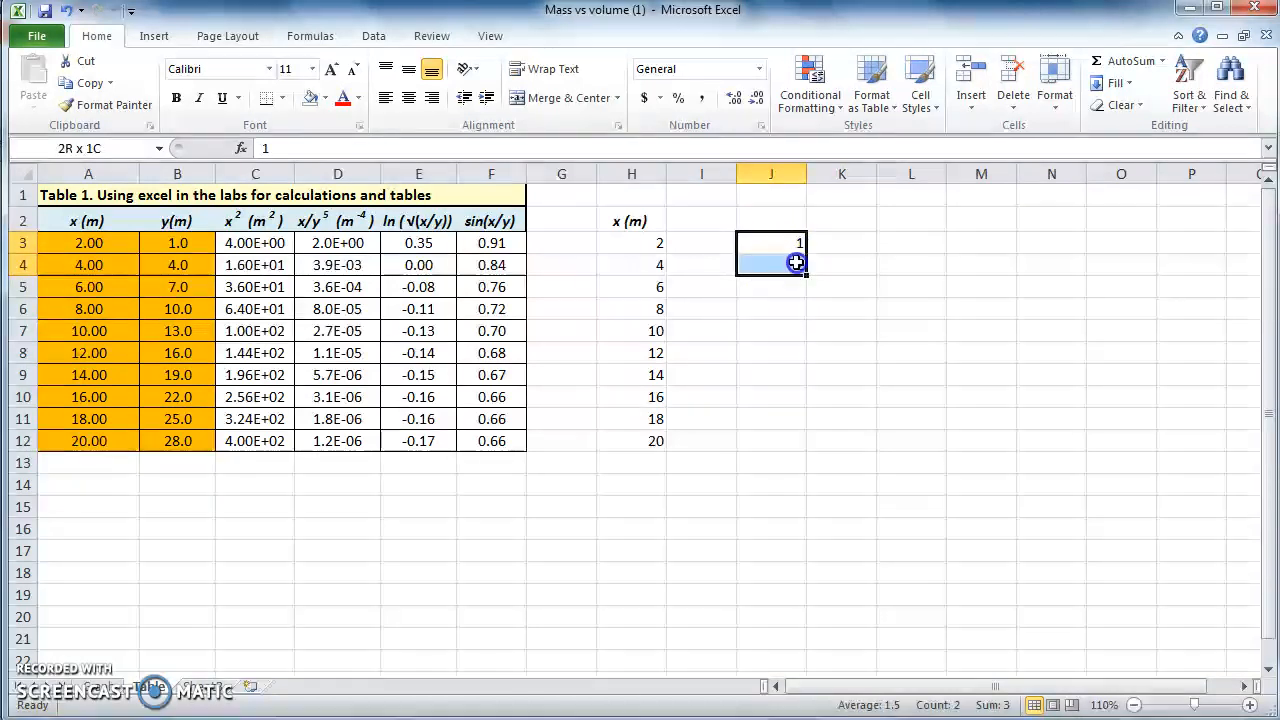
drag(797, 263, 805, 308)
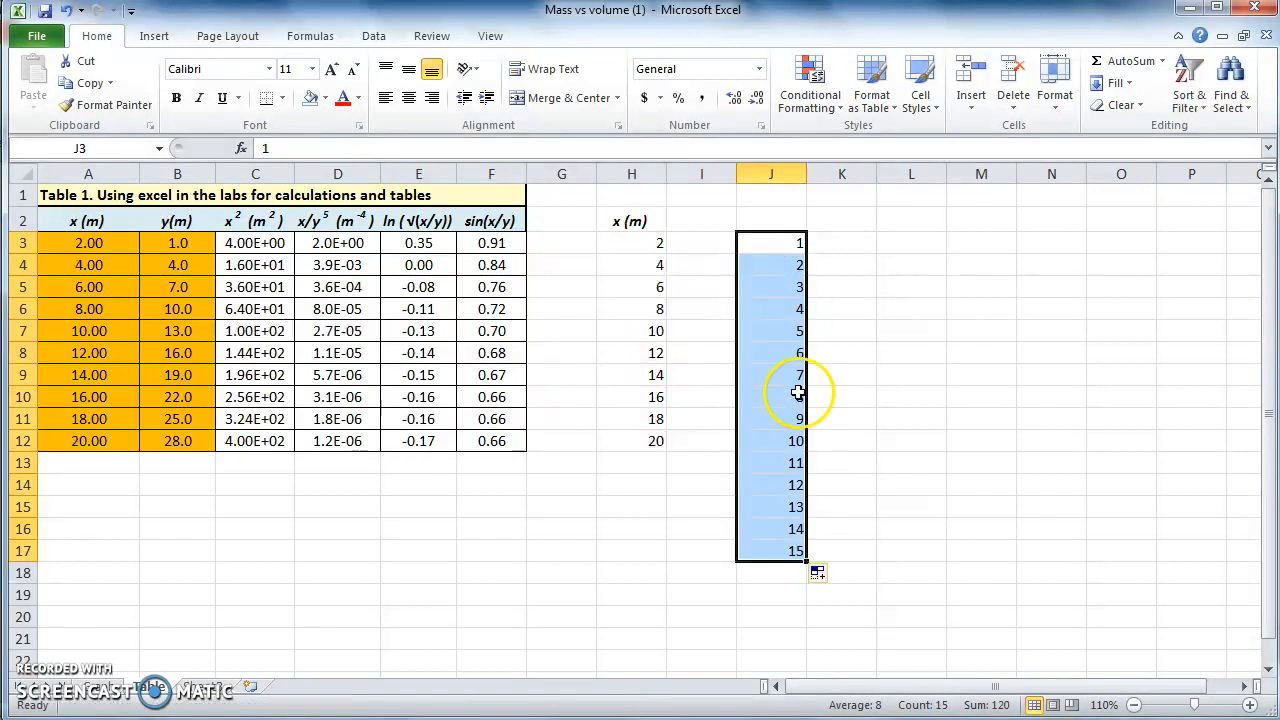
mouse_move(920, 548)
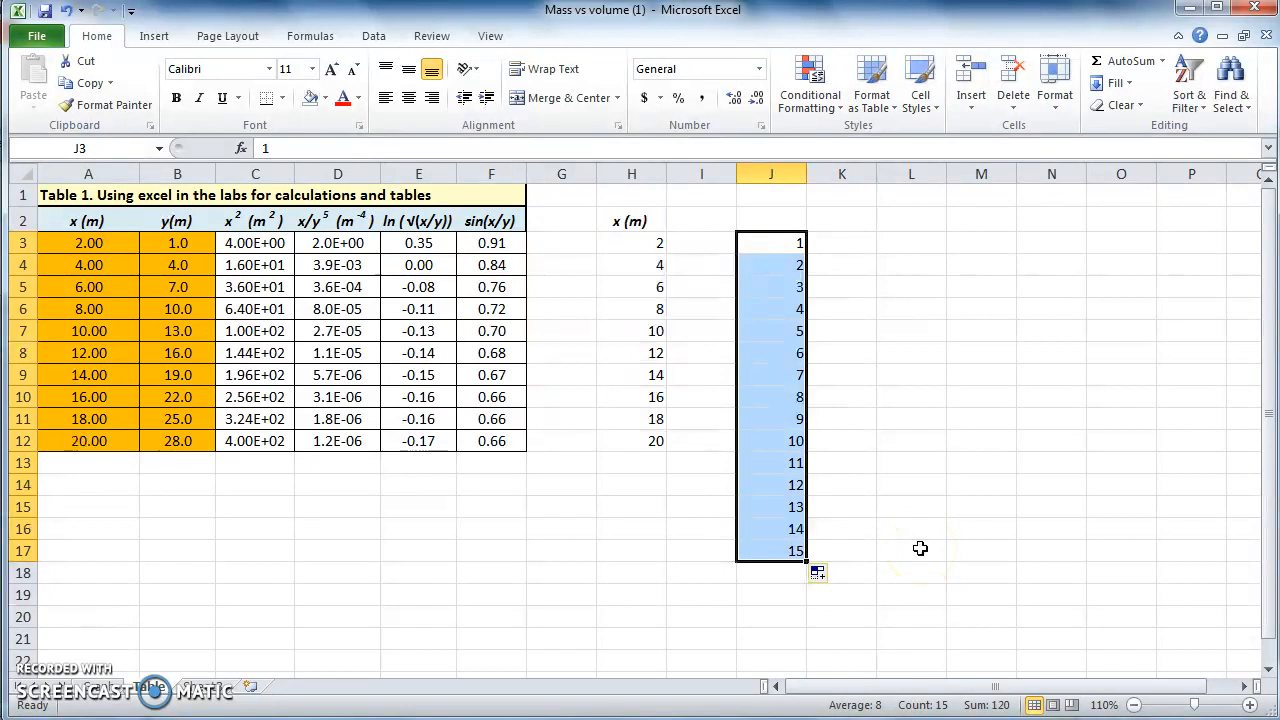
click(911, 550)
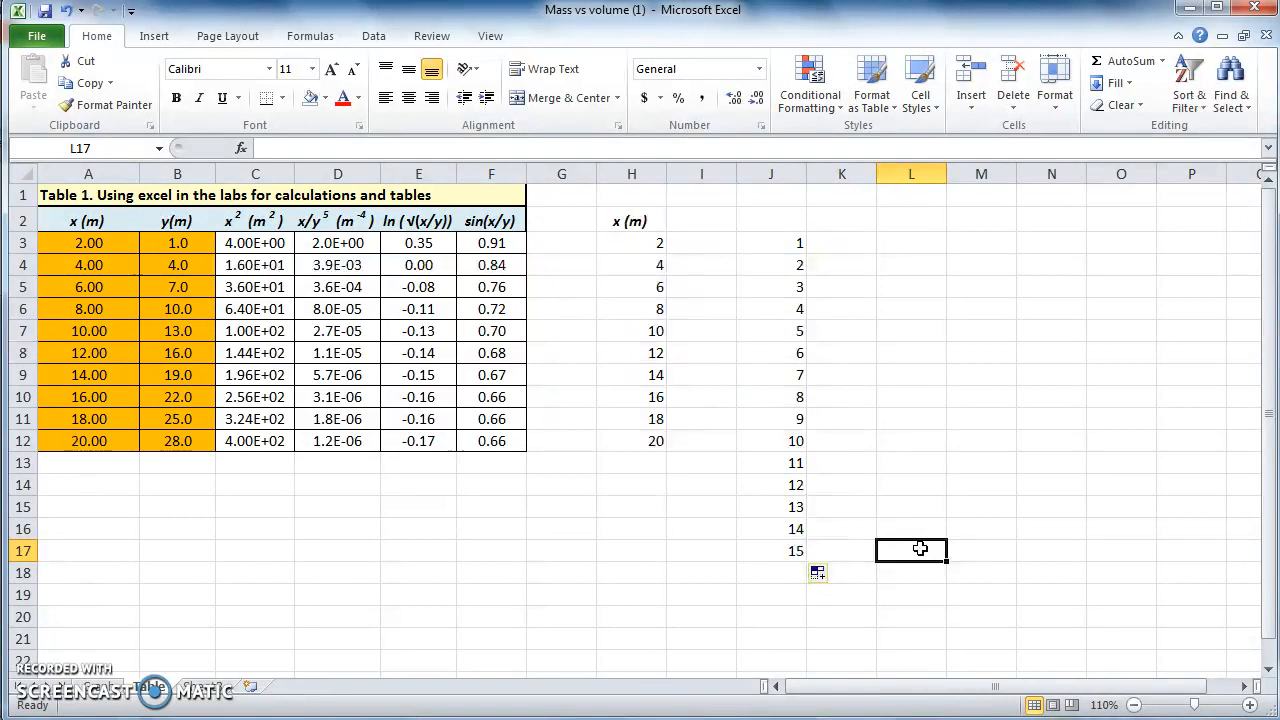
Fill column K from 1 to 1.14 in 0.01 steps and select both series.
click(841, 242)
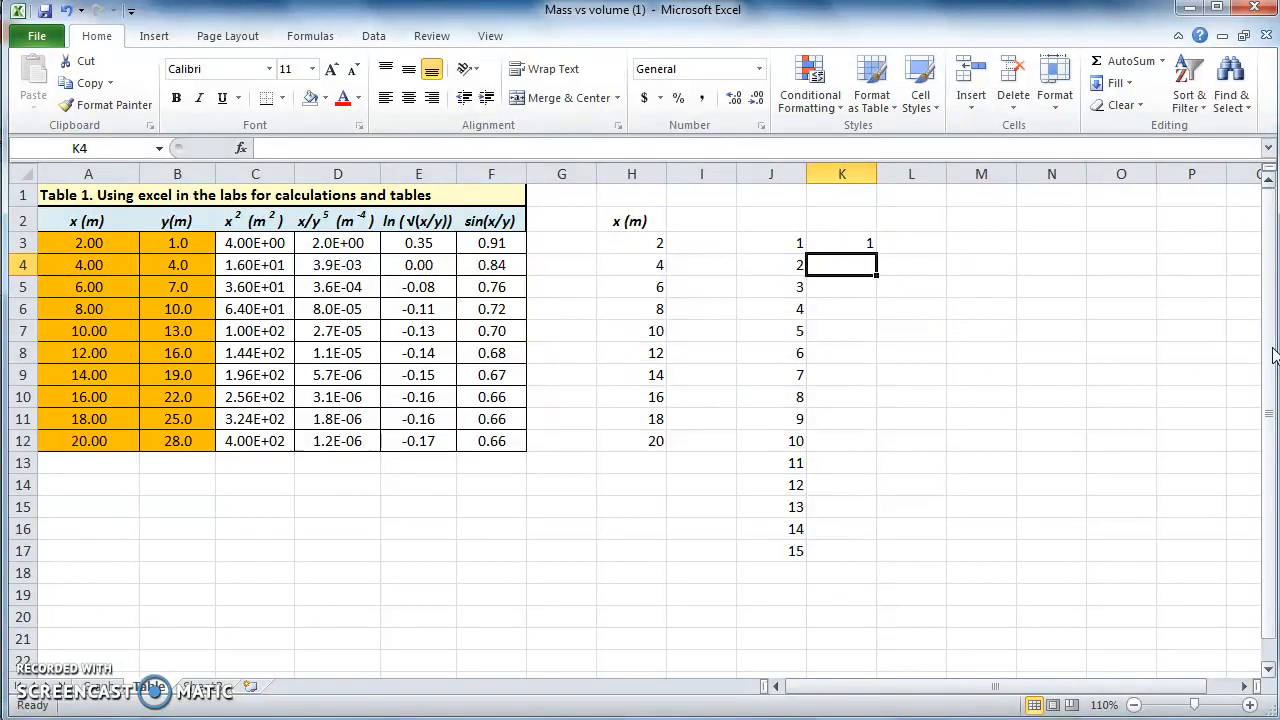
text(1.01)
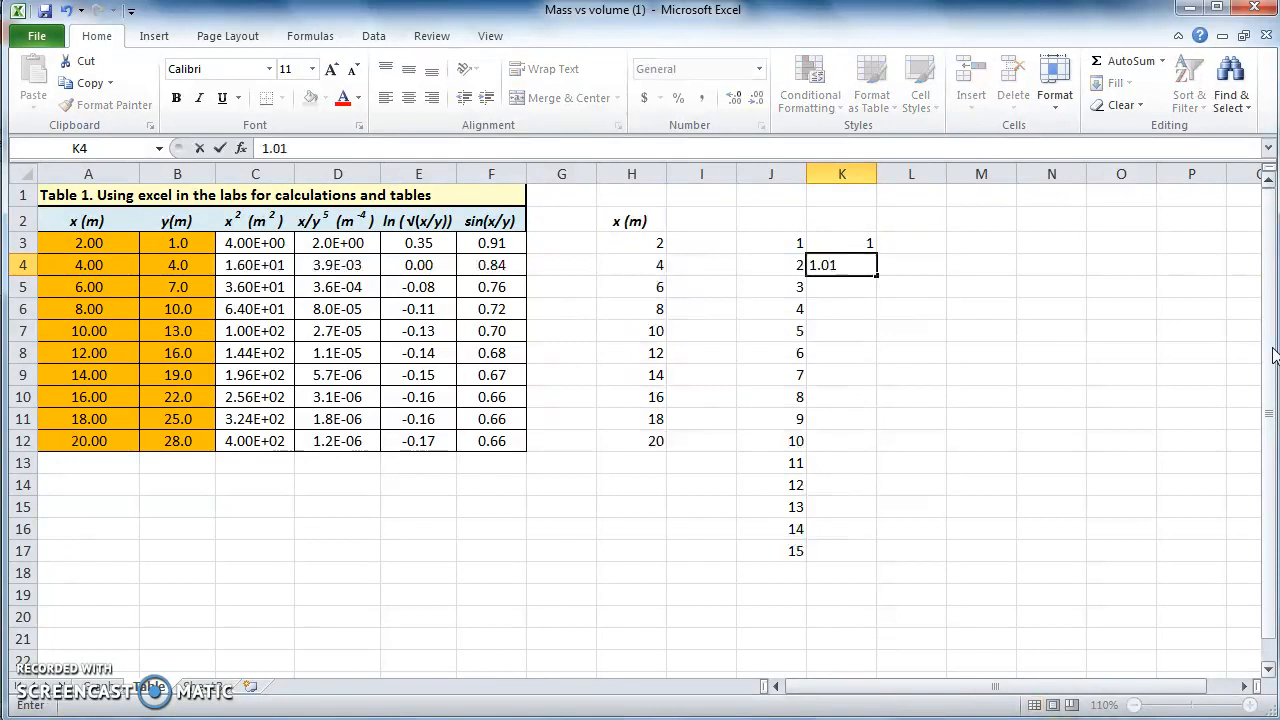
key(Return)
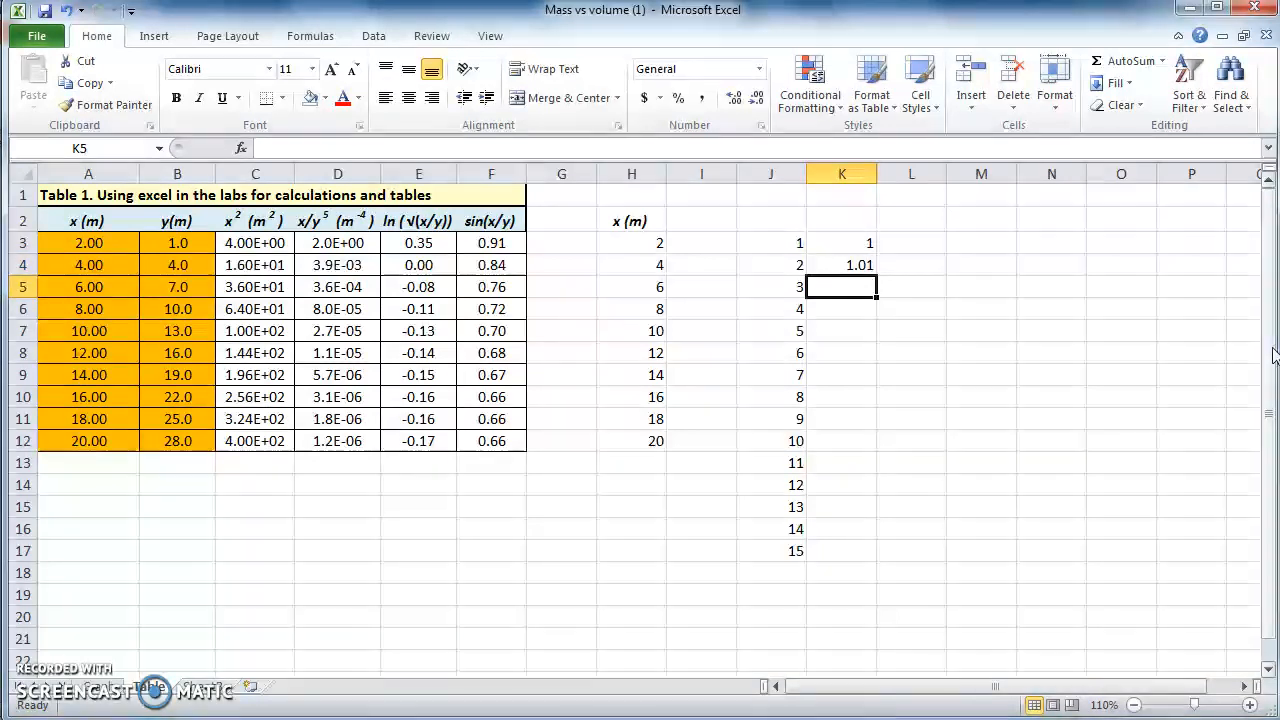
mouse_move(1114, 343)
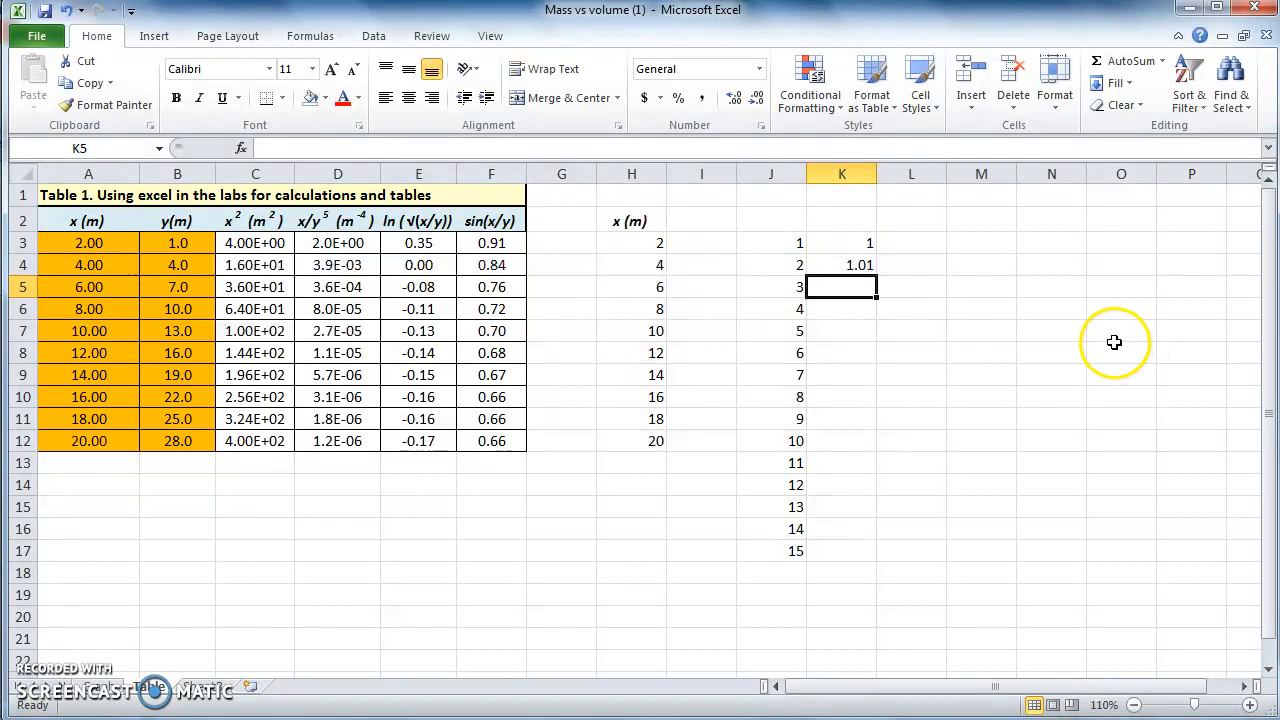
drag(841, 242, 841, 264)
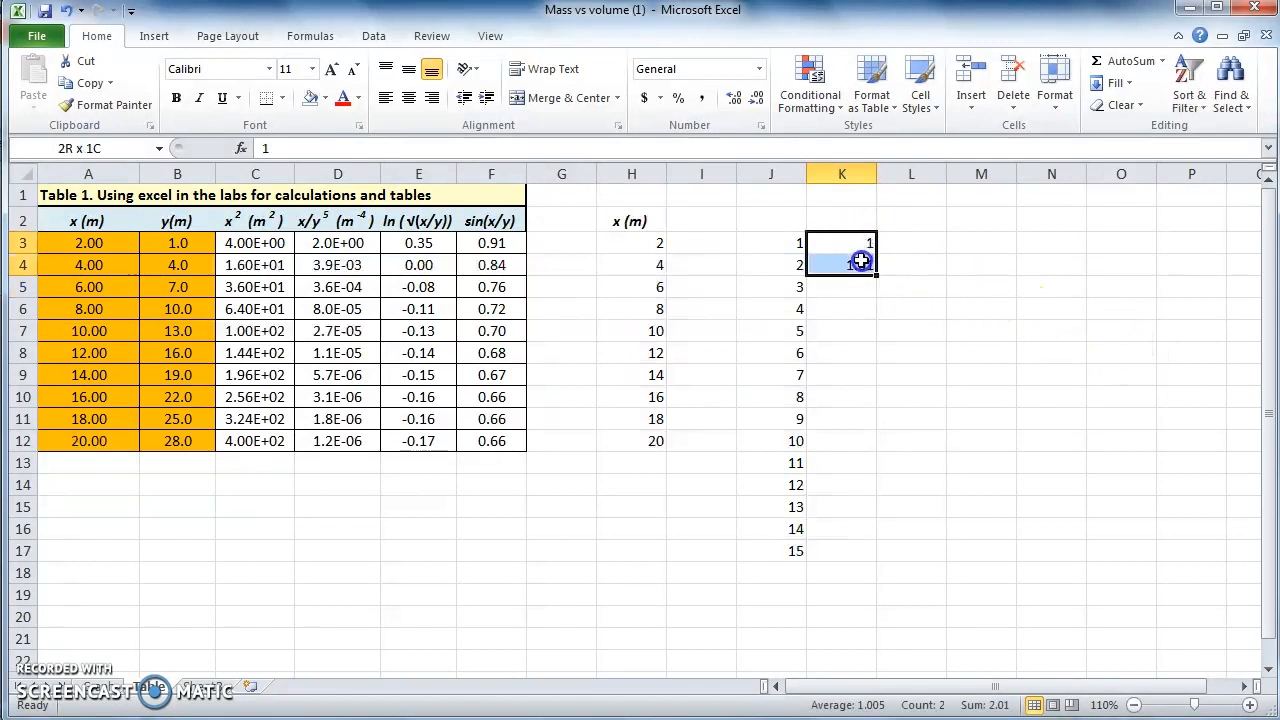
drag(861, 263, 861, 509)
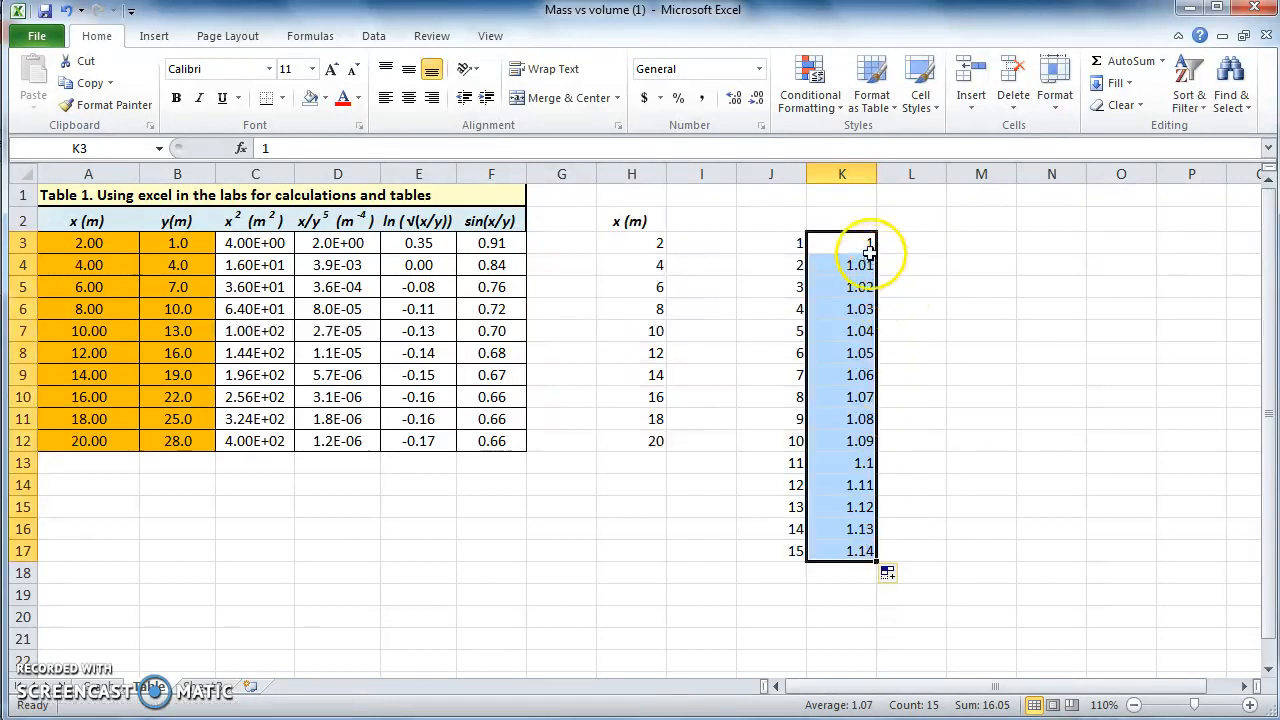
click(911, 441)
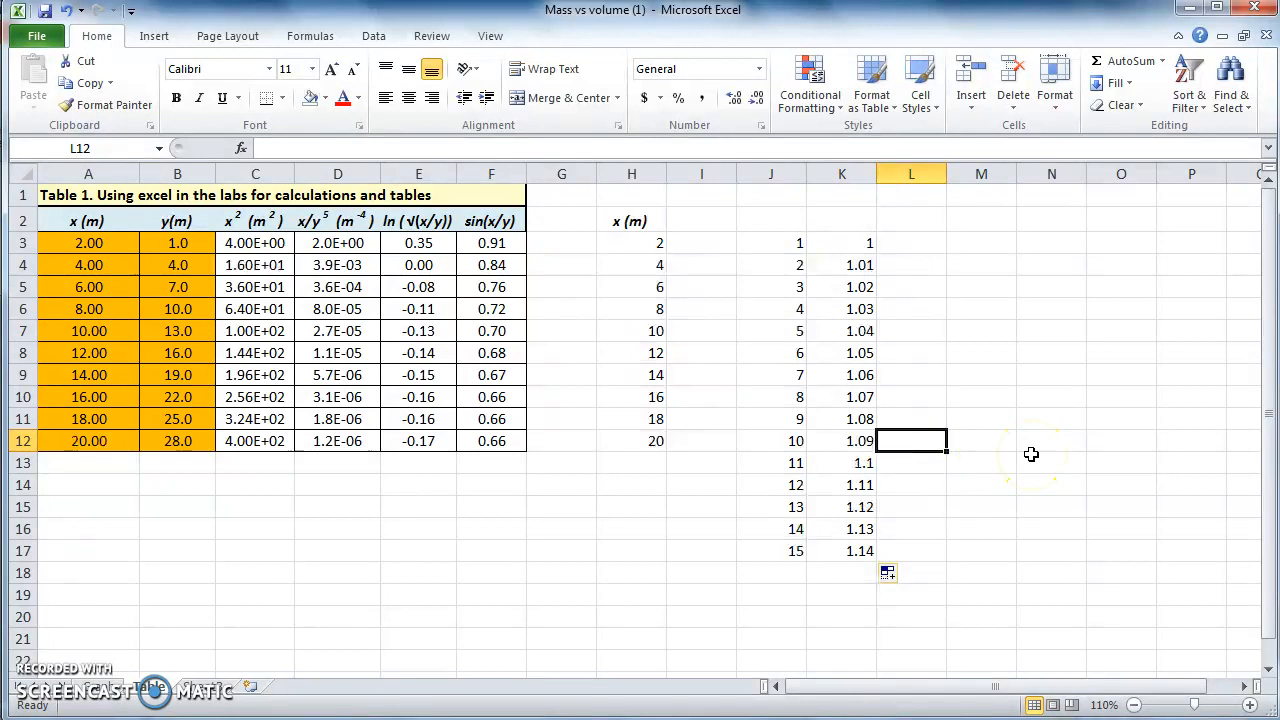
drag(800, 242, 842, 462)
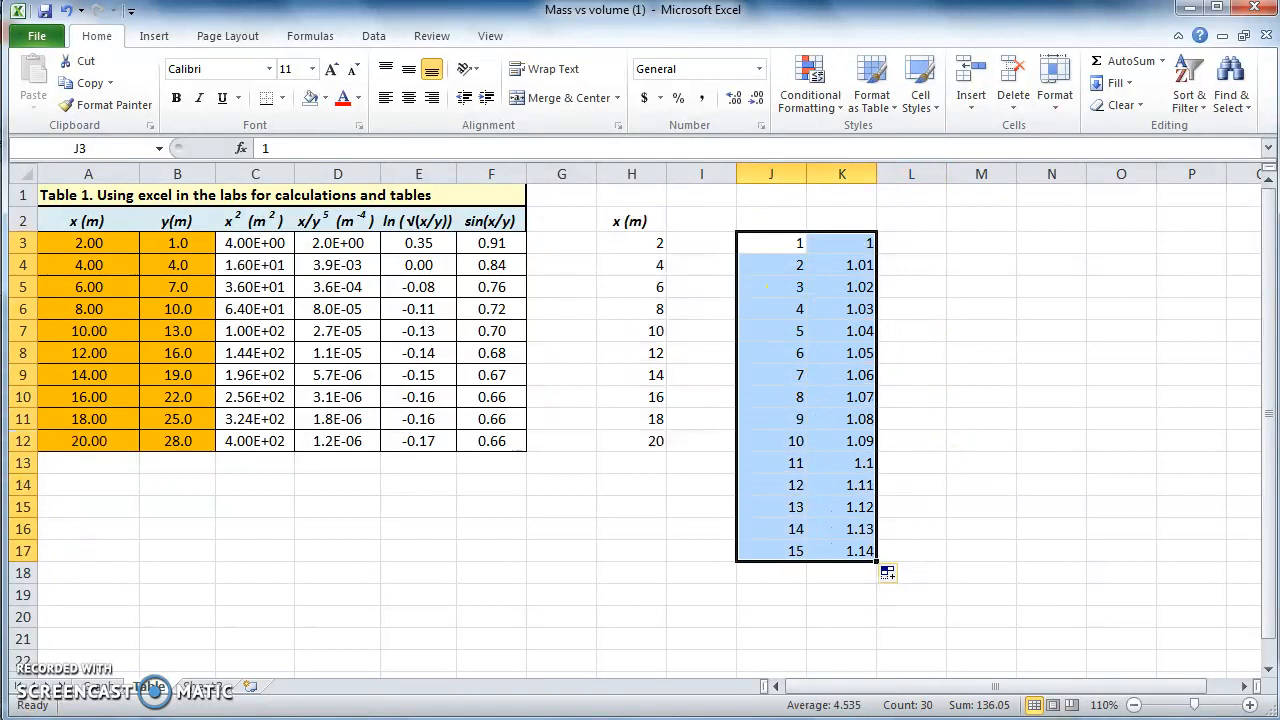
Delete the J and K trial series, keeping column H's x values.
key(Delete)
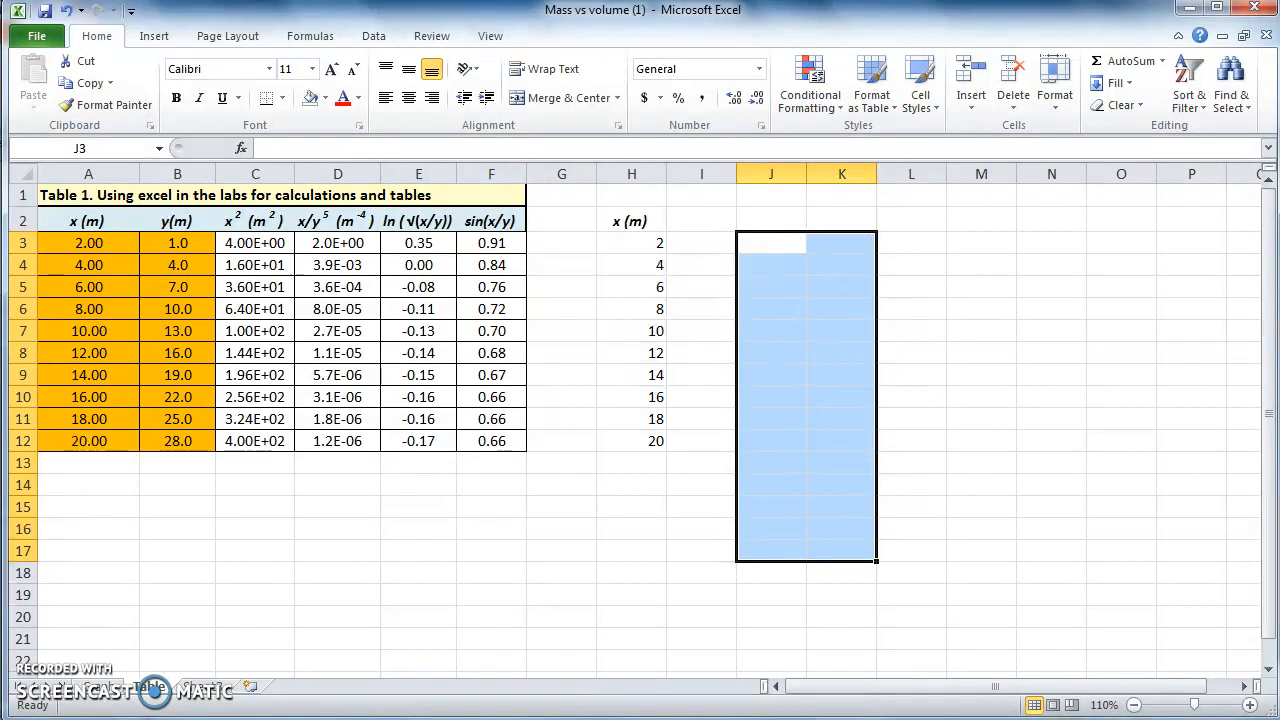
mouse_move(737, 573)
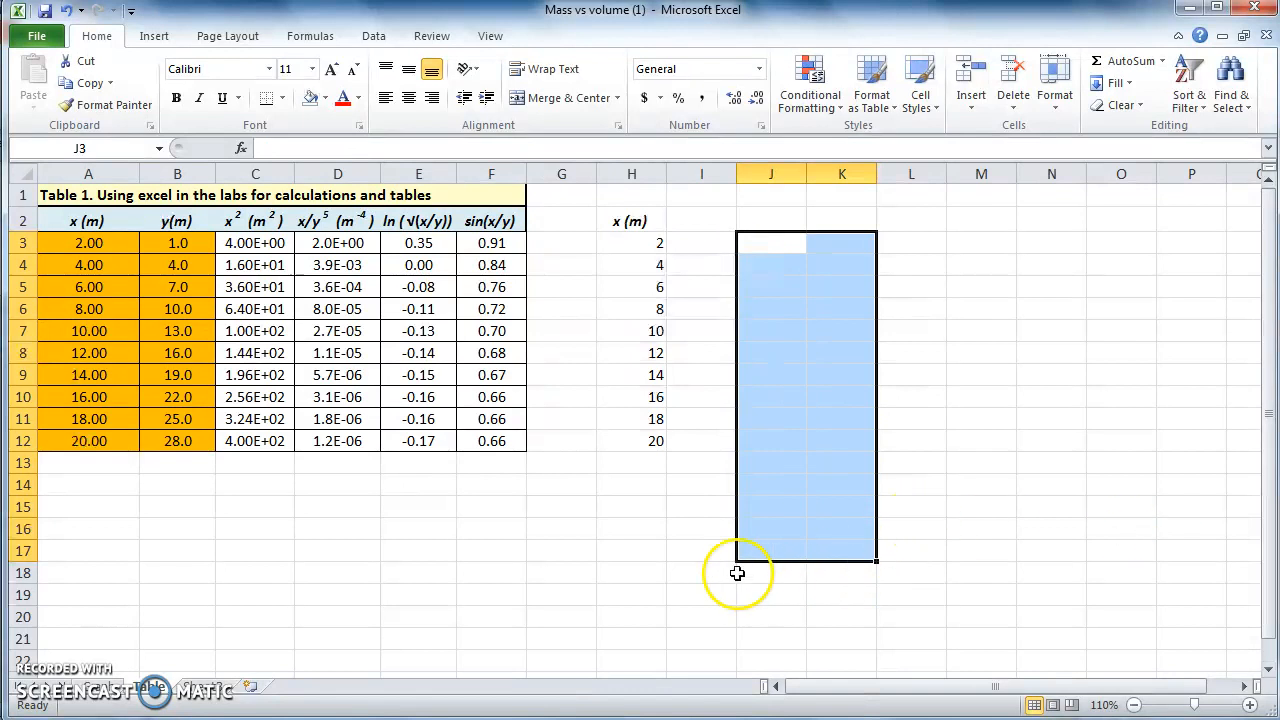
click(701, 550)
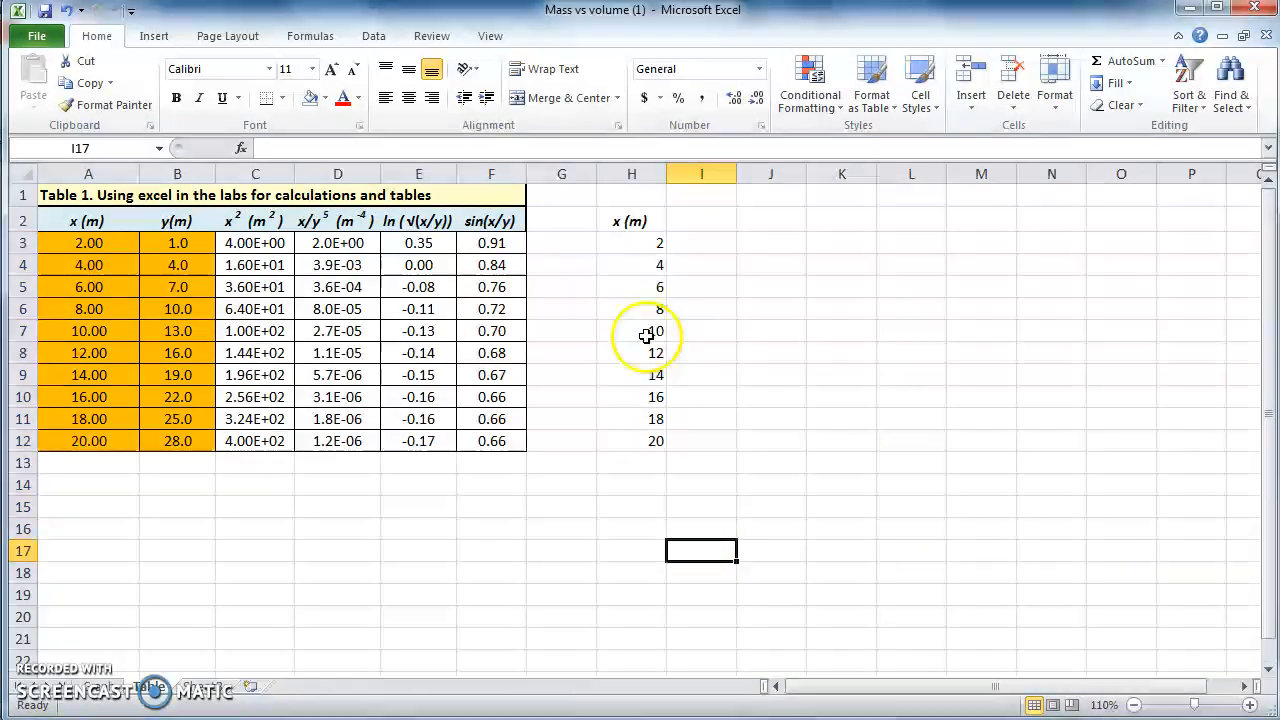
mouse_move(653, 285)
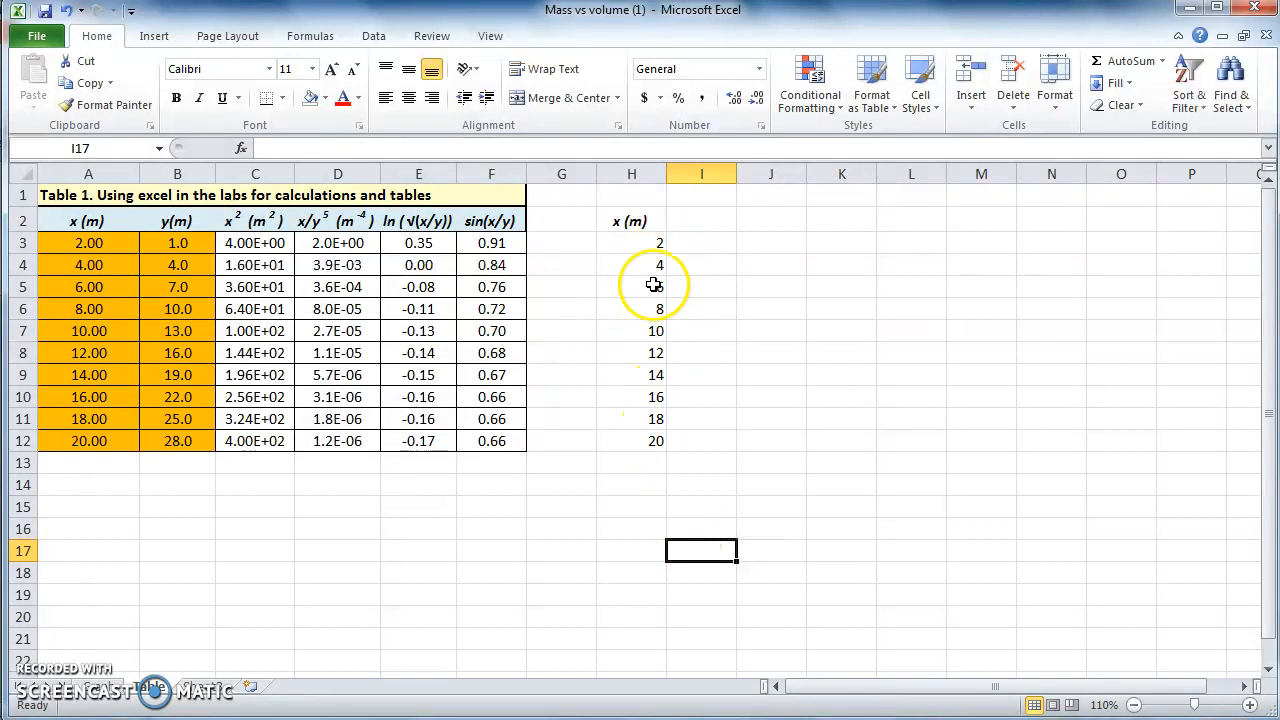
mouse_move(751, 530)
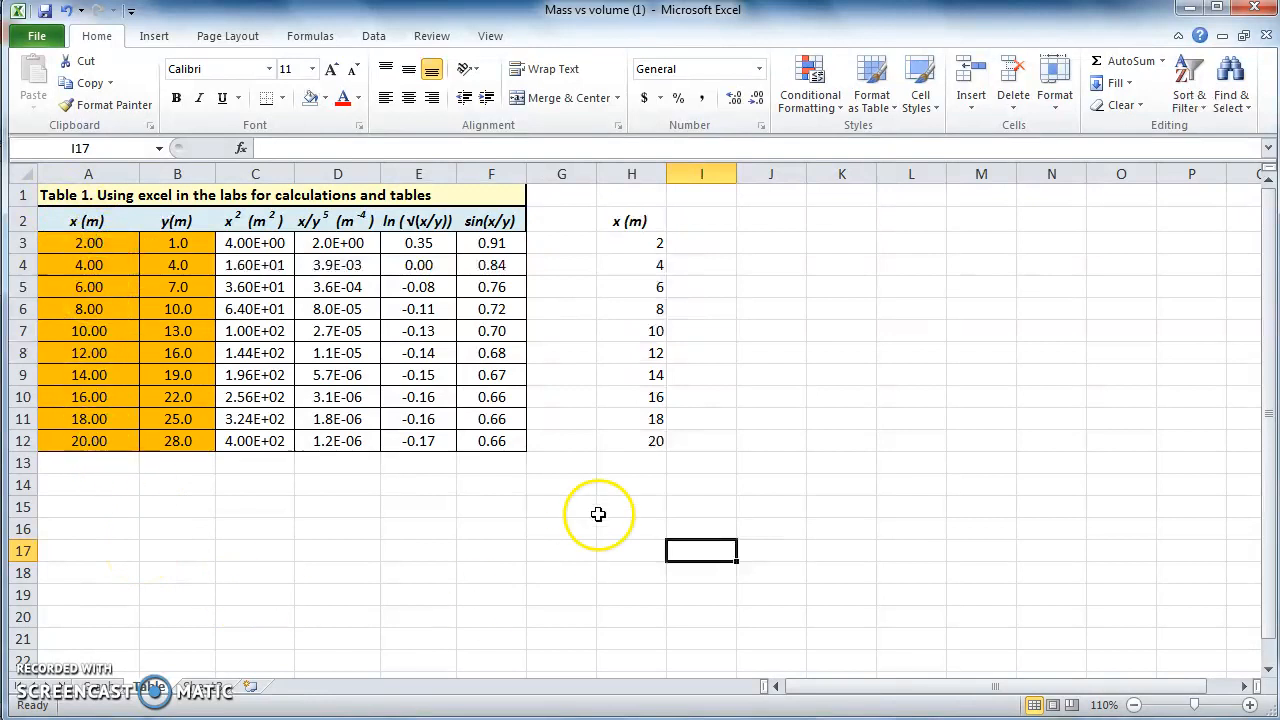
mouse_move(669, 483)
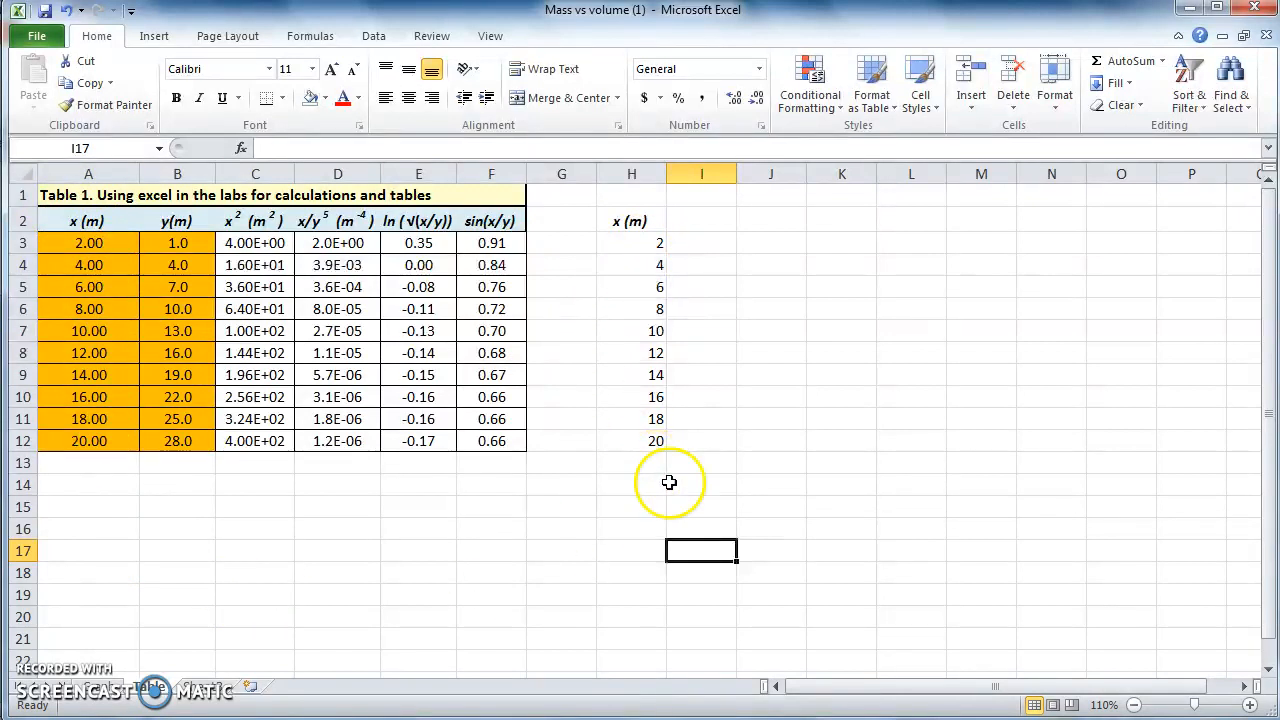
mouse_move(815, 627)
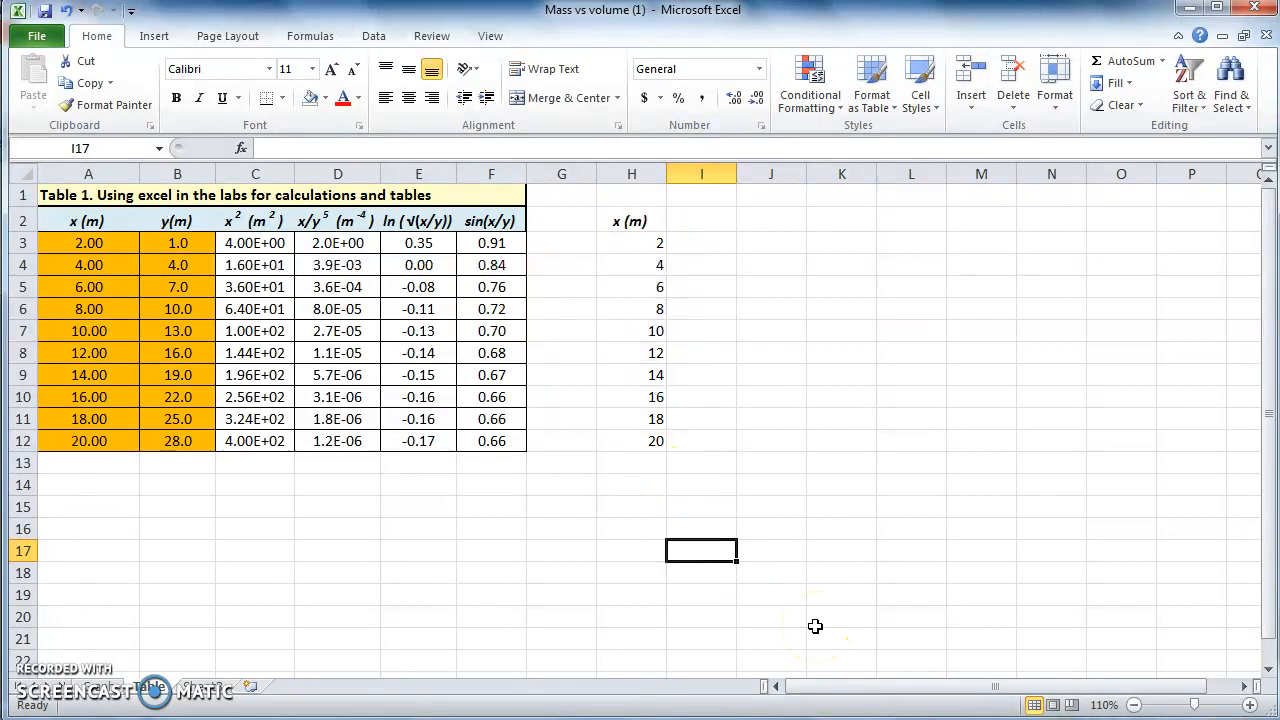
mouse_move(801, 331)
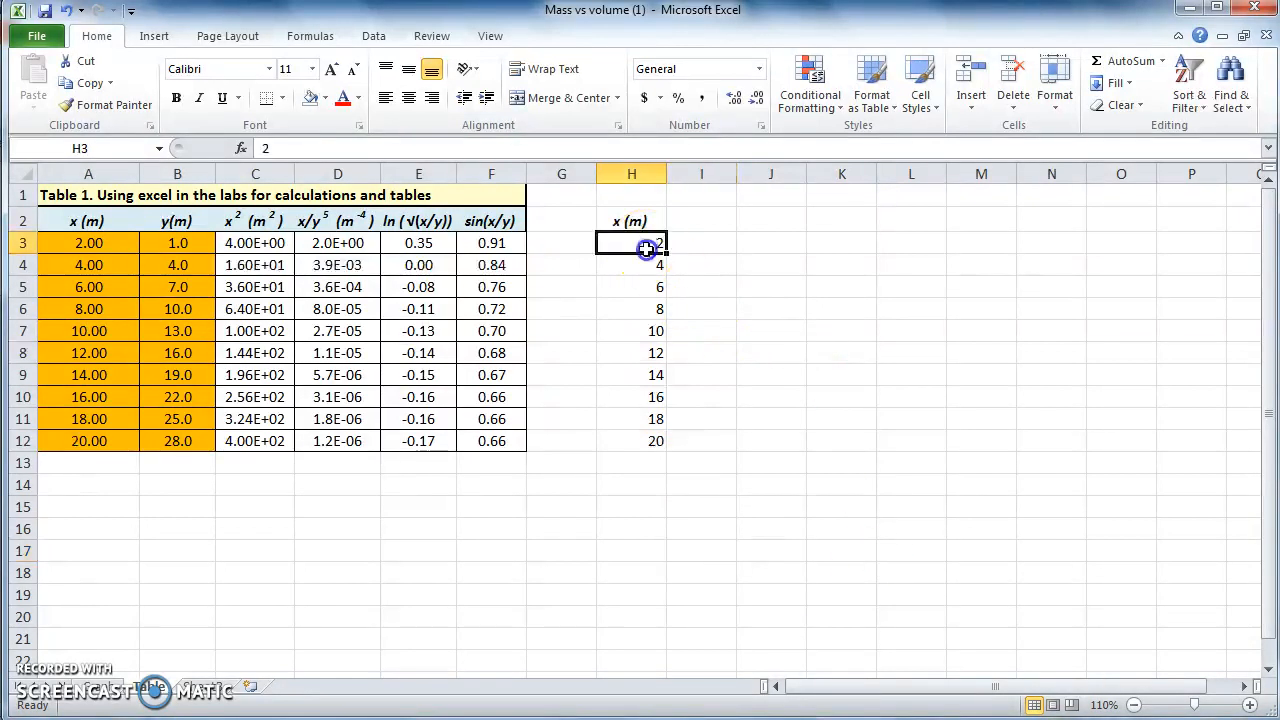
Format H3:H12 as Number with 2 decimal places (2.00–20.00).
drag(631, 243, 637, 440)
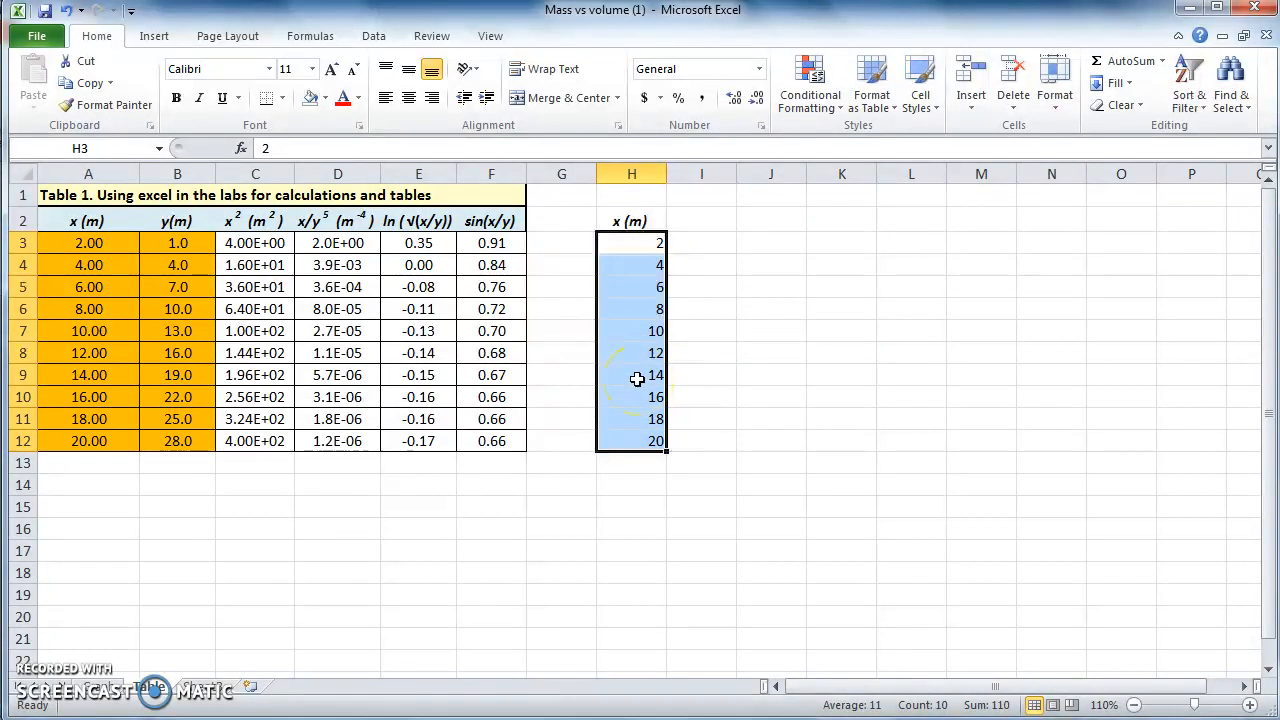
right_click(637, 378)
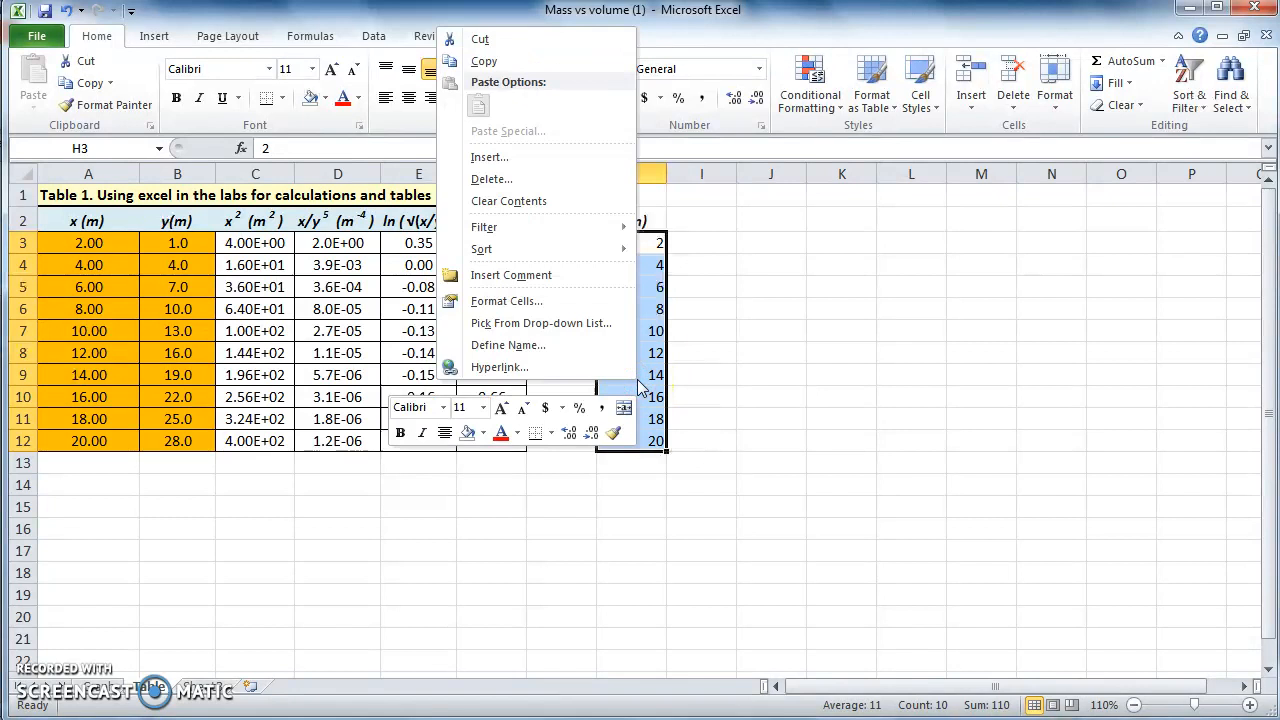
mouse_move(506, 301)
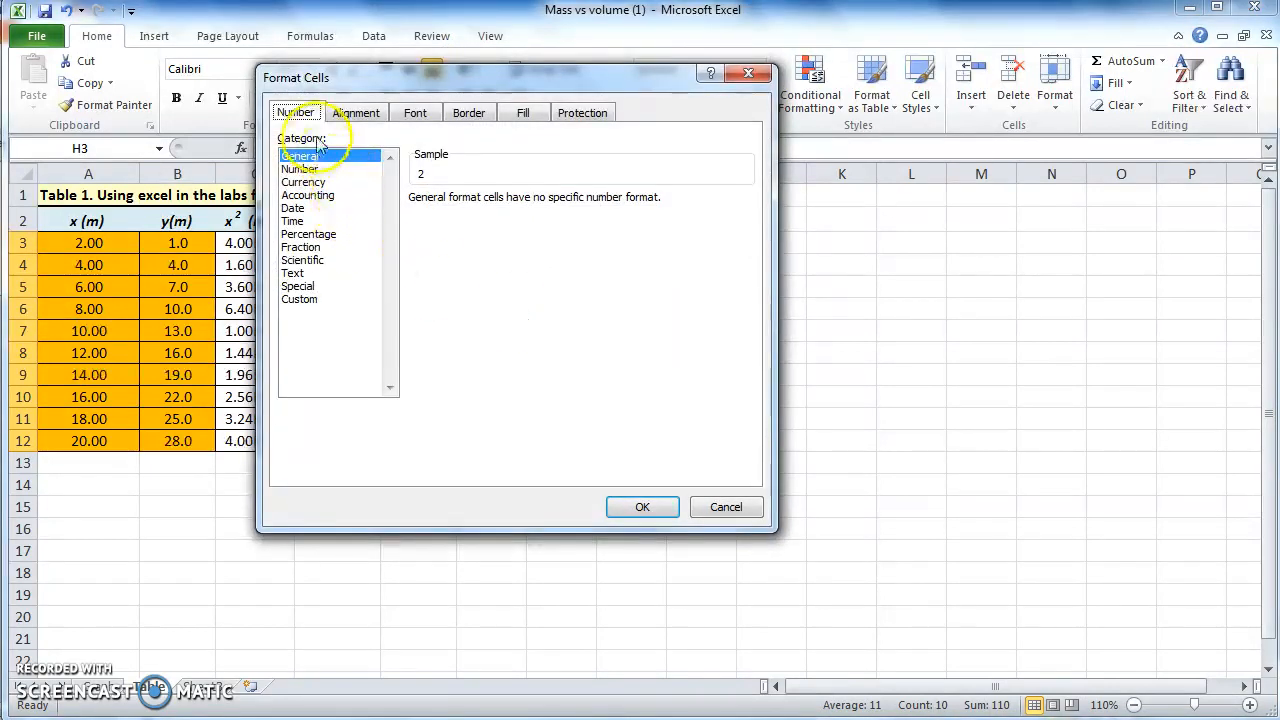
mouse_move(340, 152)
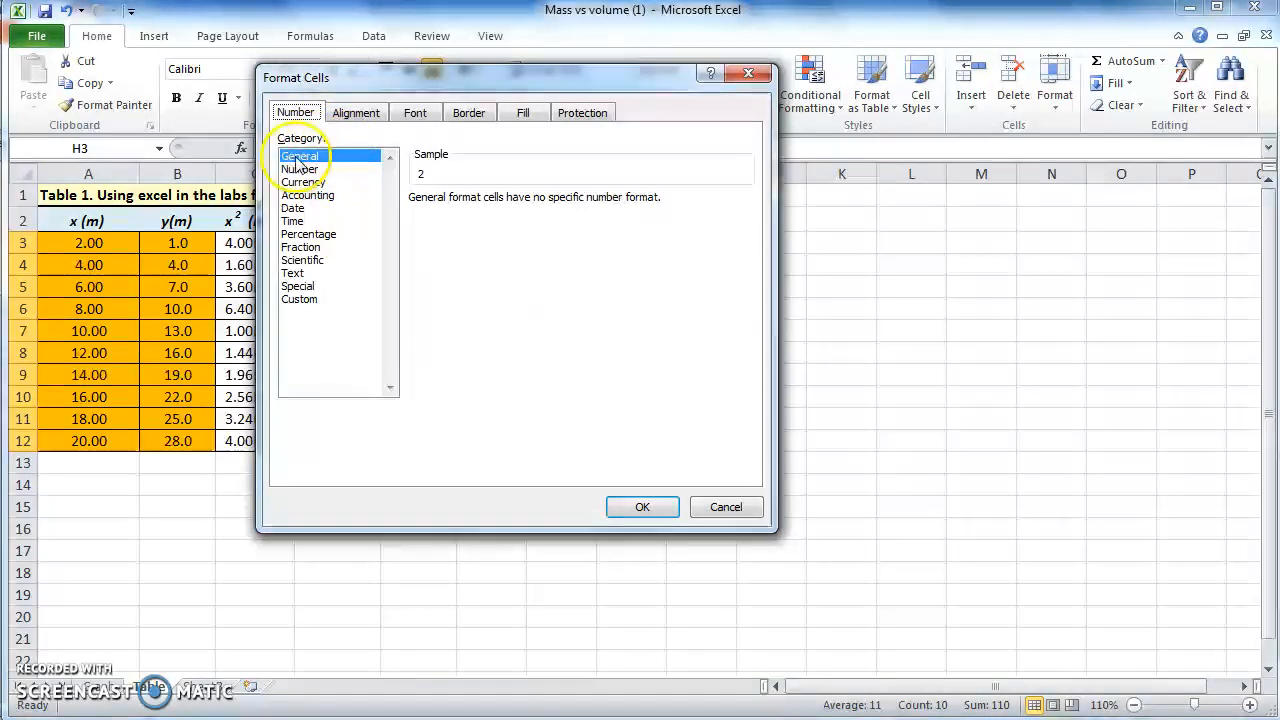
mouse_move(328, 168)
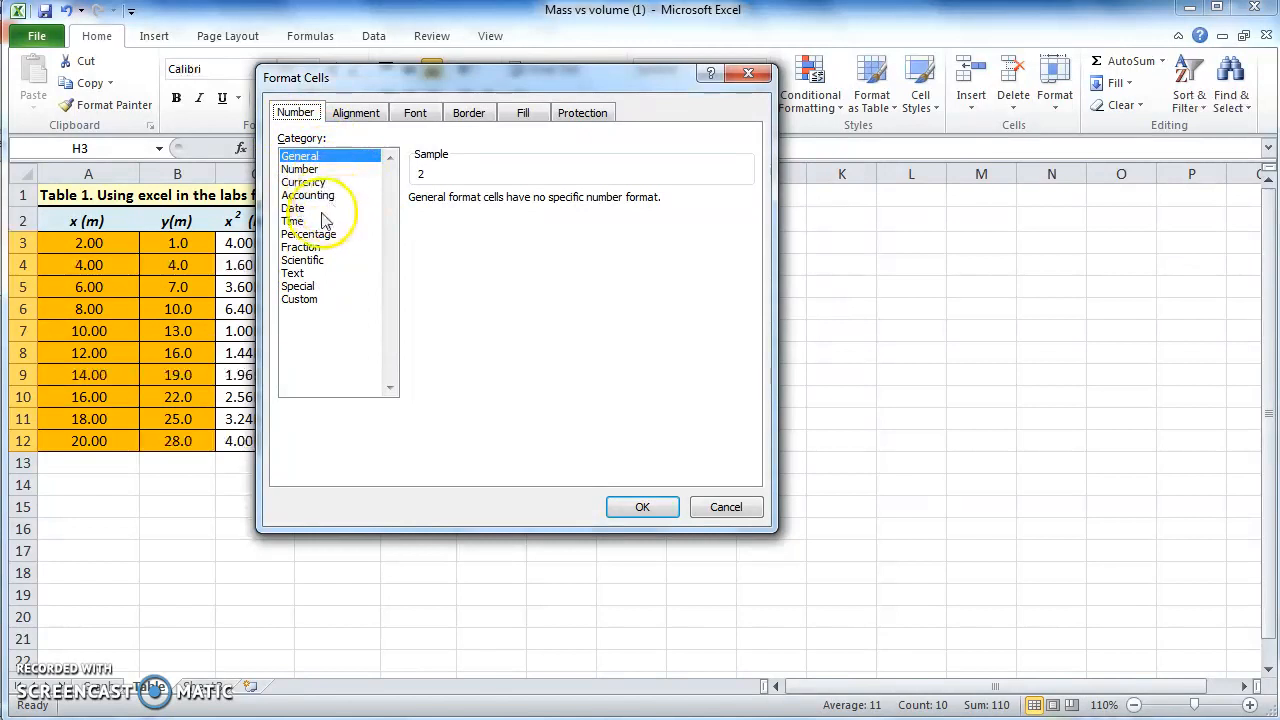
mouse_move(350, 312)
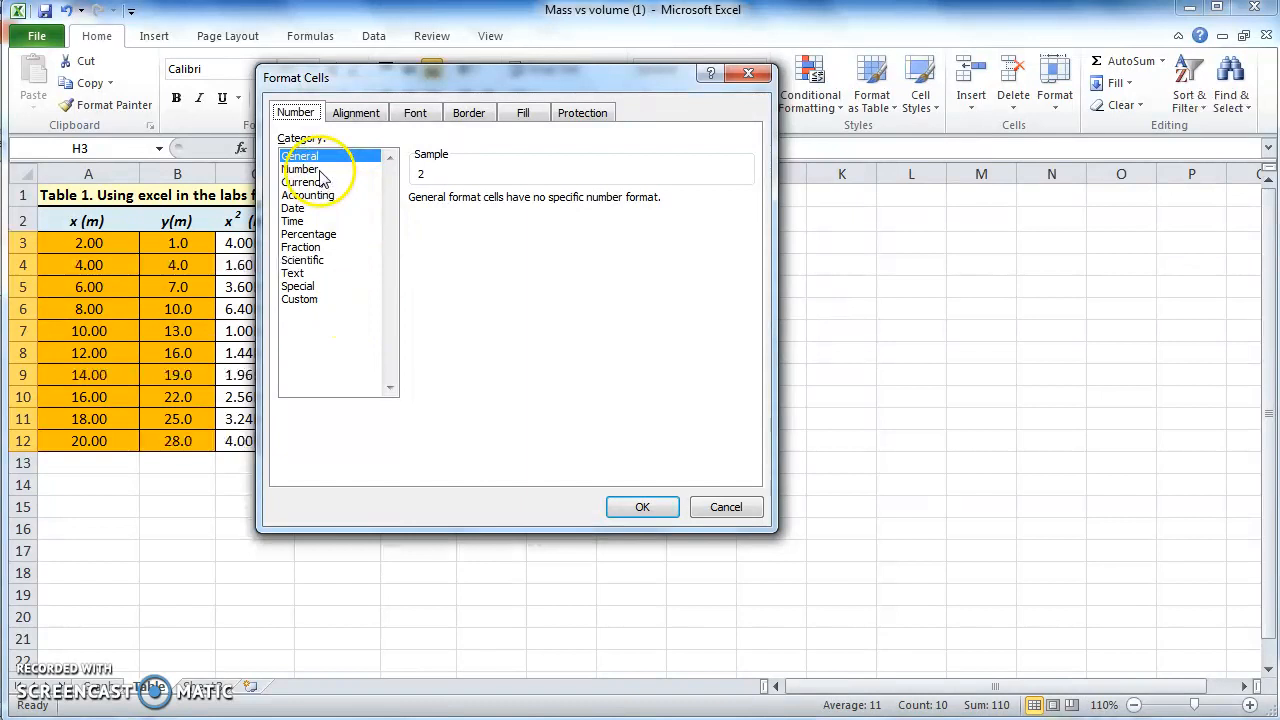
click(301, 169)
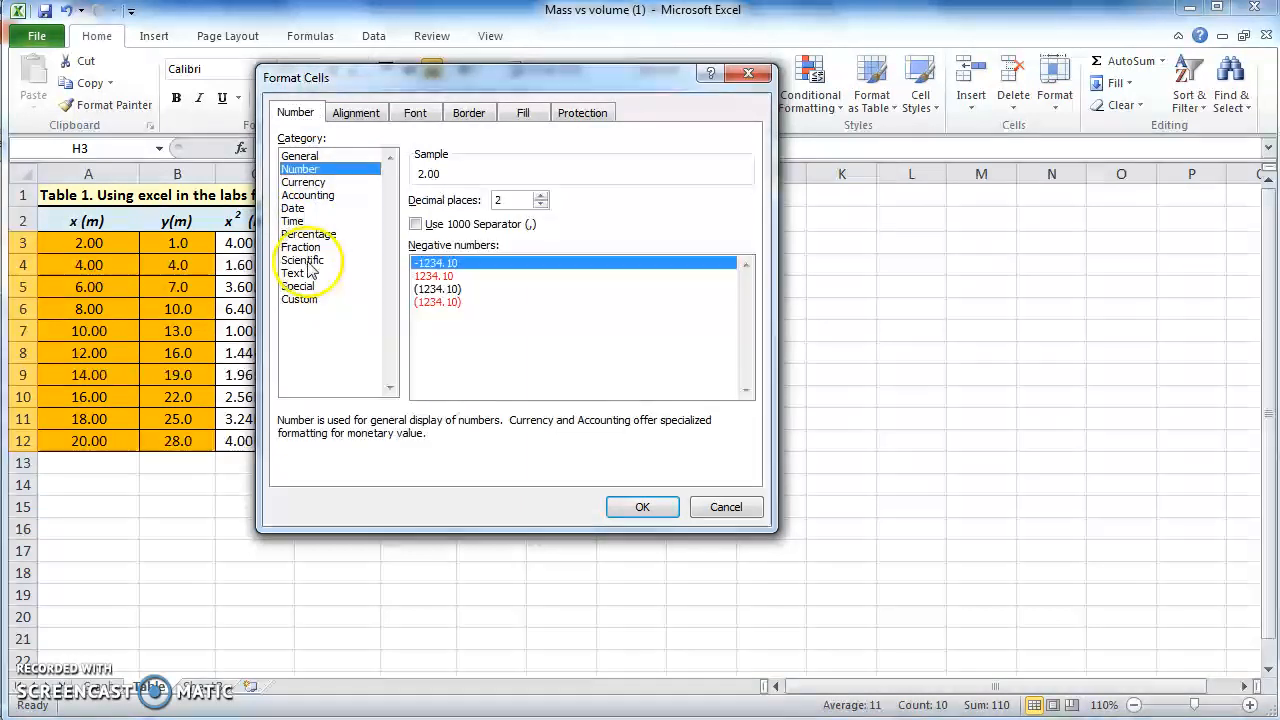
click(303, 260)
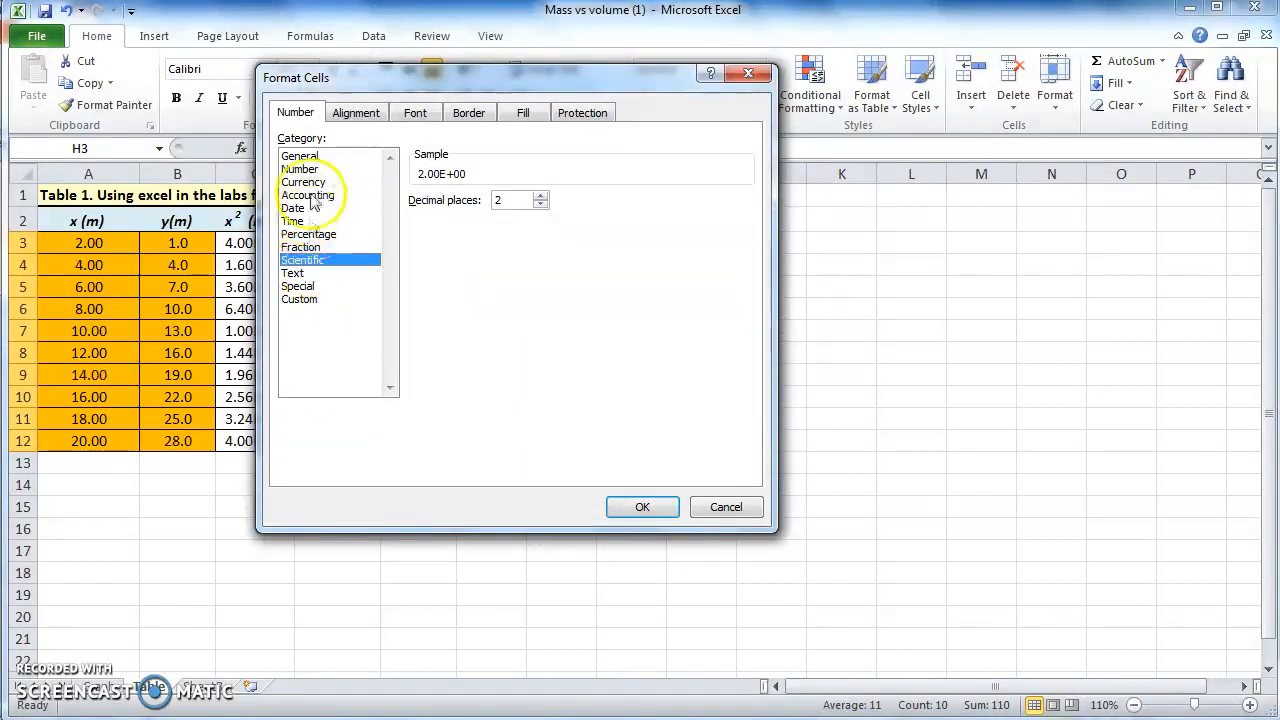
click(300, 169)
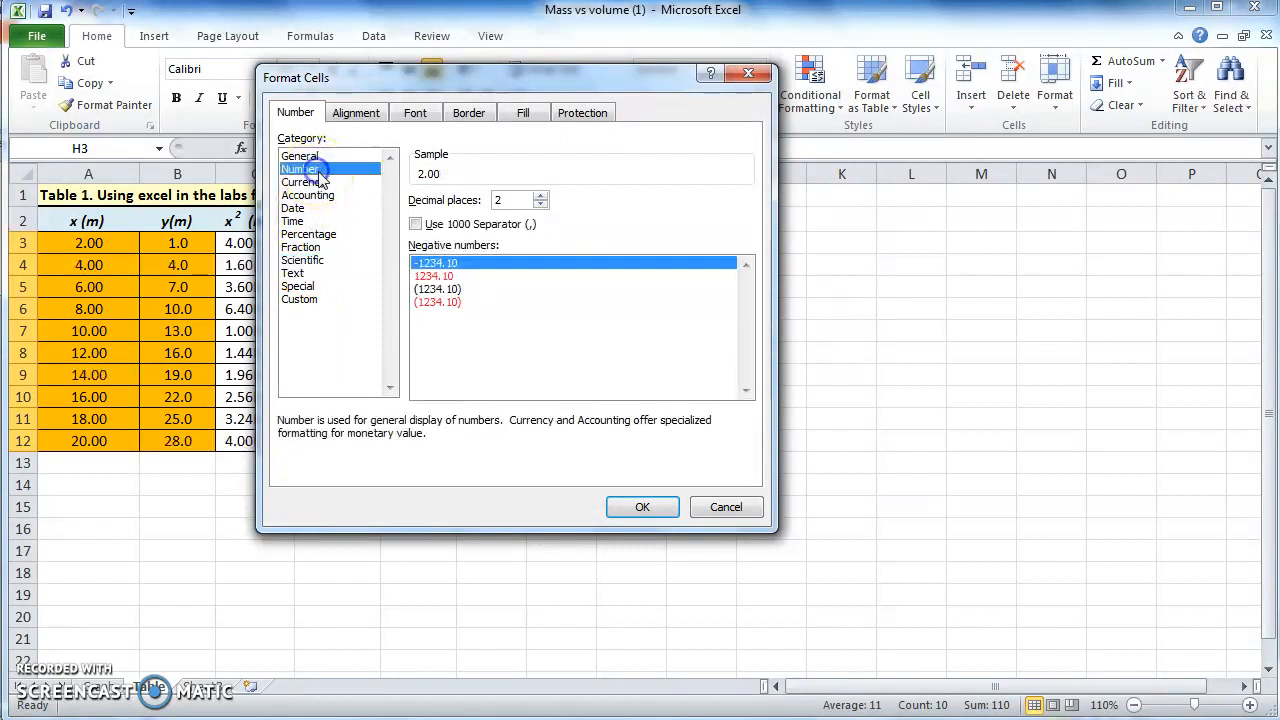
mouse_move(430, 170)
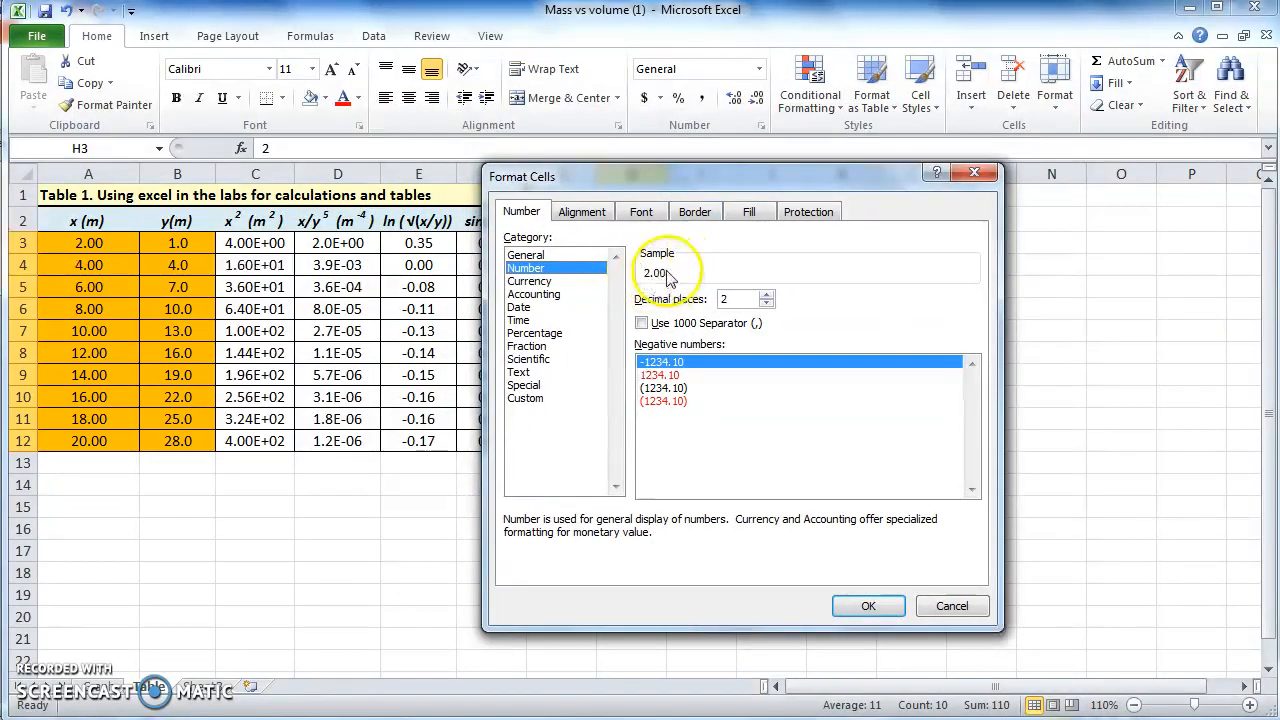
mouse_move(655, 318)
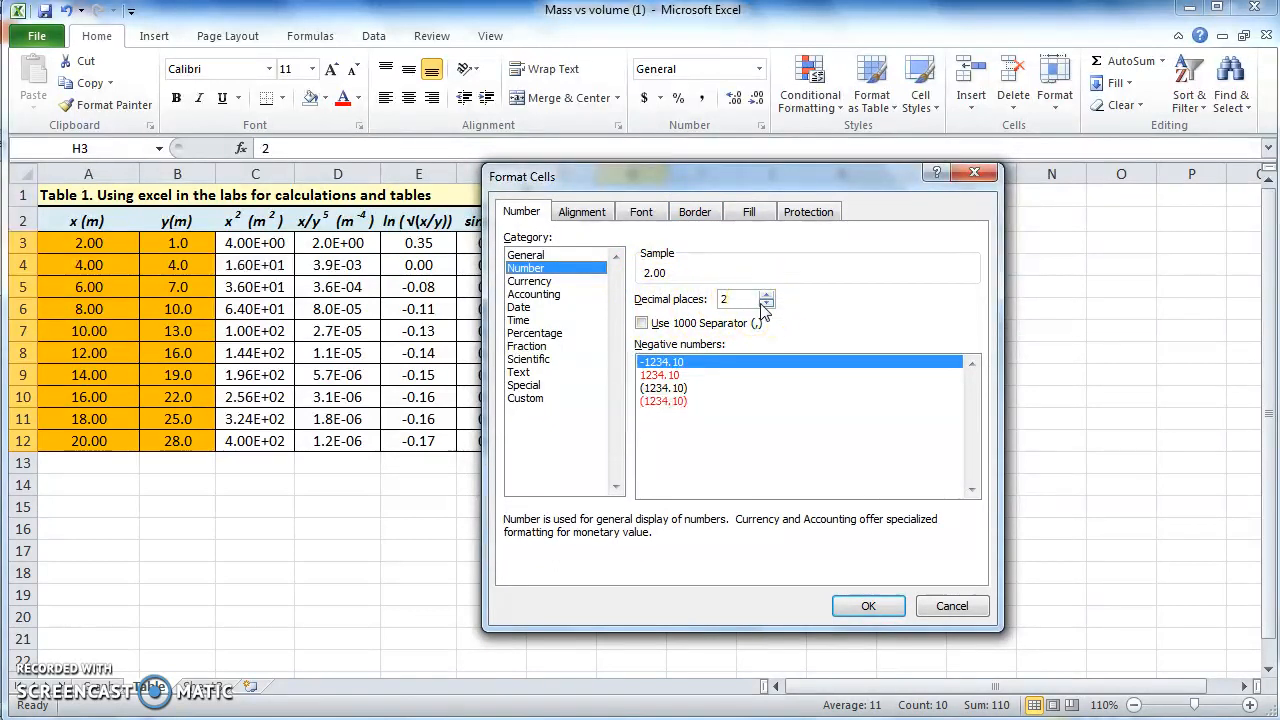
click(766, 294)
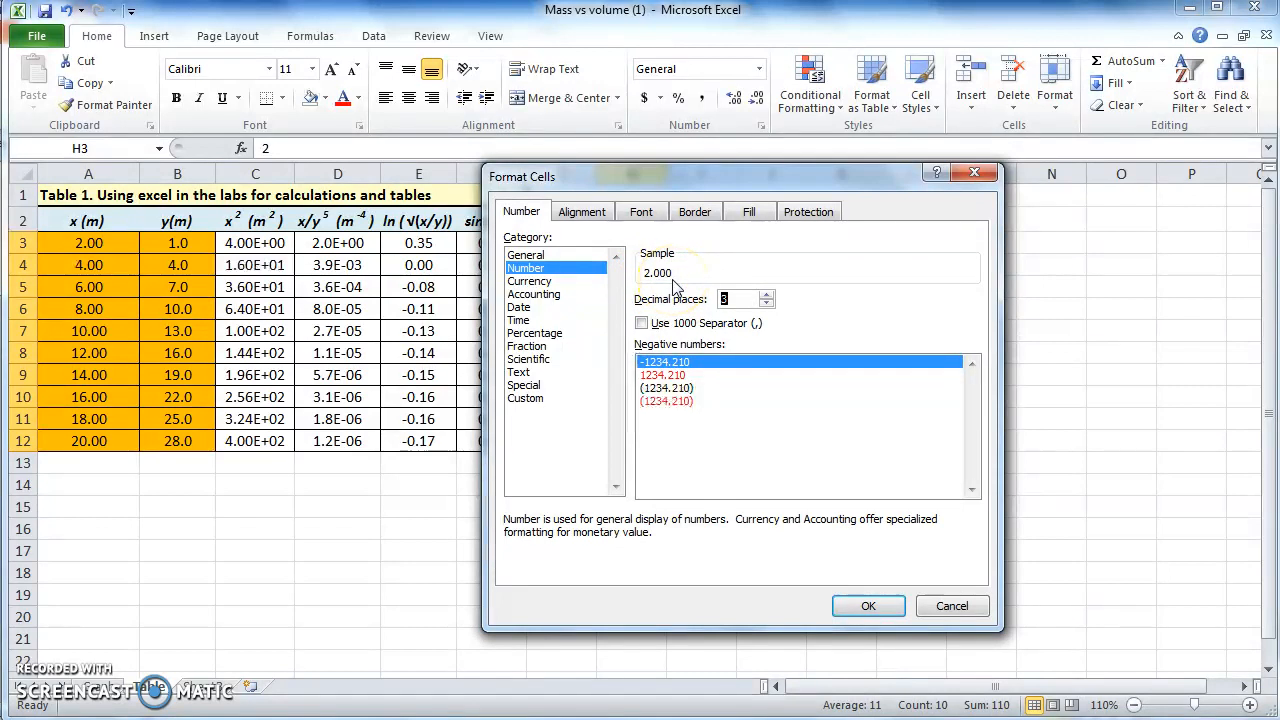
mouse_move(137, 252)
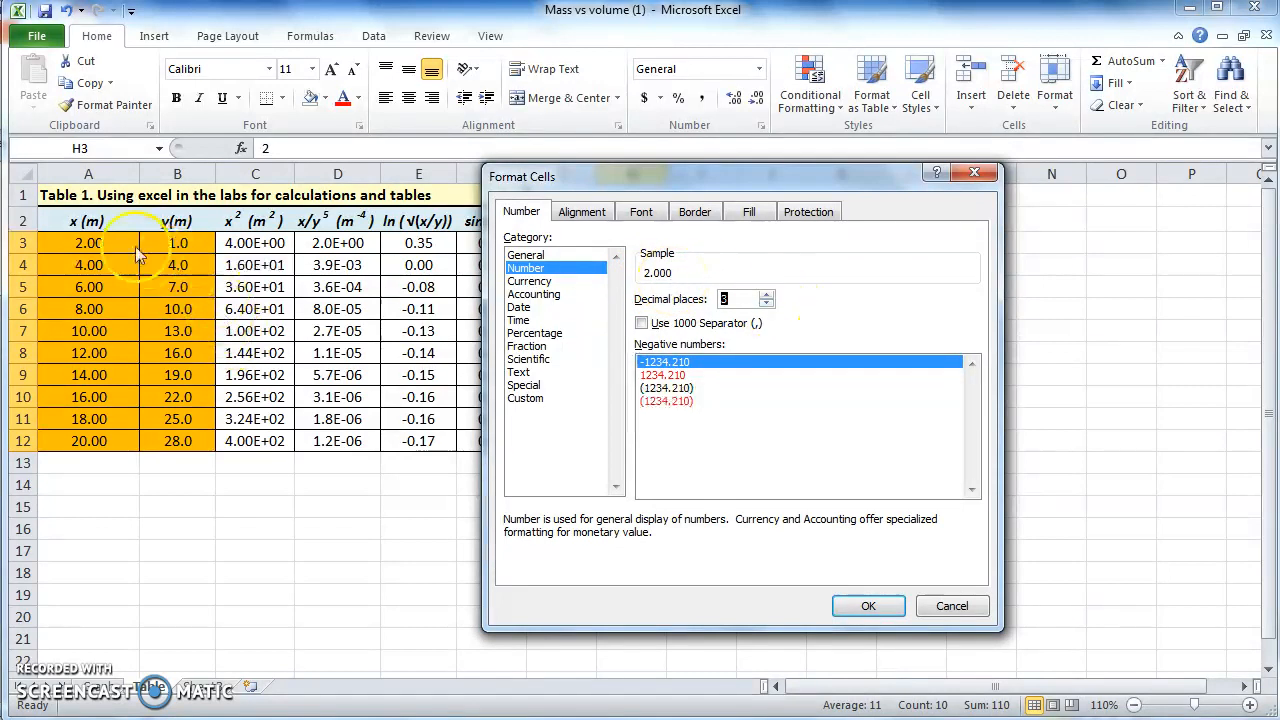
mouse_move(340, 560)
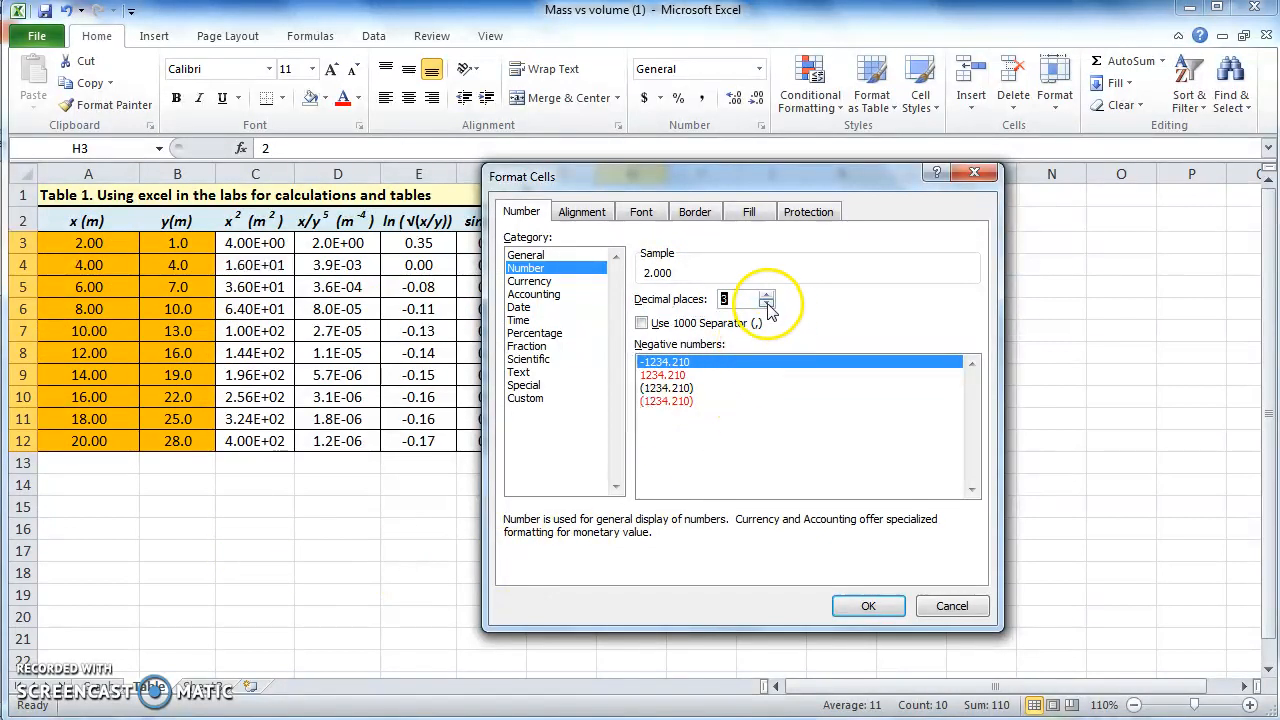
click(768, 305)
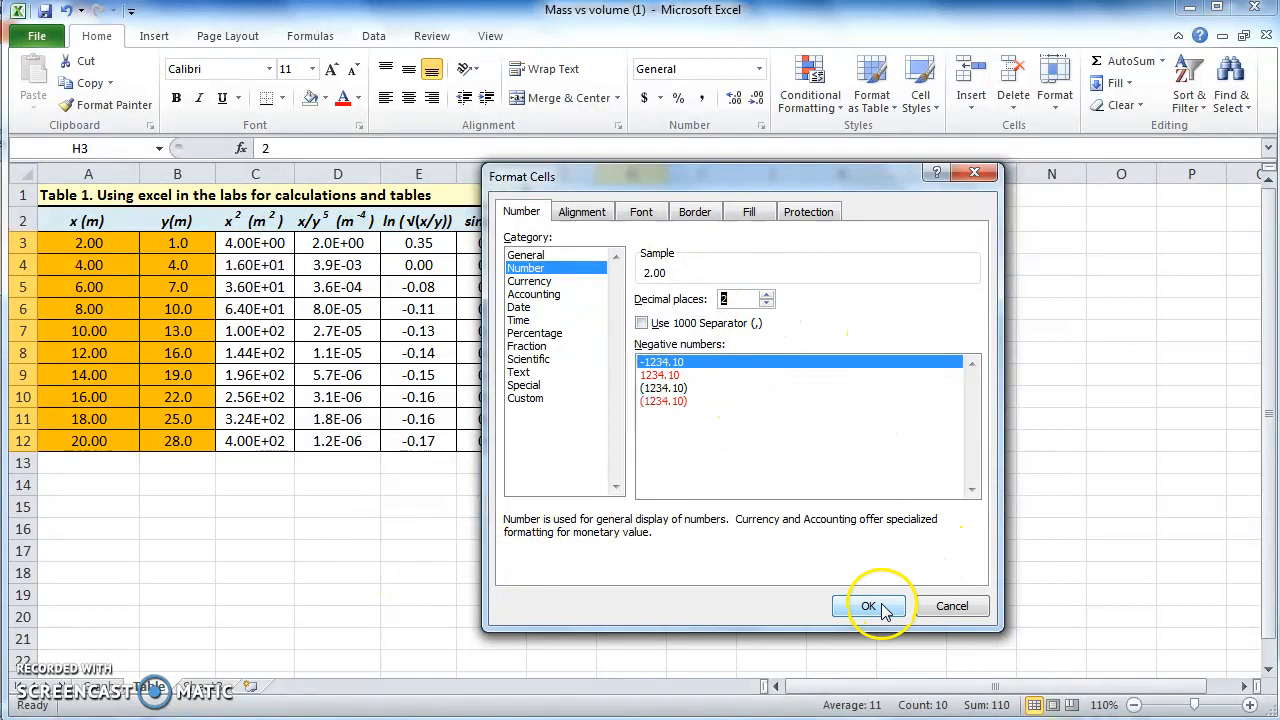
click(868, 605)
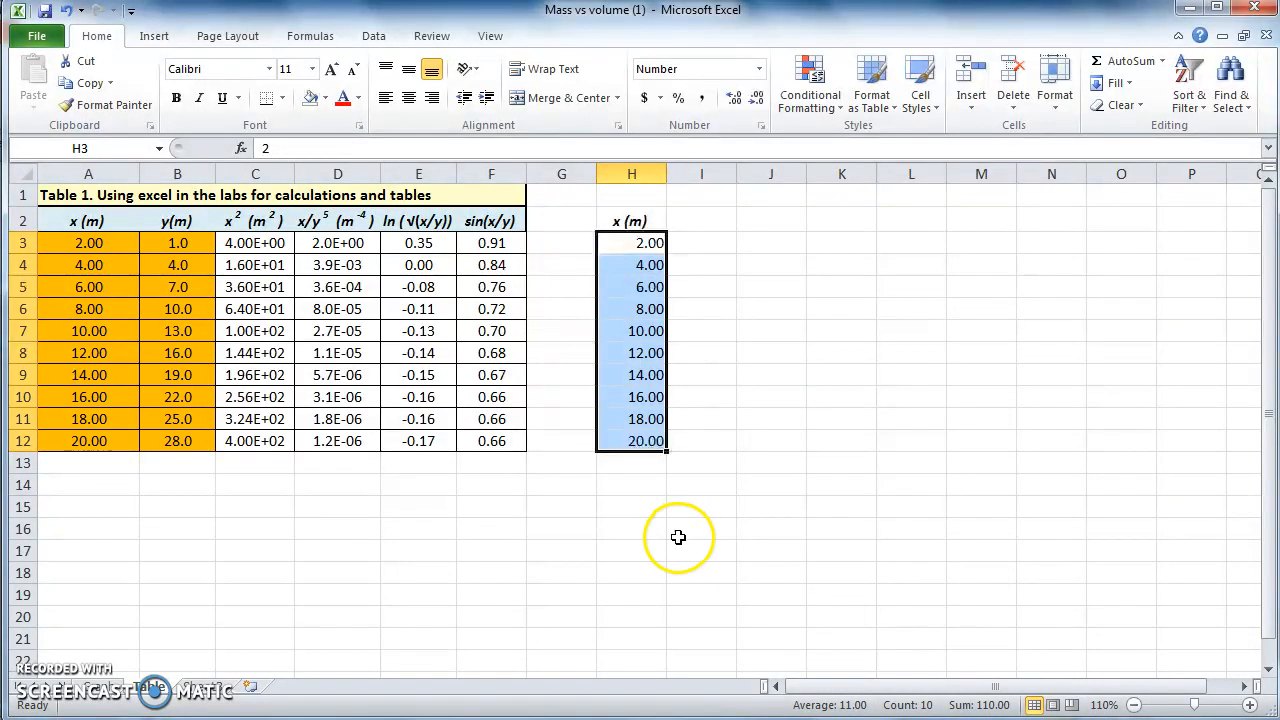
Enter the 'y (m)' heading in cell I2 beside x (m).
click(701, 529)
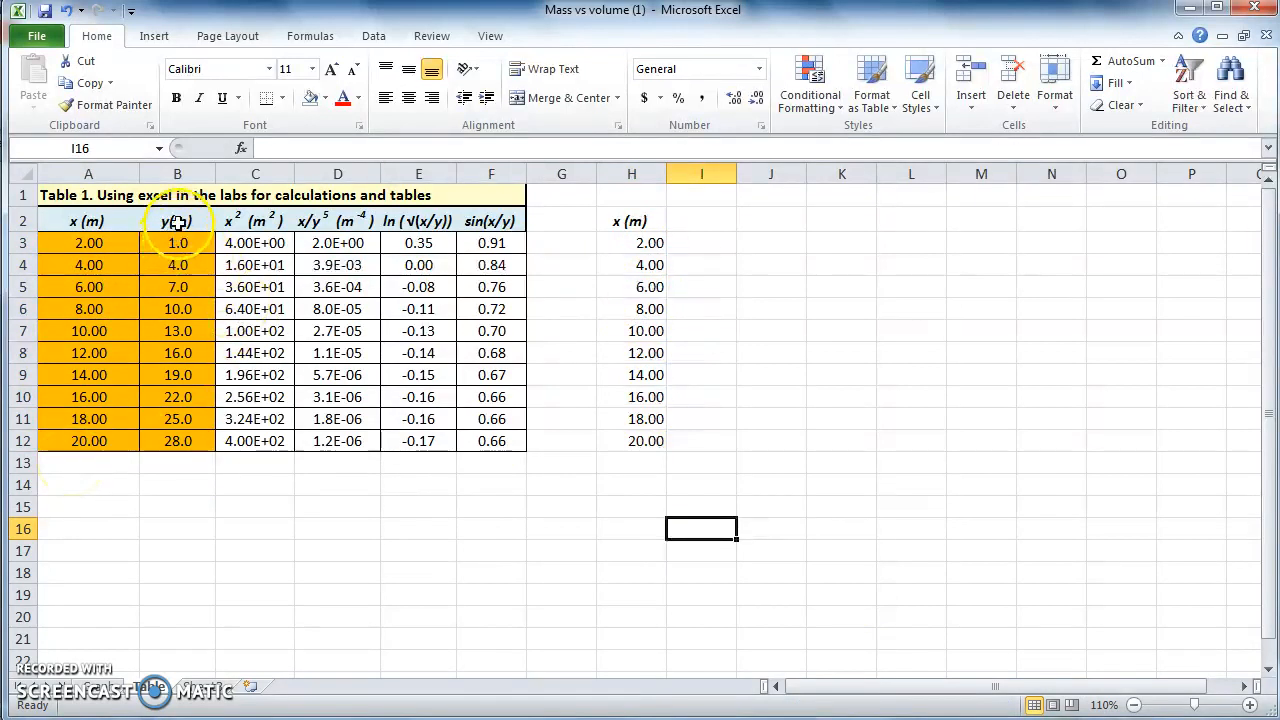
mouse_move(721, 246)
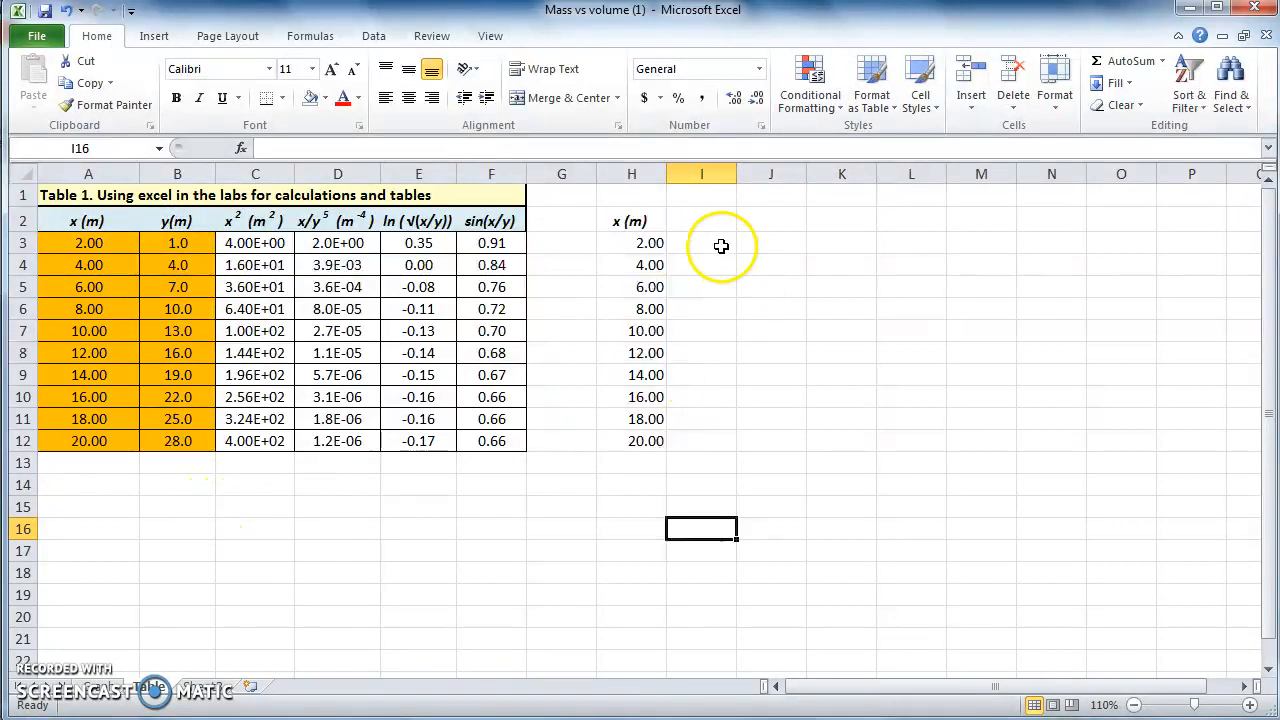
click(700, 221)
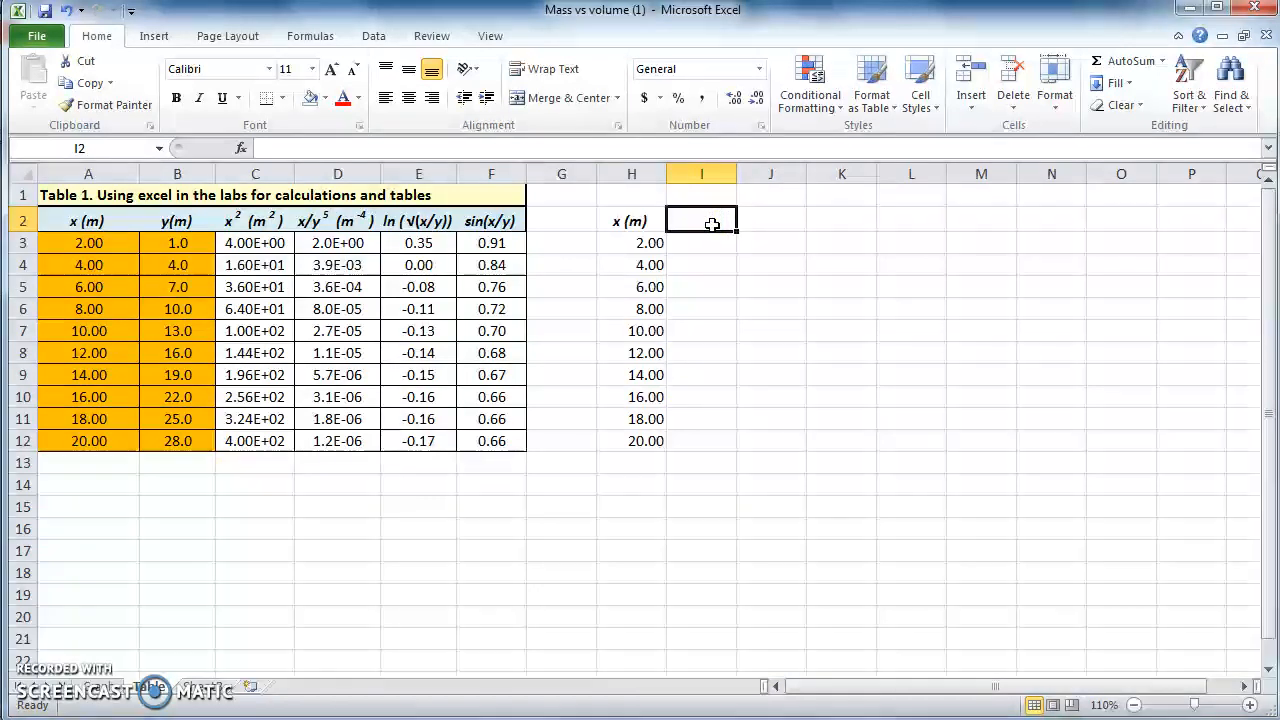
text(y ()
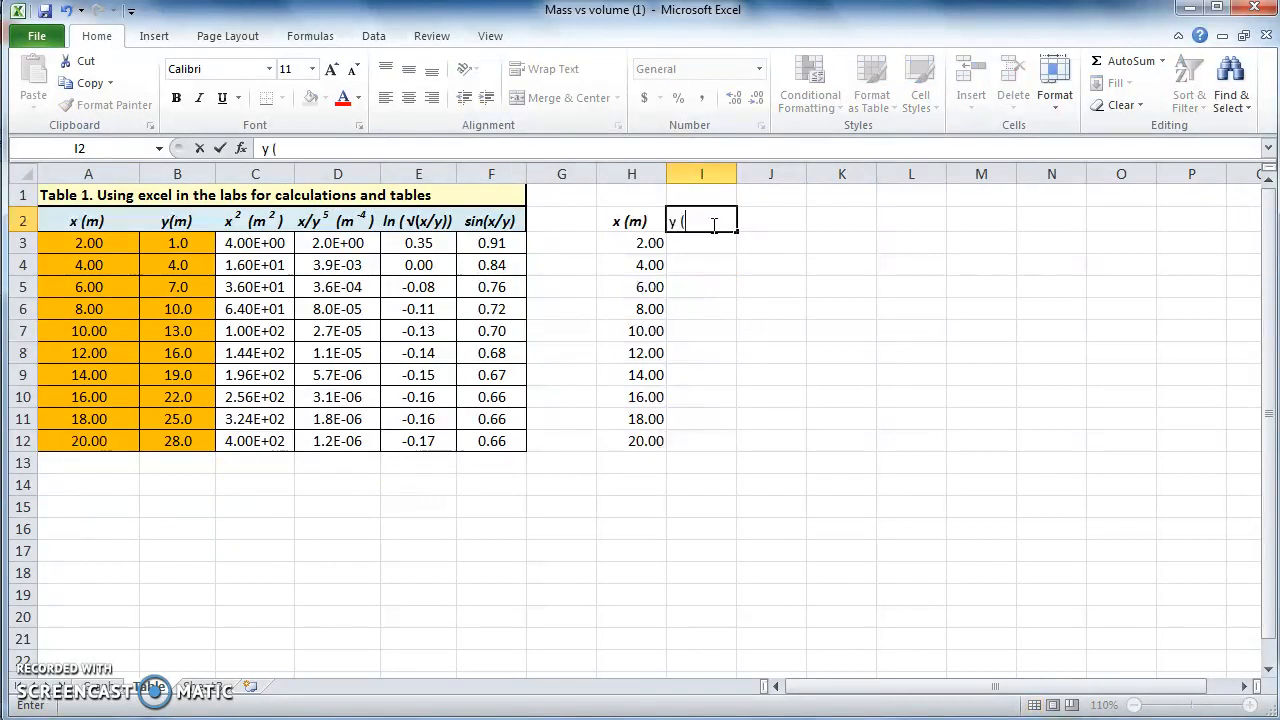
text(m))
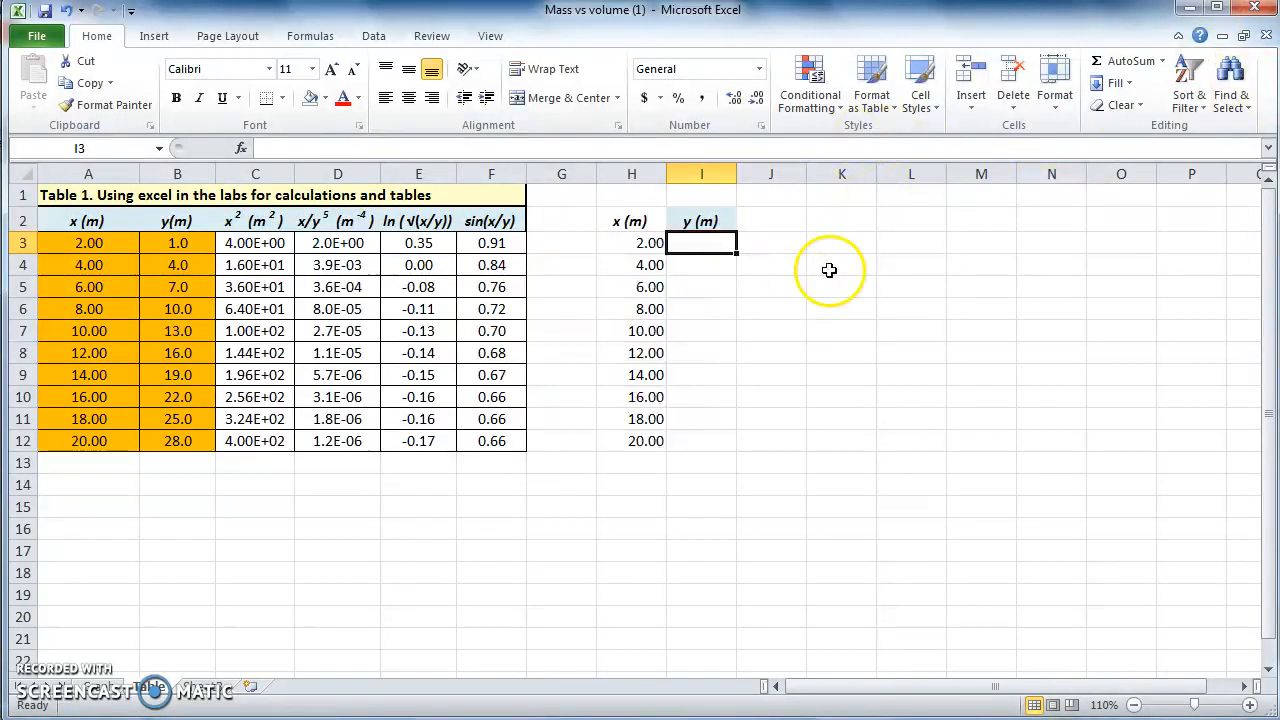
mouse_move(701, 221)
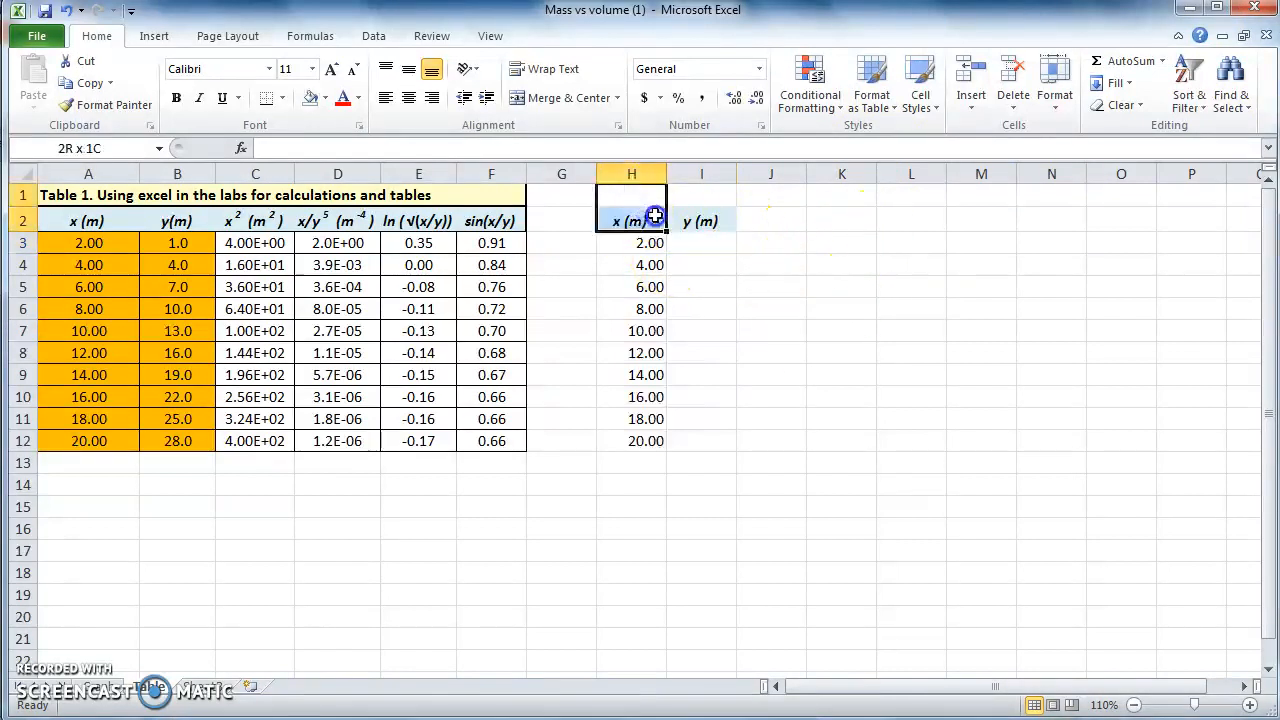
Make the H–O heading rows bold, size 12 Arial, and try fill colors.
drag(631, 210, 1107, 210)
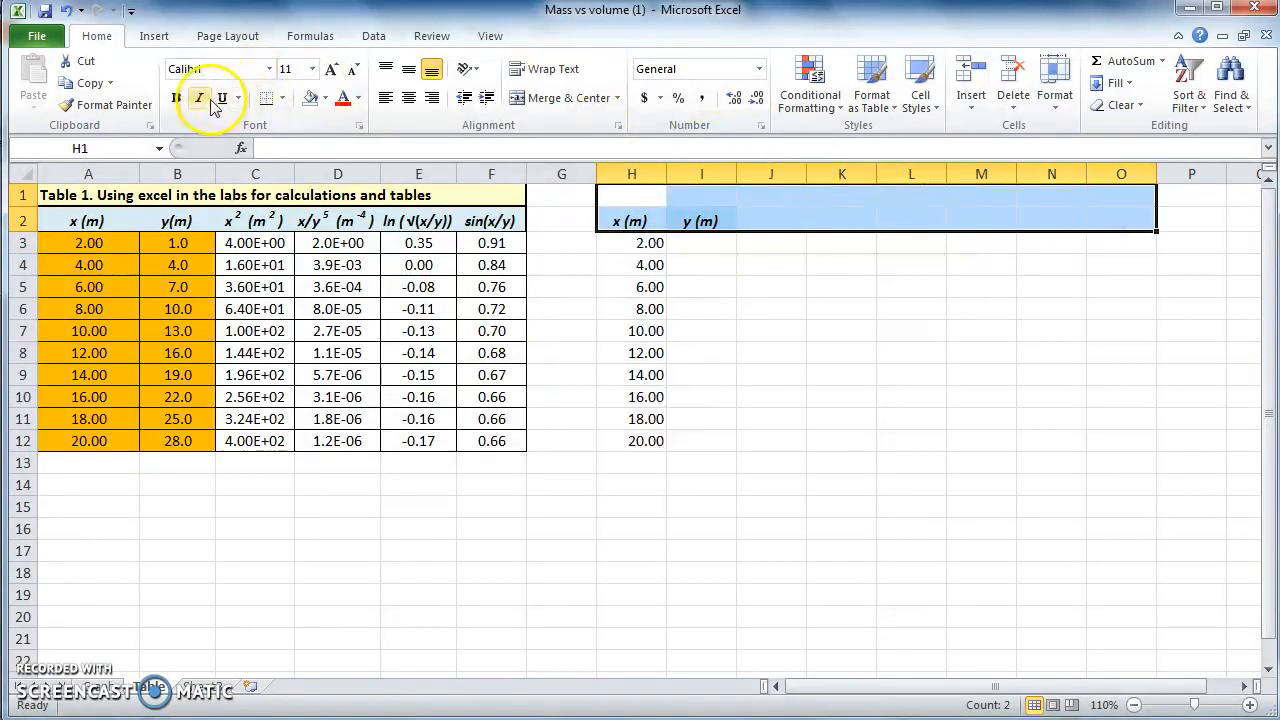
mouse_move(199, 97)
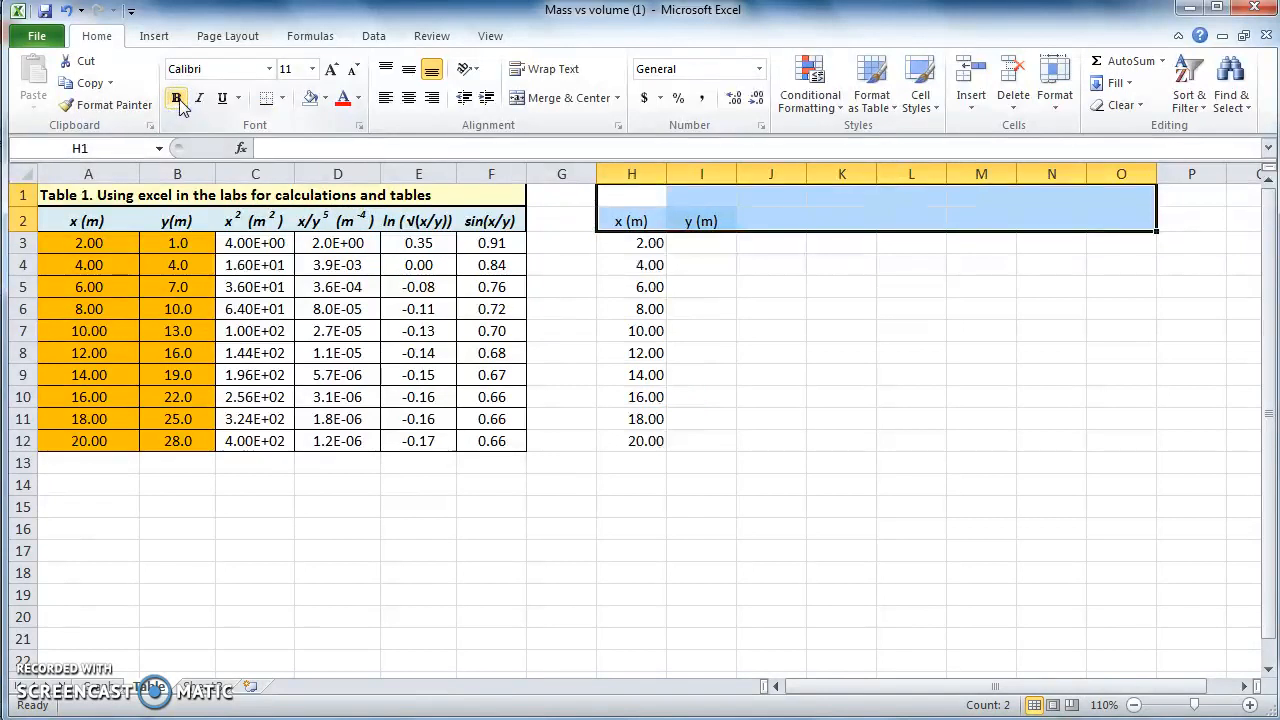
click(311, 69)
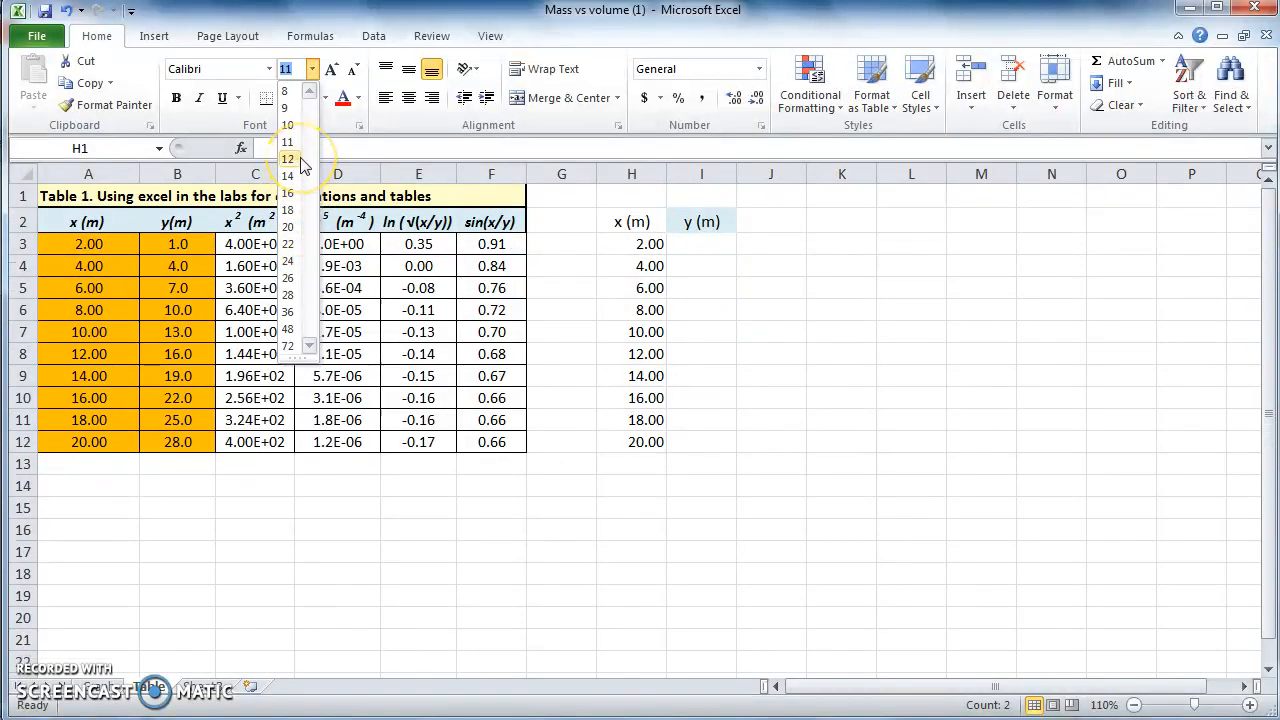
click(288, 159)
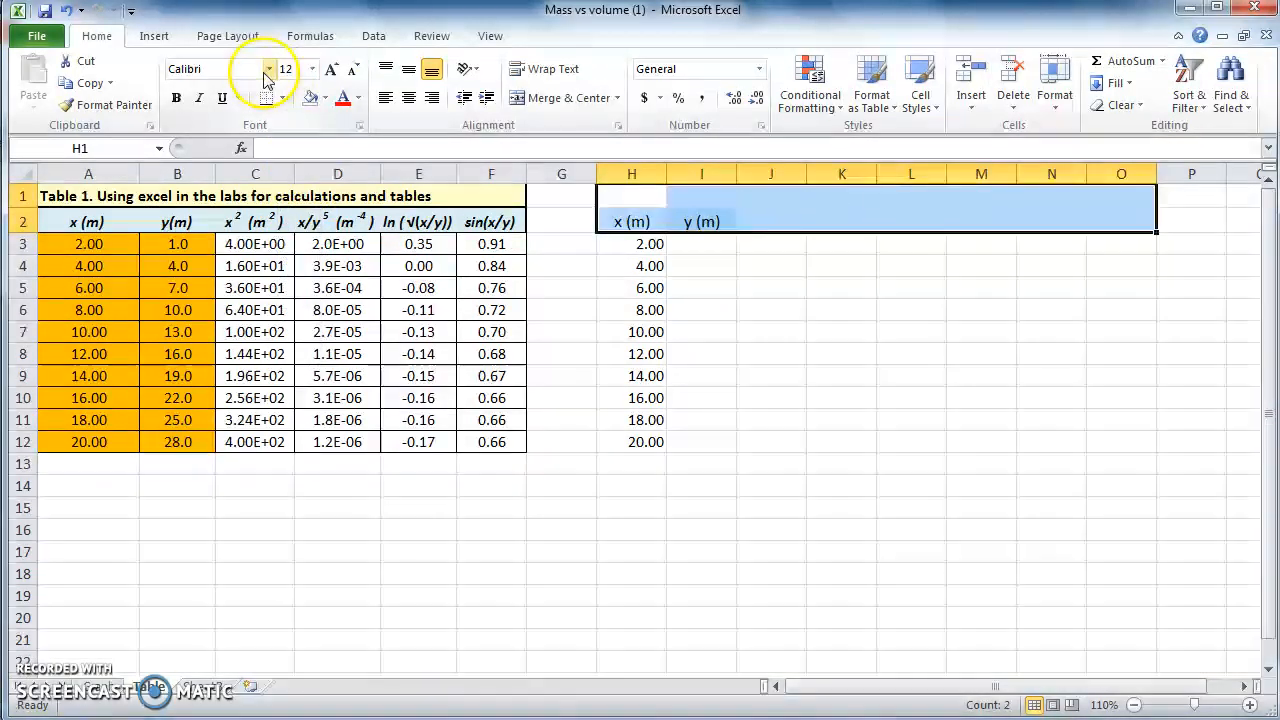
click(269, 69)
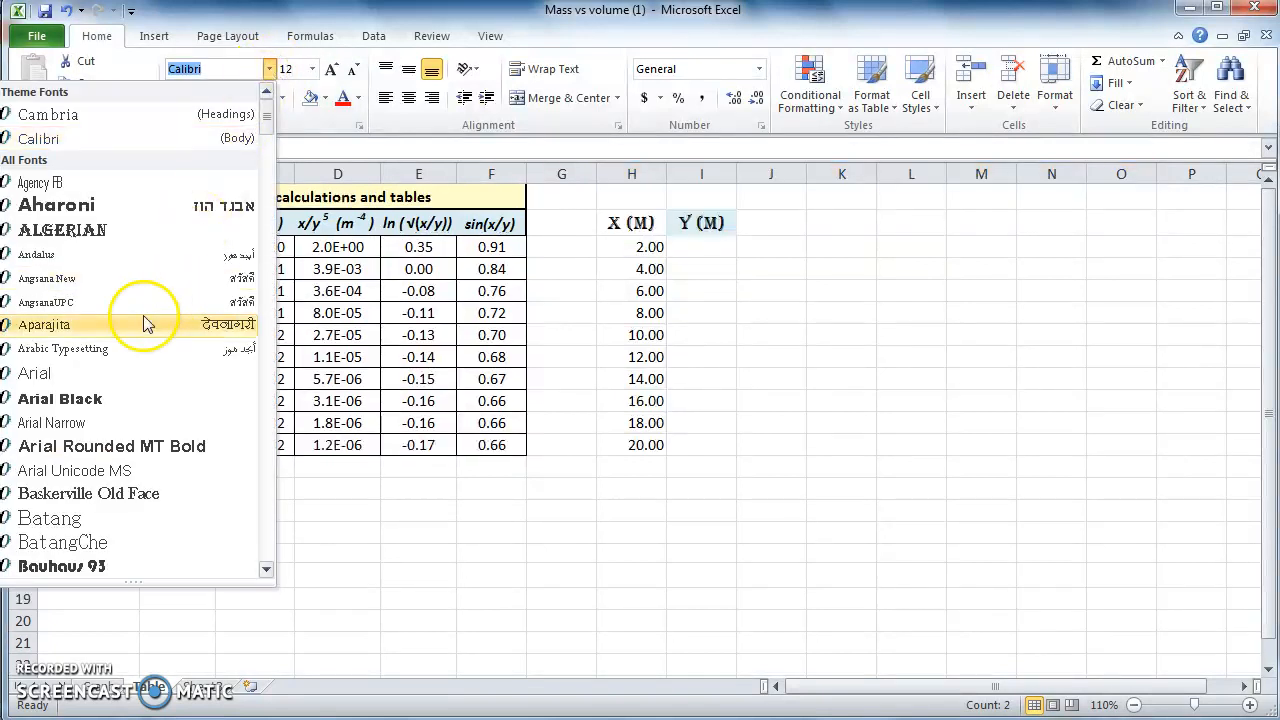
click(34, 372)
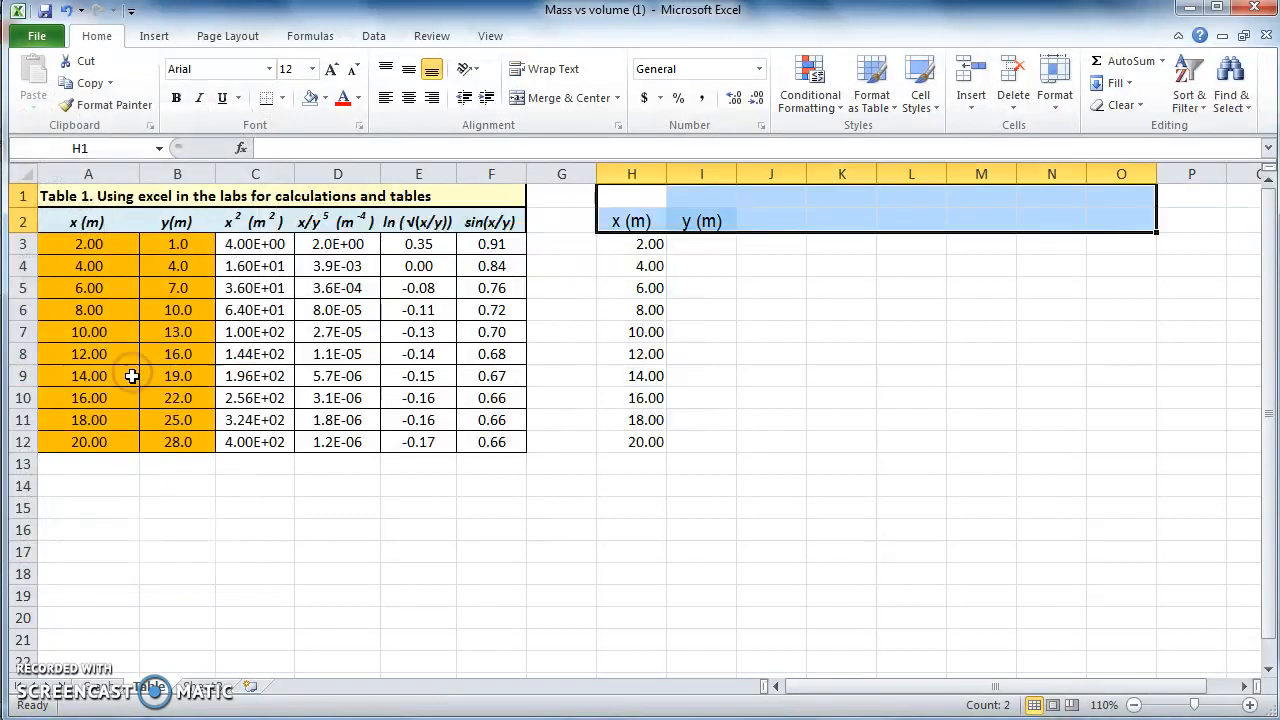
click(323, 98)
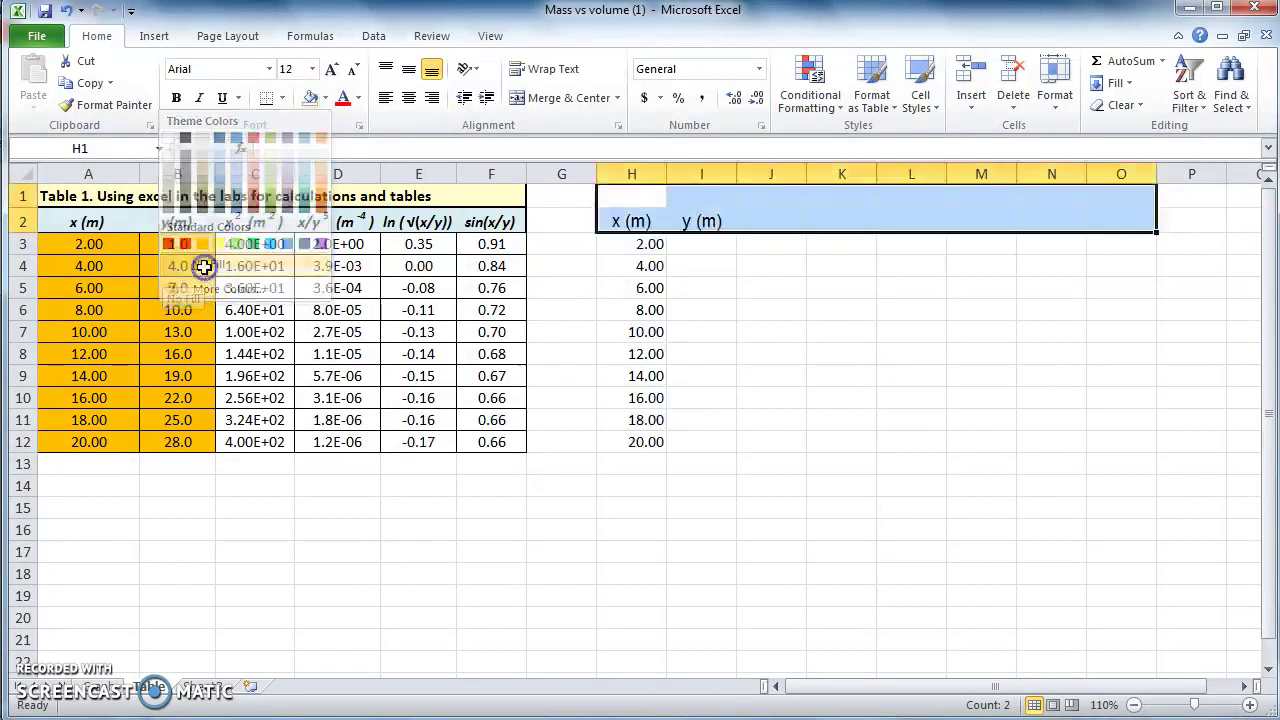
click(770, 353)
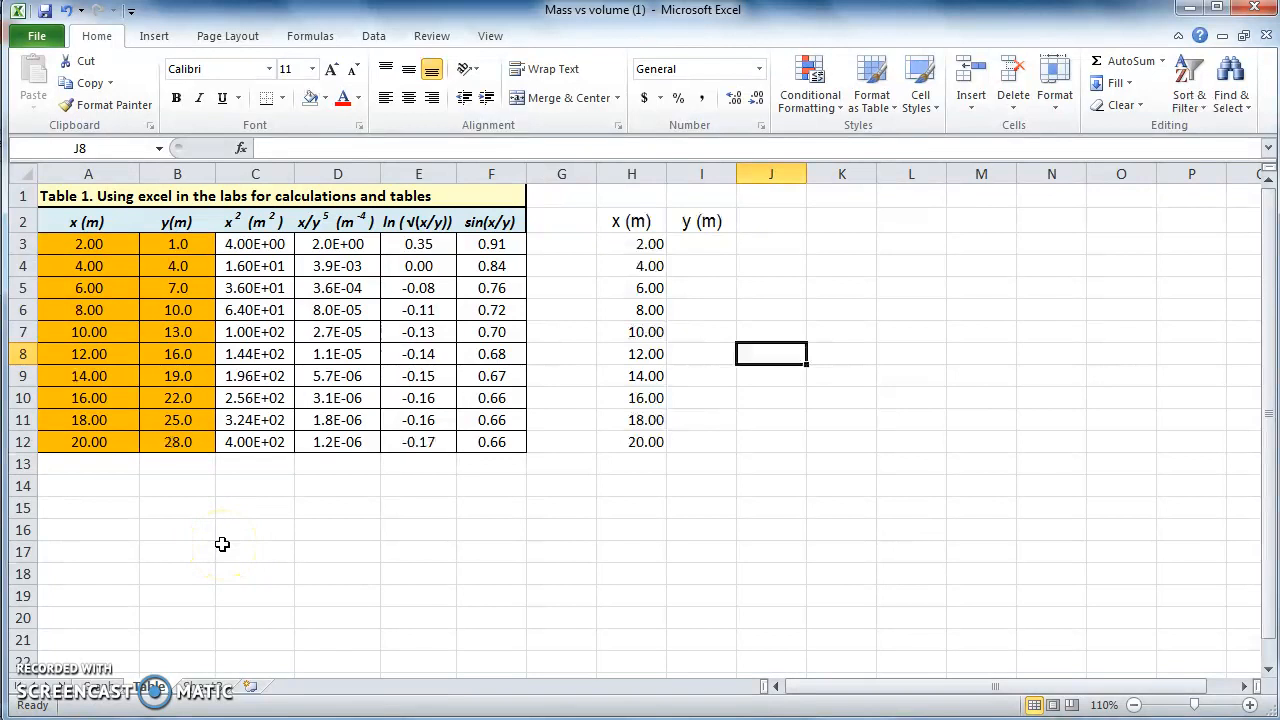
mouse_move(701, 249)
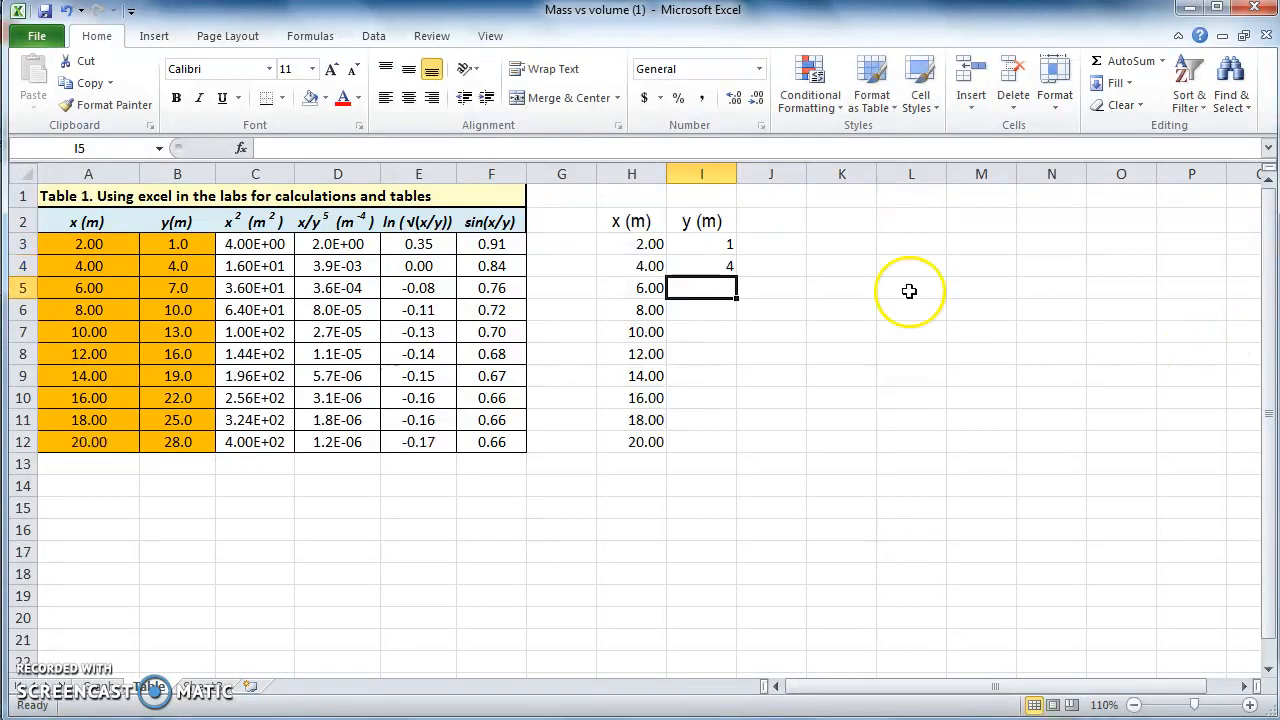
Select the 1 and 4 entries and drag the fill handle to row 12, producing 1 to 28.
drag(701, 244, 701, 266)
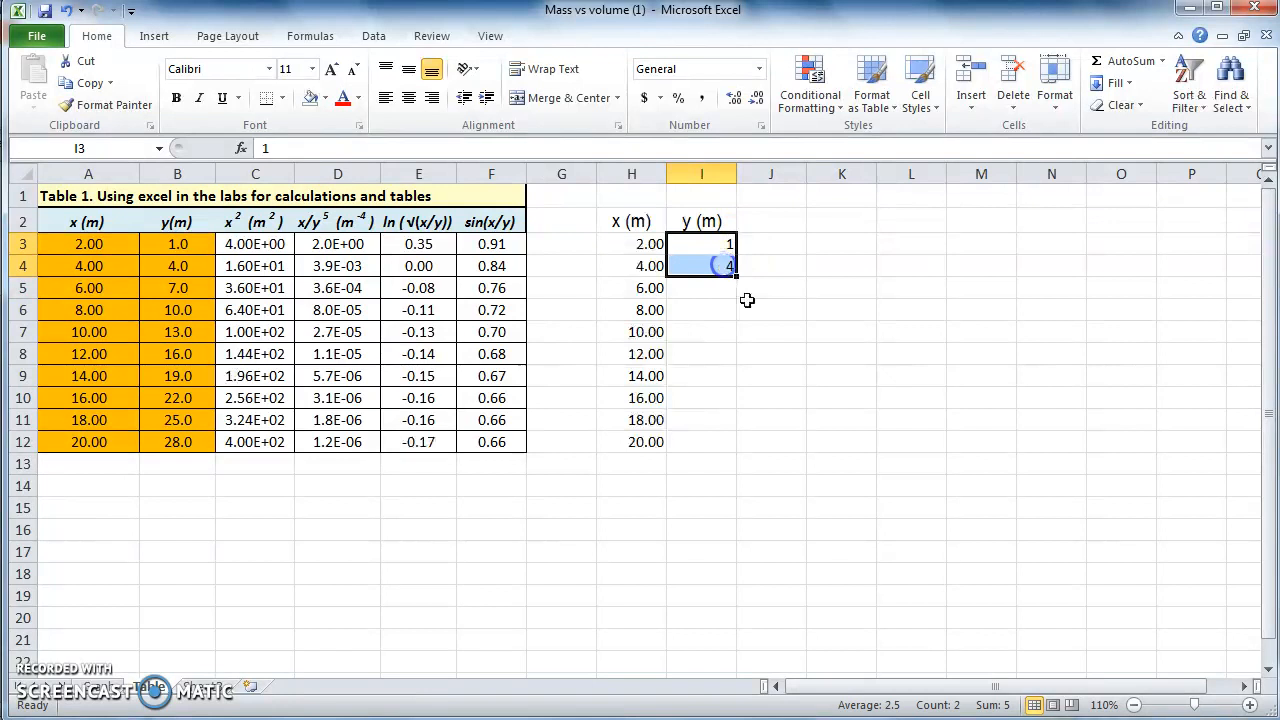
mouse_move(740, 278)
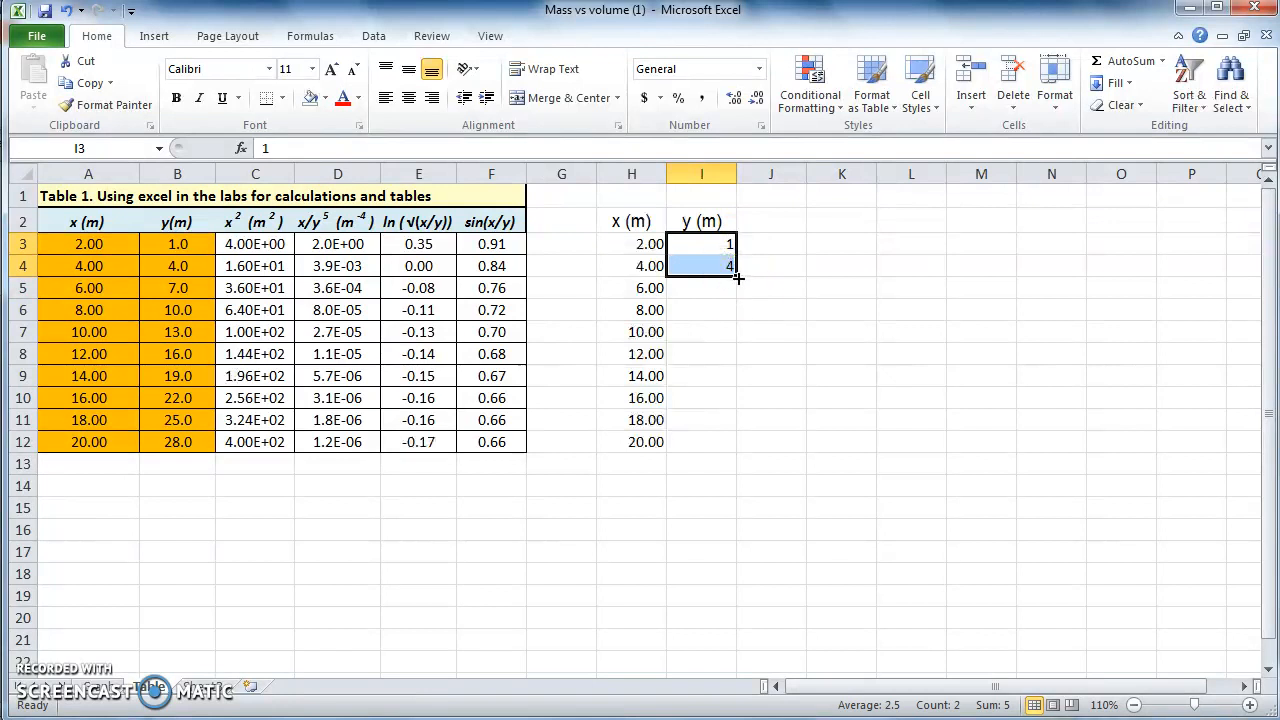
drag(735, 270, 735, 367)
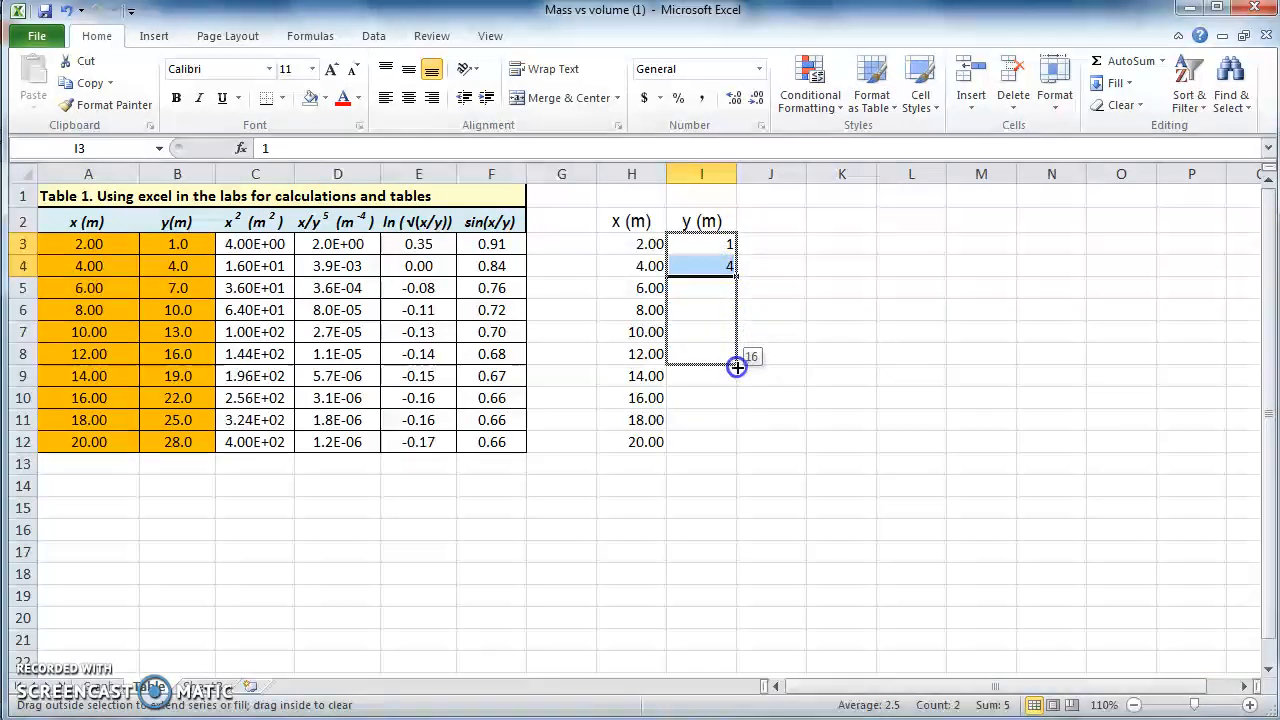
drag(735, 367, 732, 448)
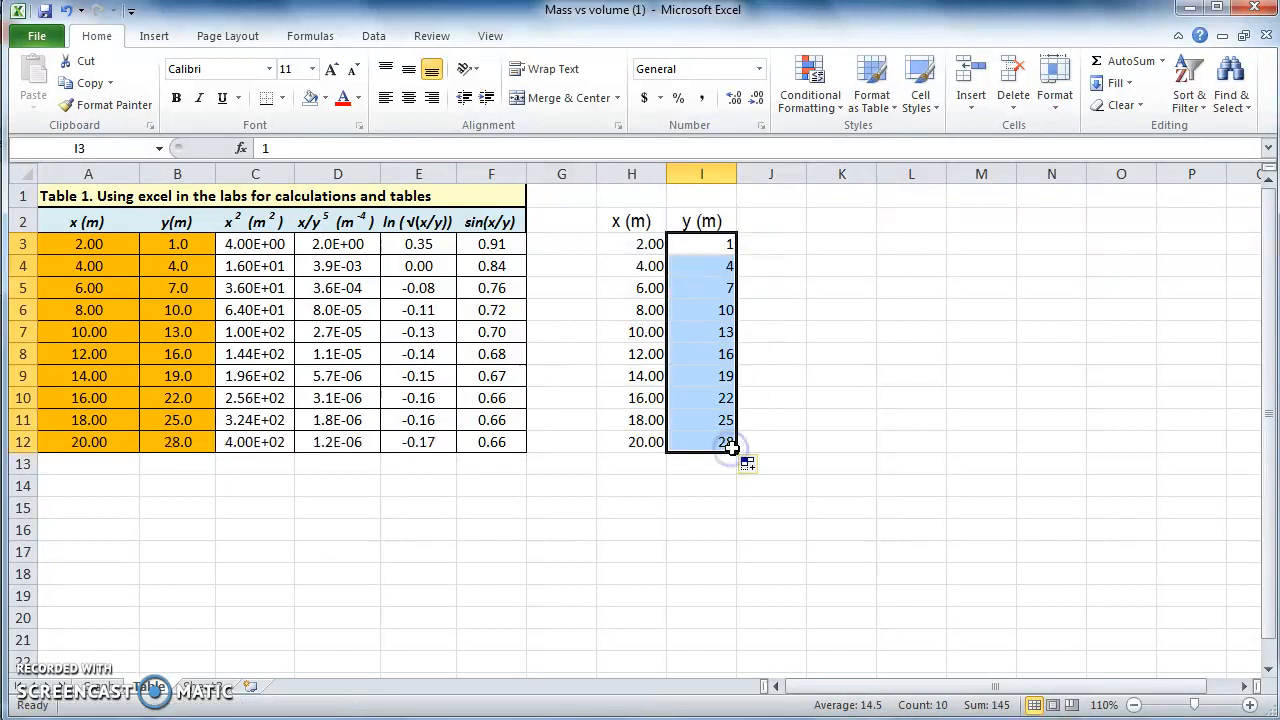
mouse_move(813, 414)
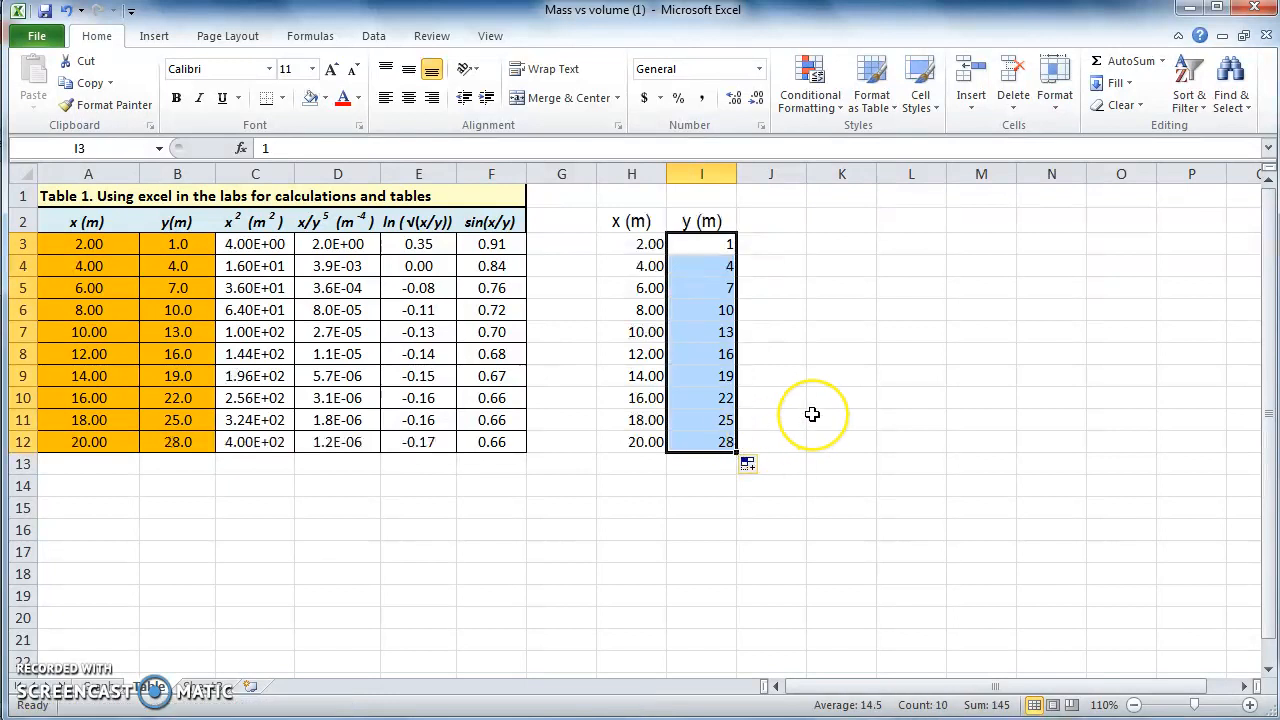
mouse_move(268, 467)
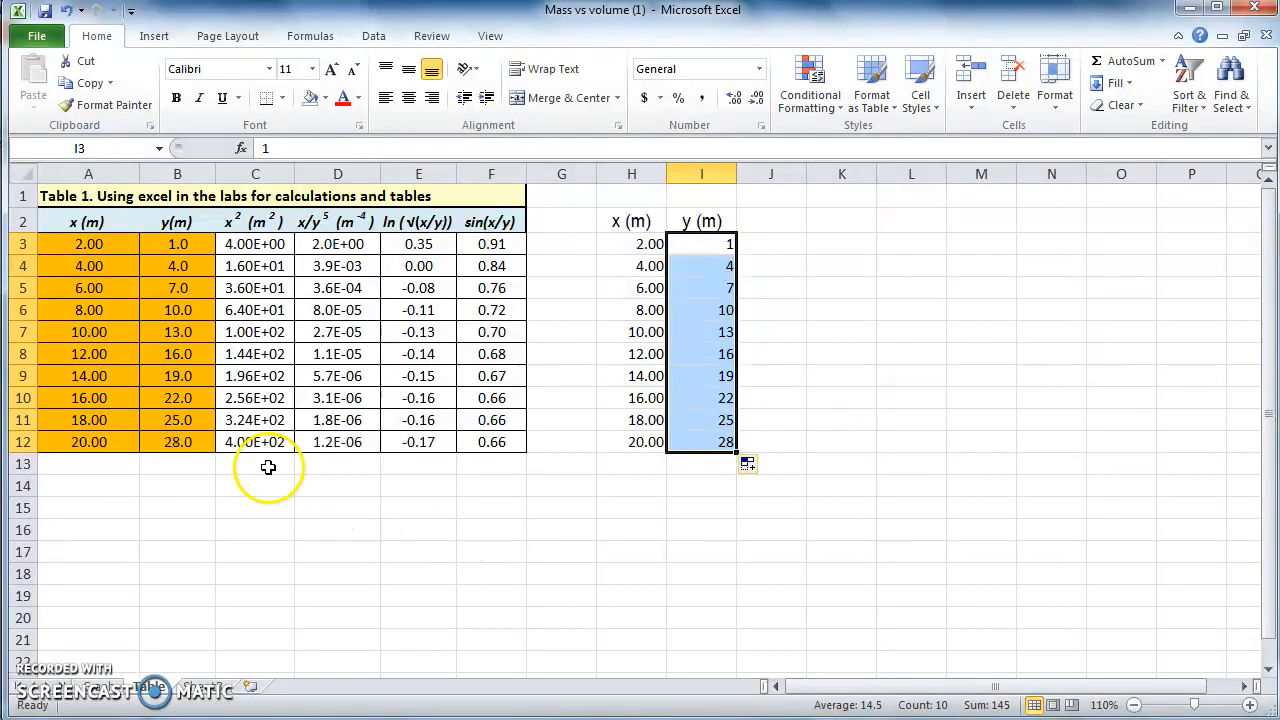
mouse_move(190, 249)
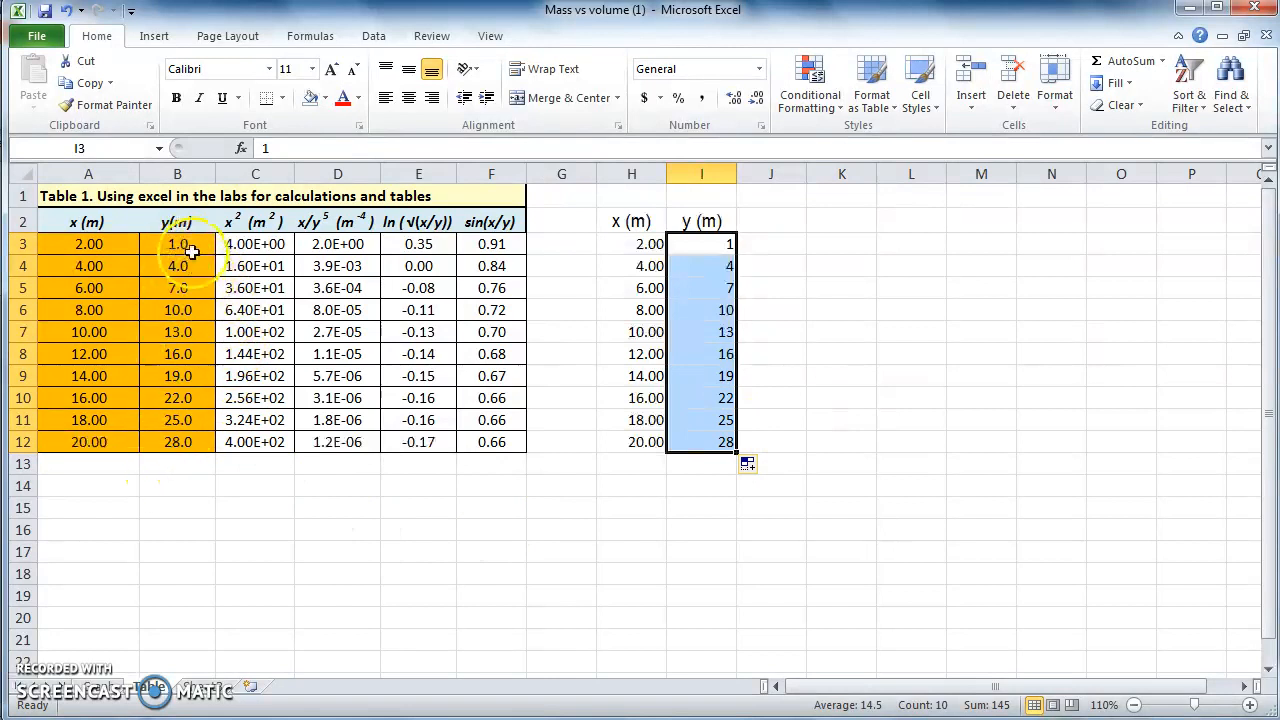
mouse_move(210, 498)
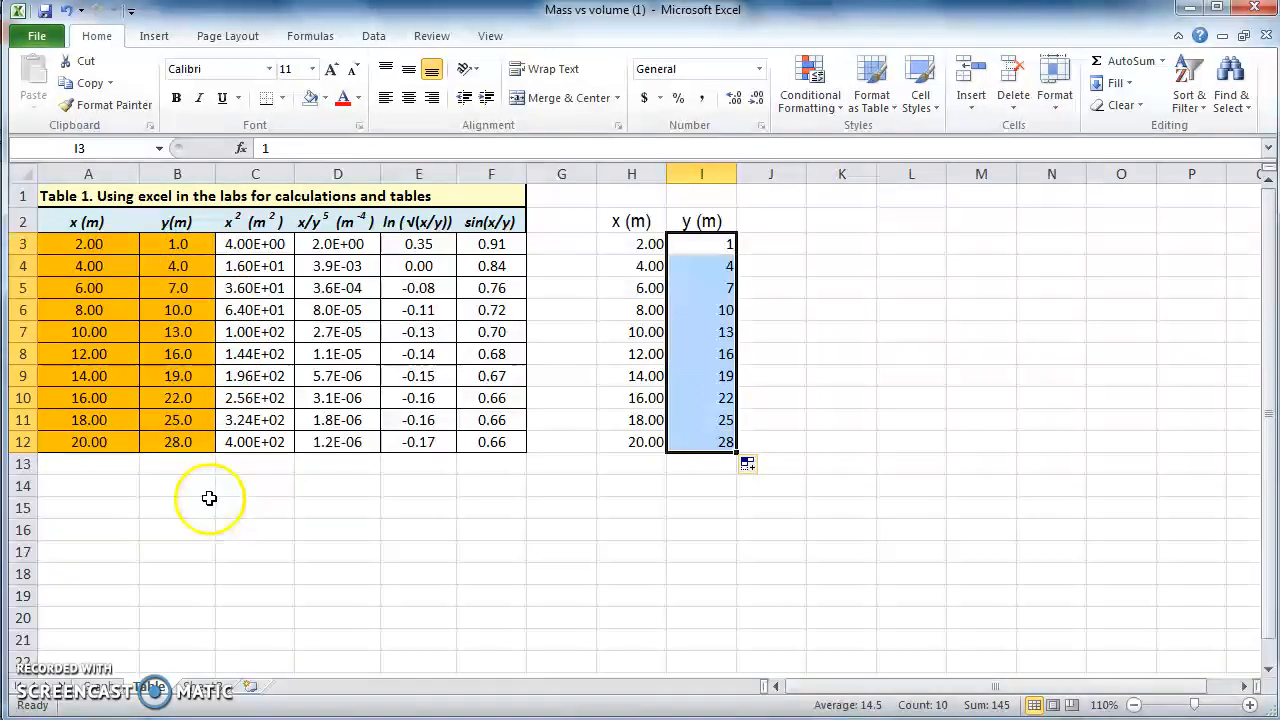
mouse_move(703, 335)
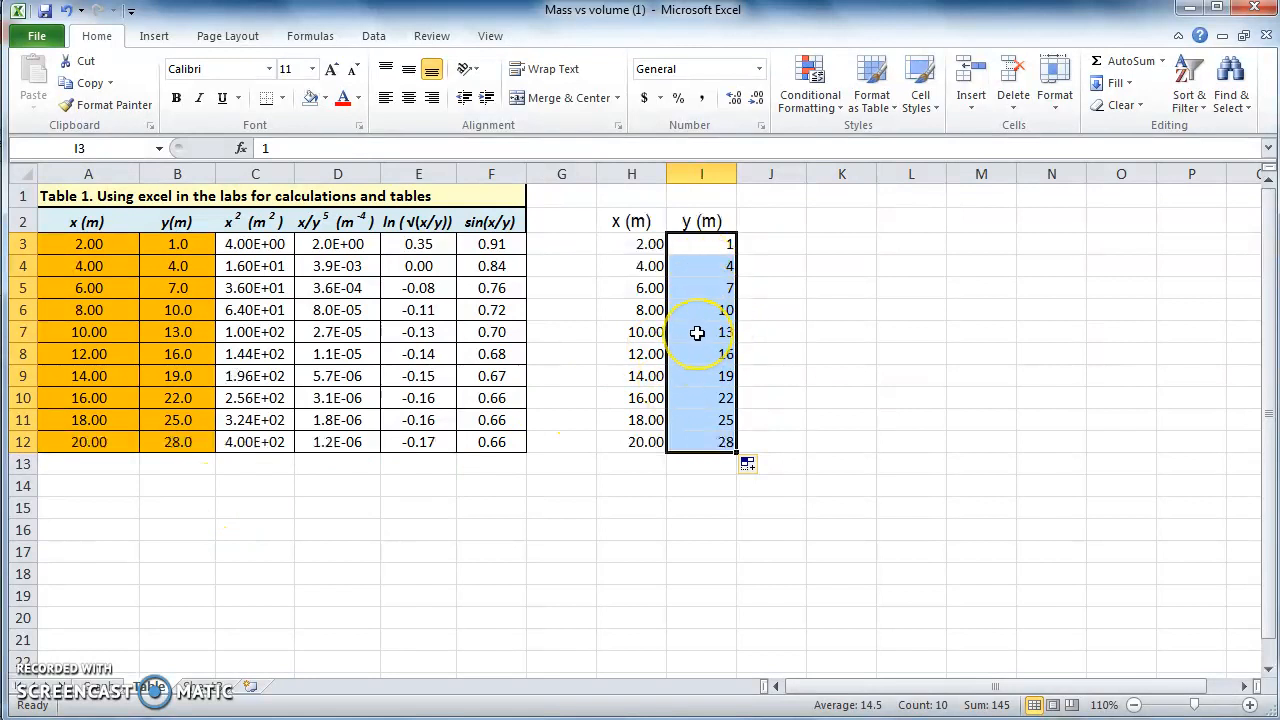
Format I3:I12 as Number with 1 decimal place, showing 1.0 through 28.0.
right_click(700, 333)
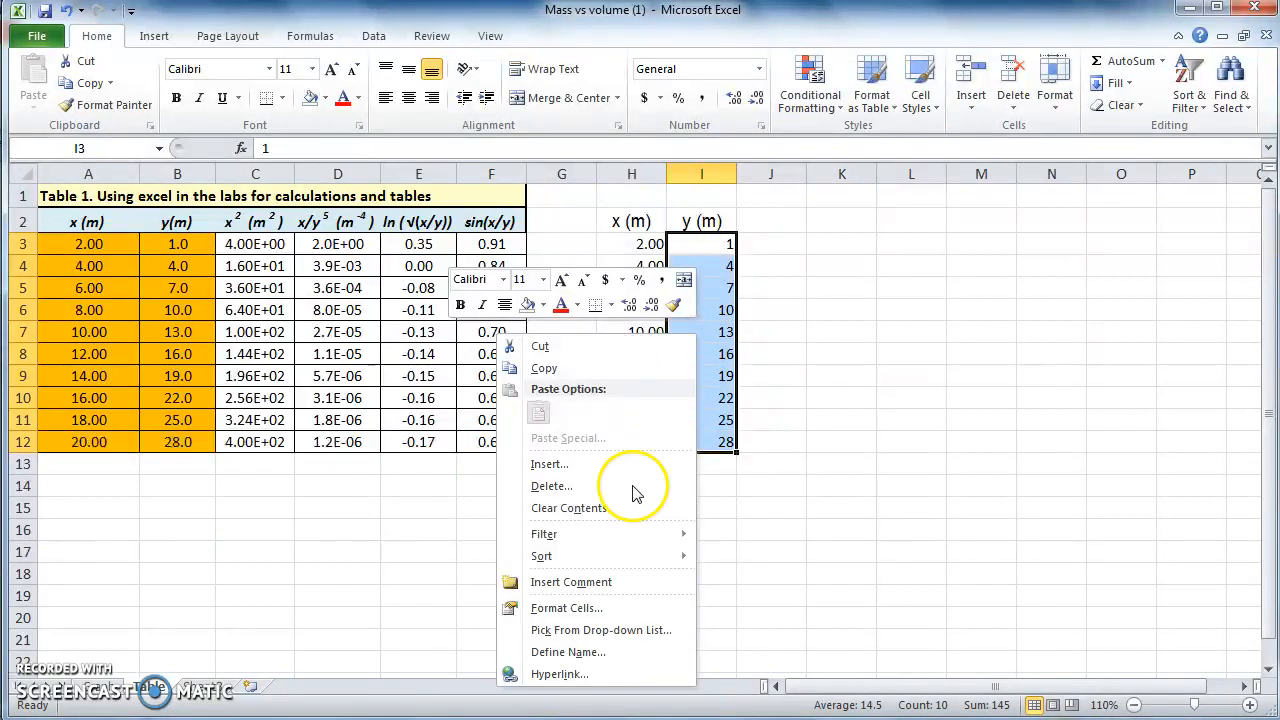
click(566, 607)
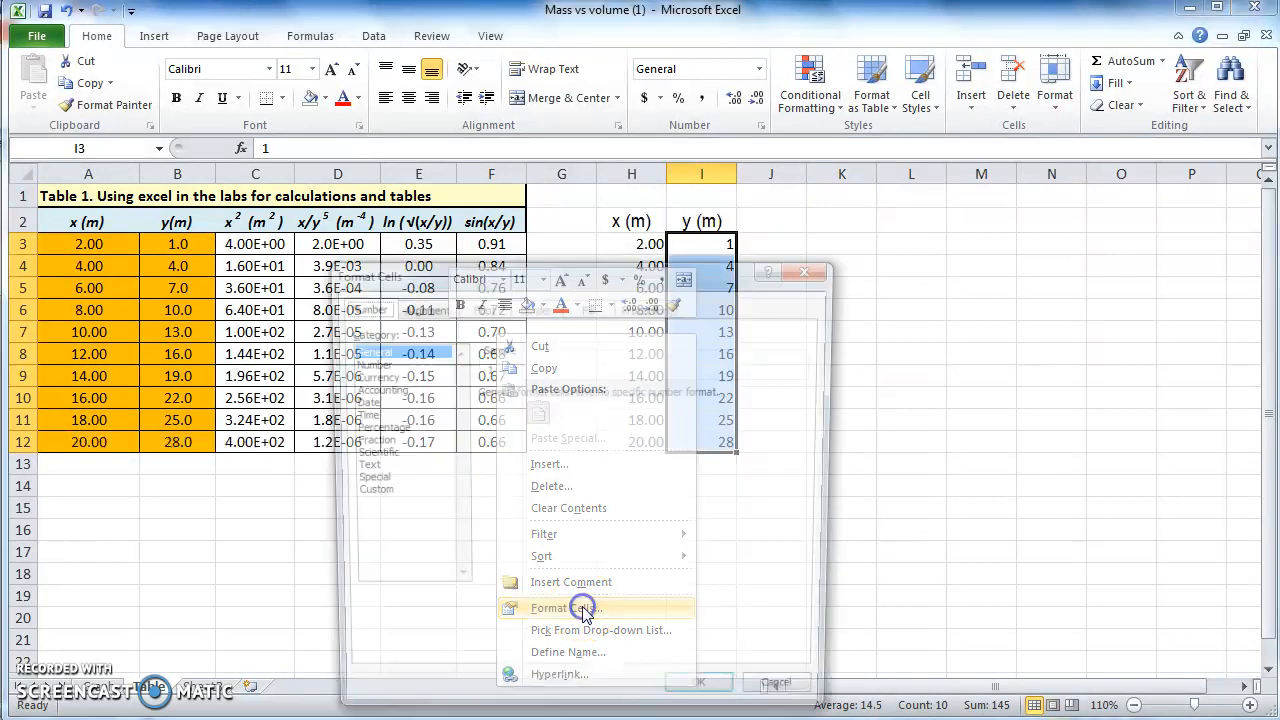
click(567, 607)
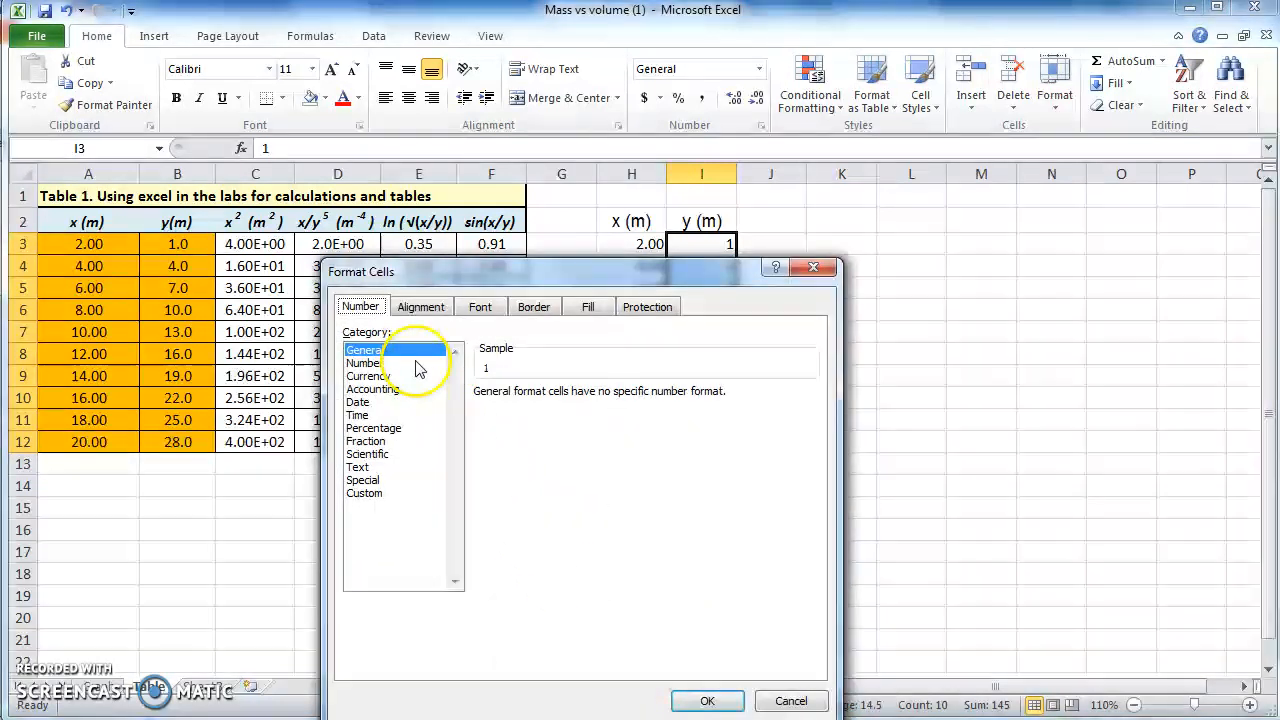
click(363, 362)
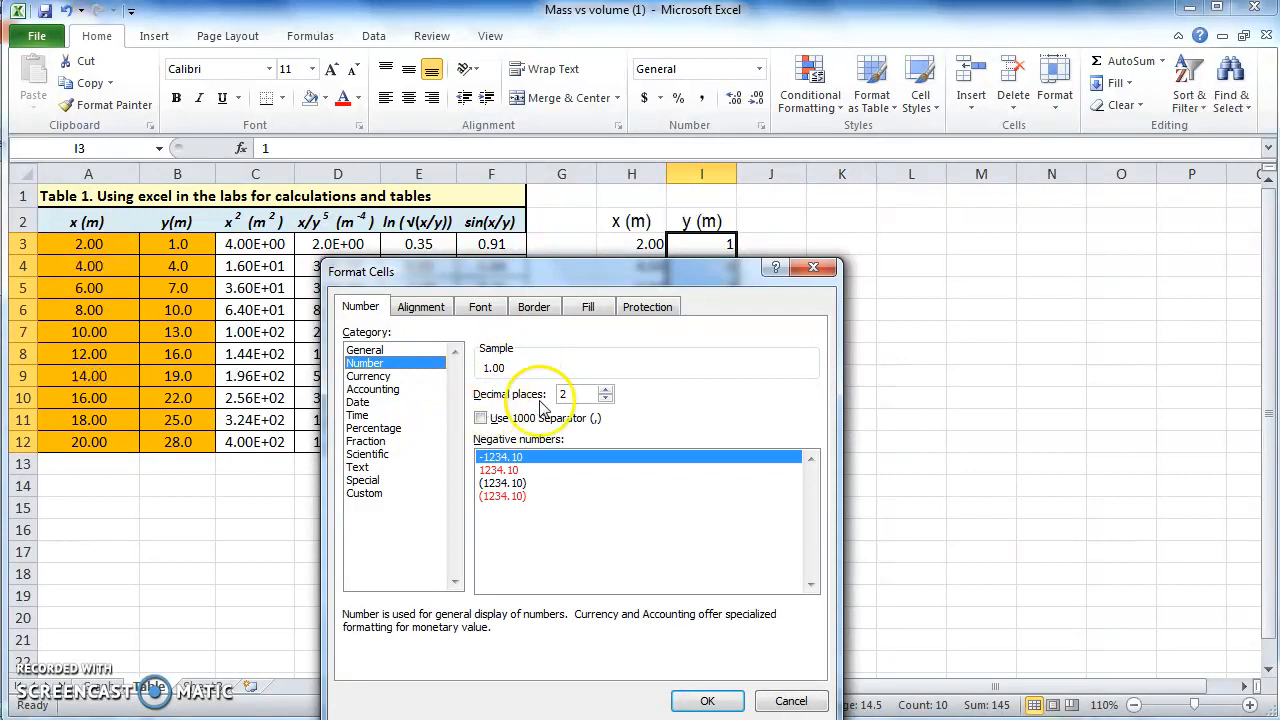
click(606, 399)
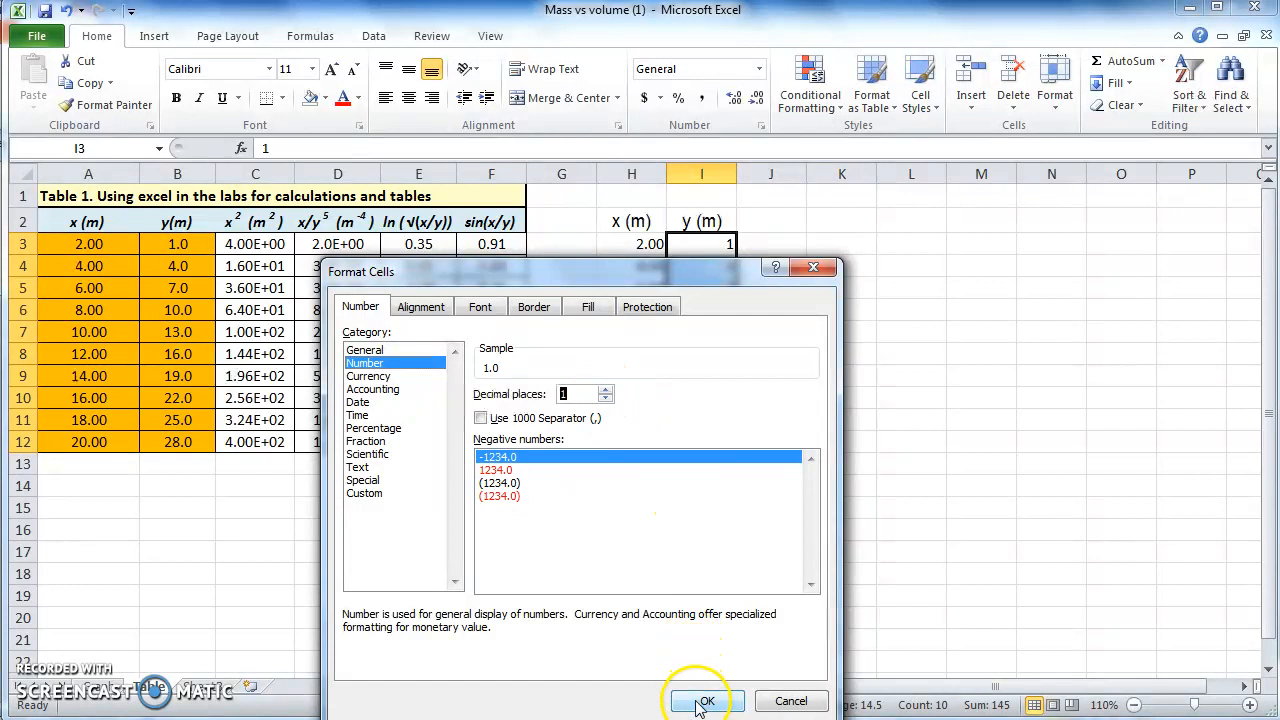
click(706, 700)
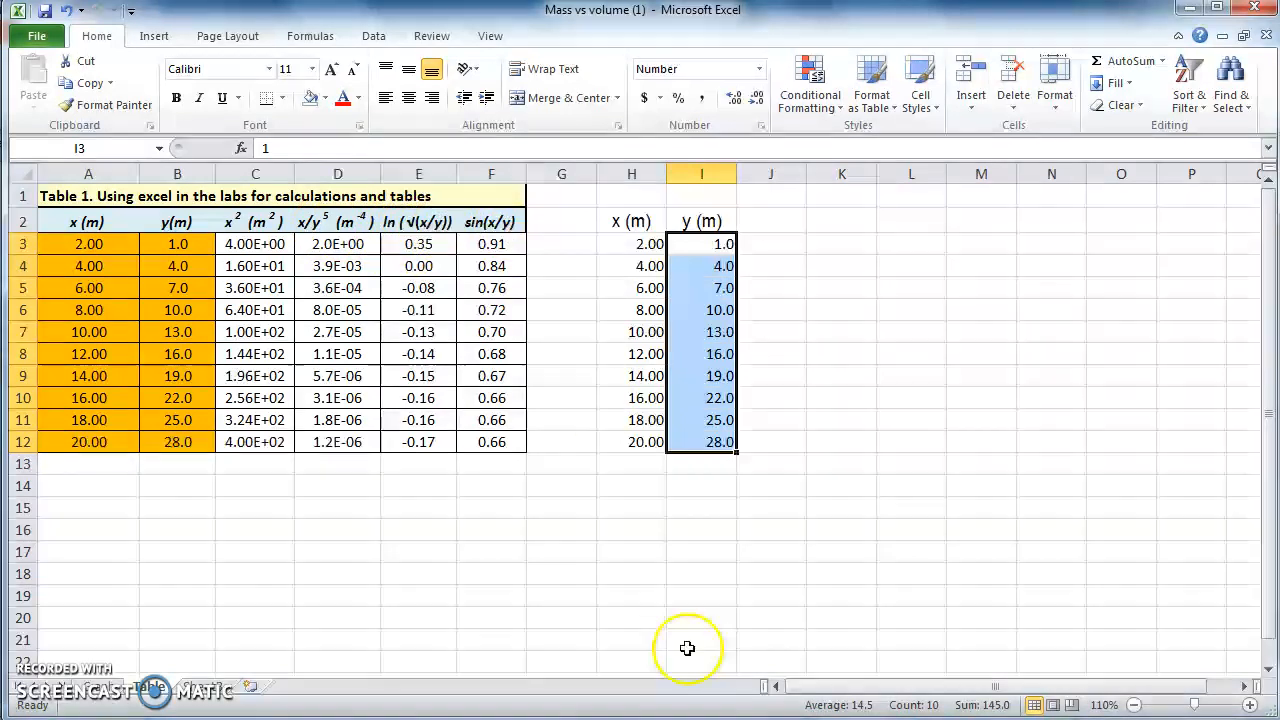
mouse_move(687, 662)
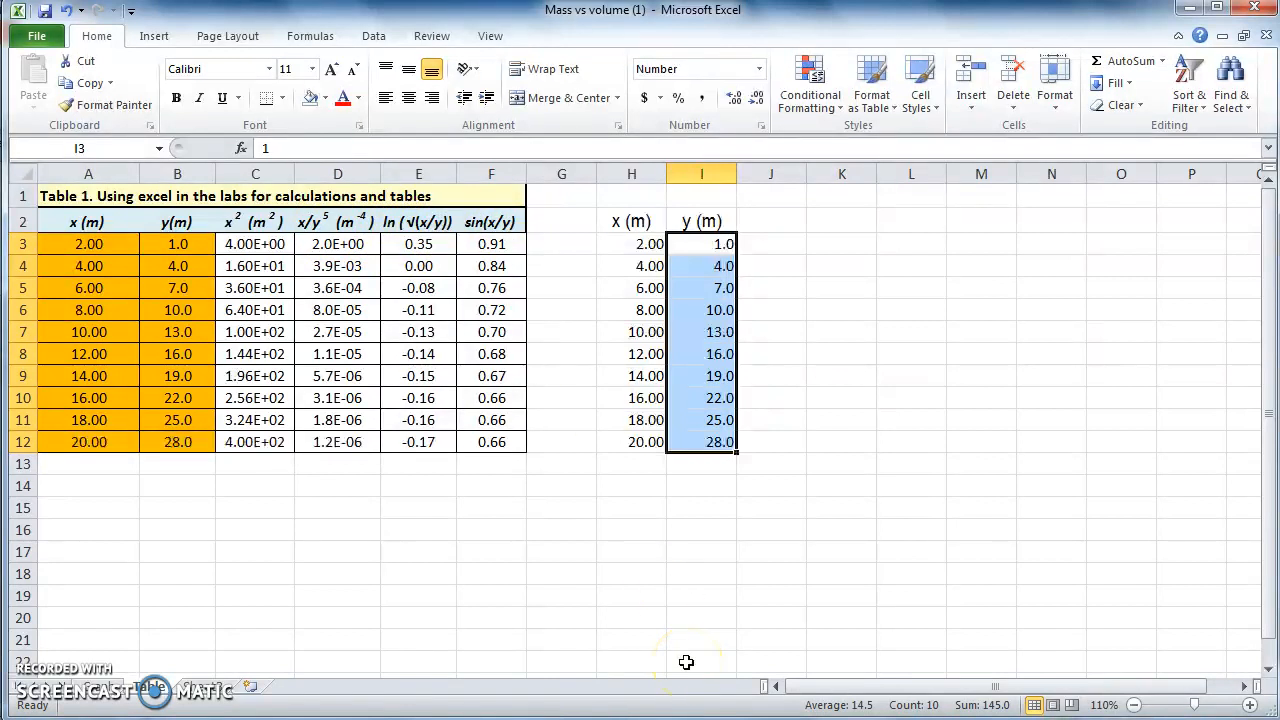